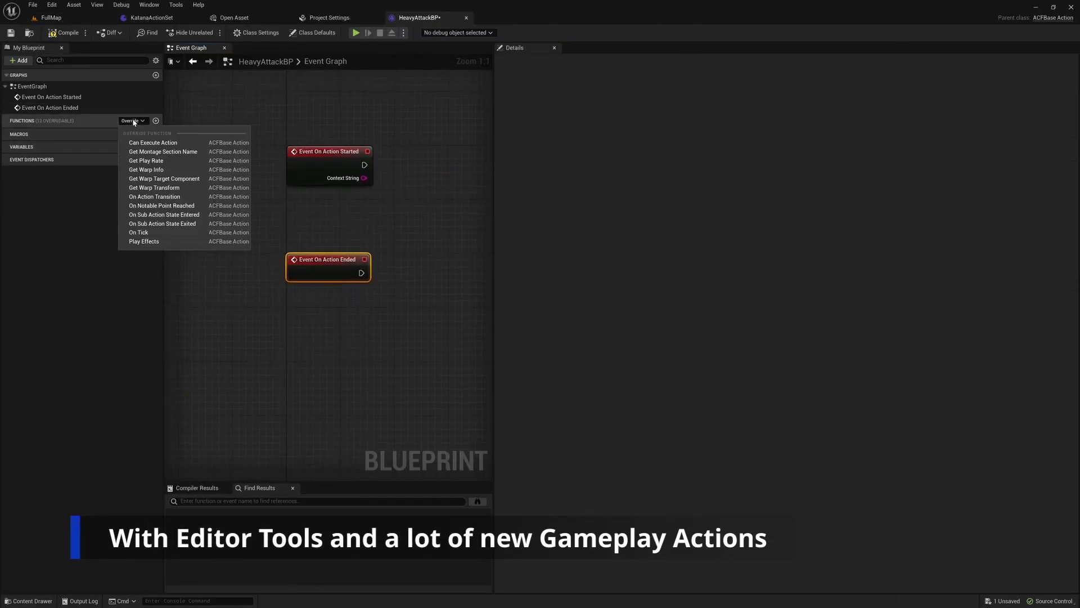
Switch from the HeavyAttackBP graph to the ACF wiki's Advanced RPG System page.
click(153, 142)
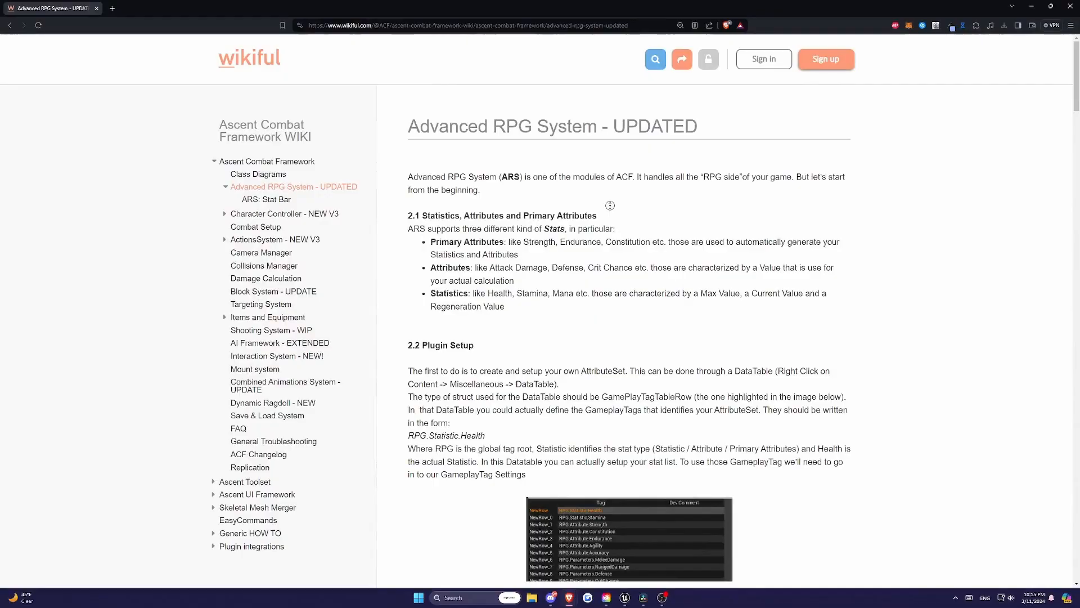
Scroll through the wiki's statistics and plugin setup sections.
scroll(down, 3)
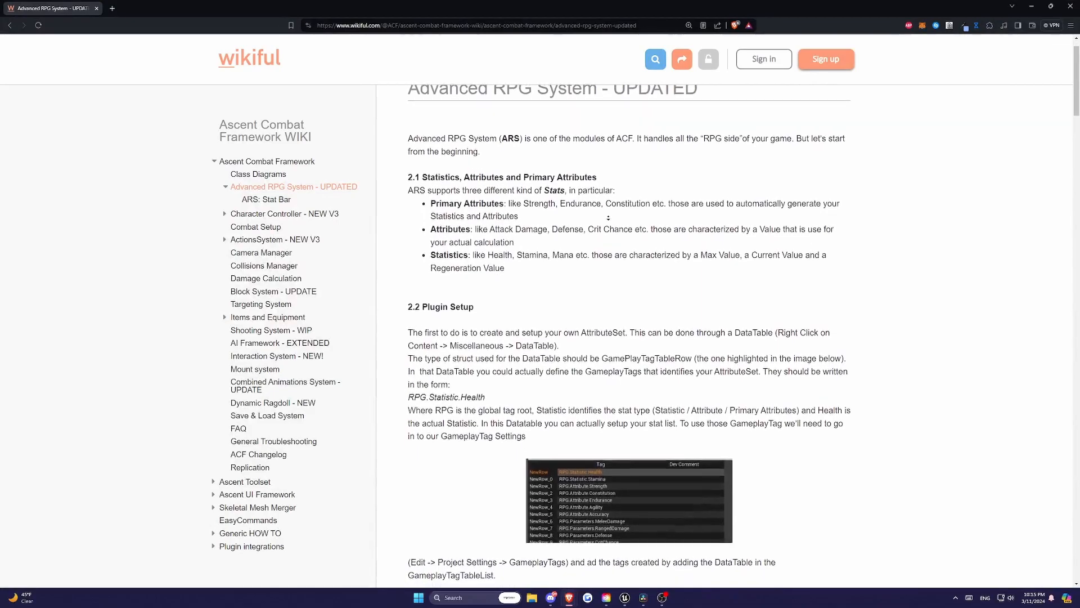
scroll(down, 3)
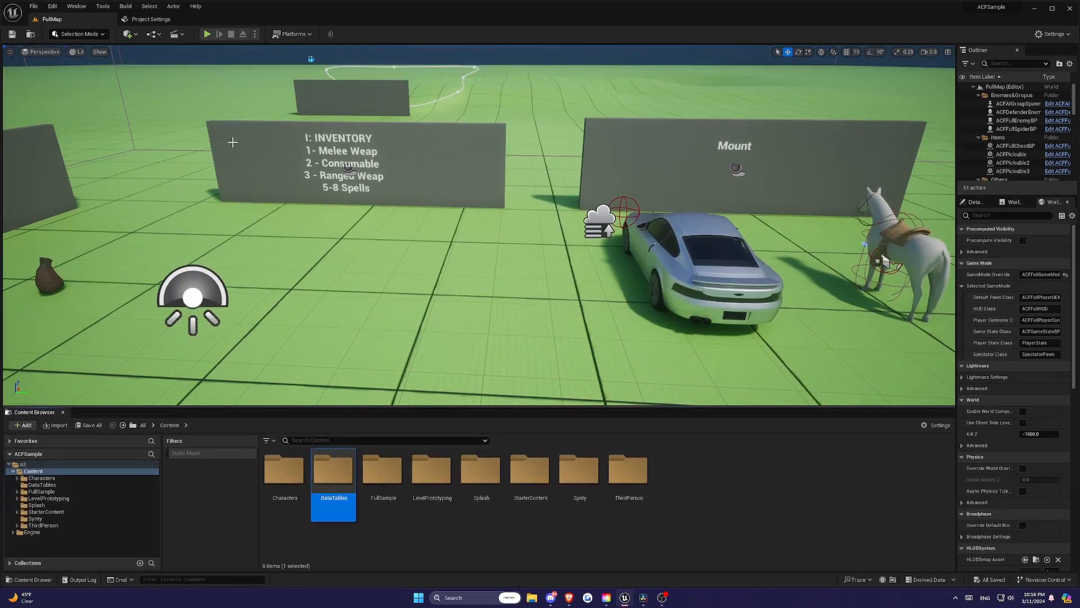
mouse_move(185, 126)
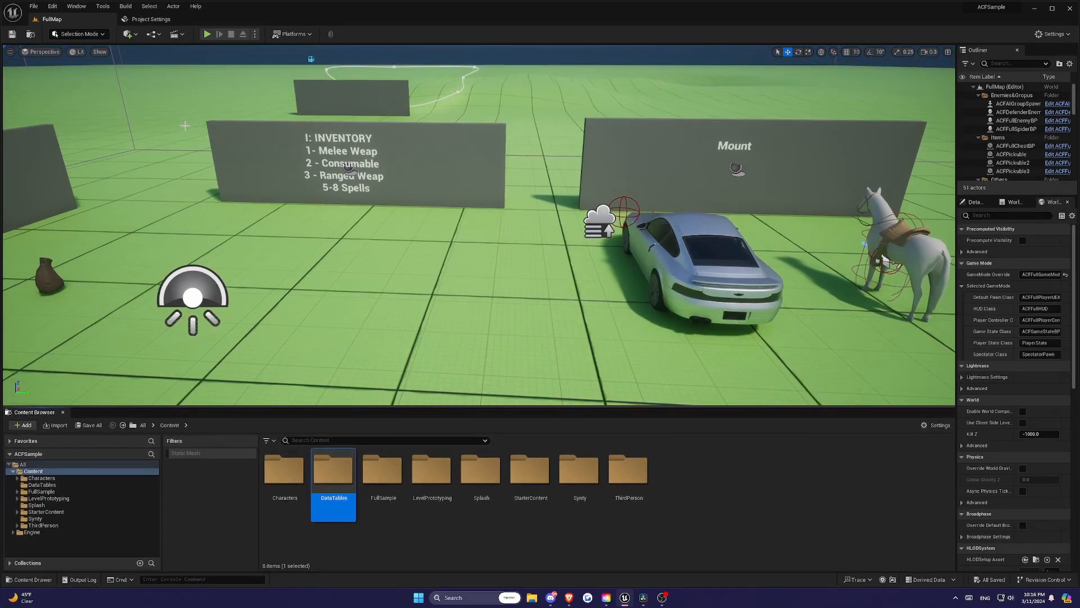
Browse to the ARSStatistics plugin folder and open the ARSGenerationRulesSample data asset.
click(149, 20)
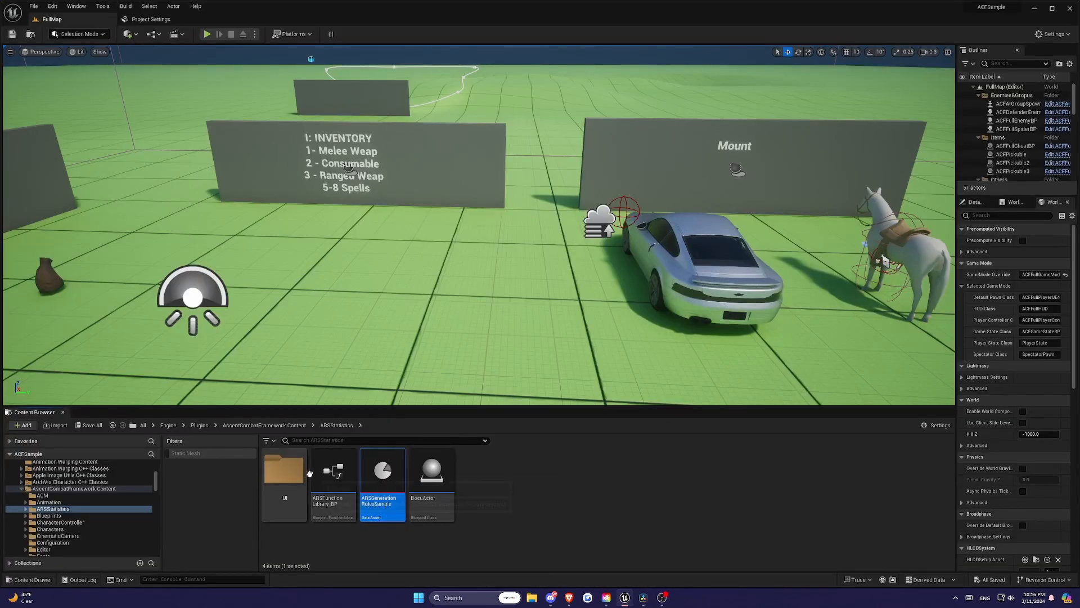
double_click(382, 471)
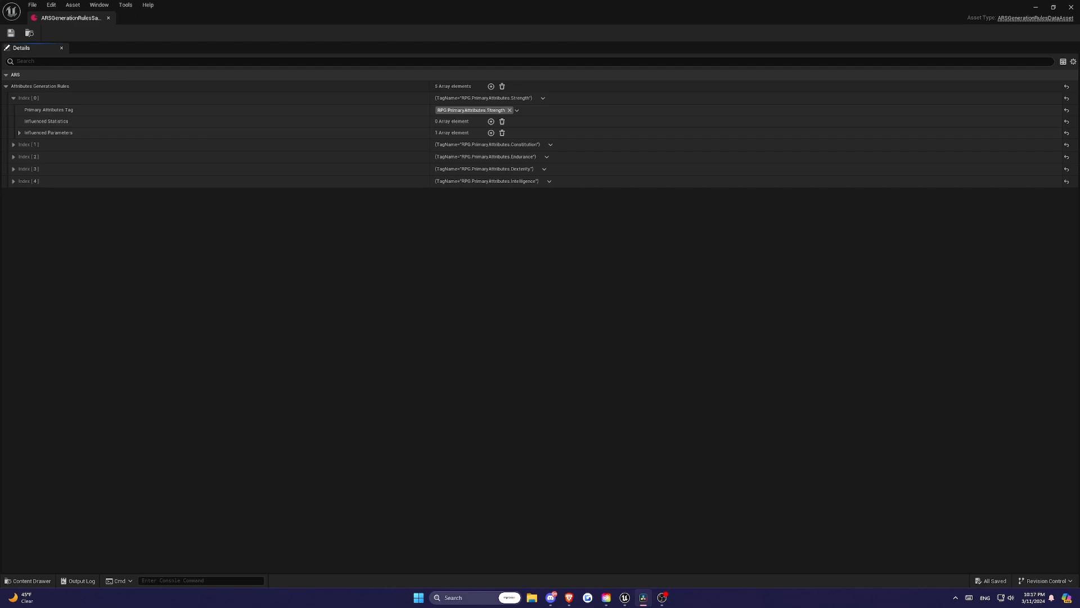
mouse_move(472, 111)
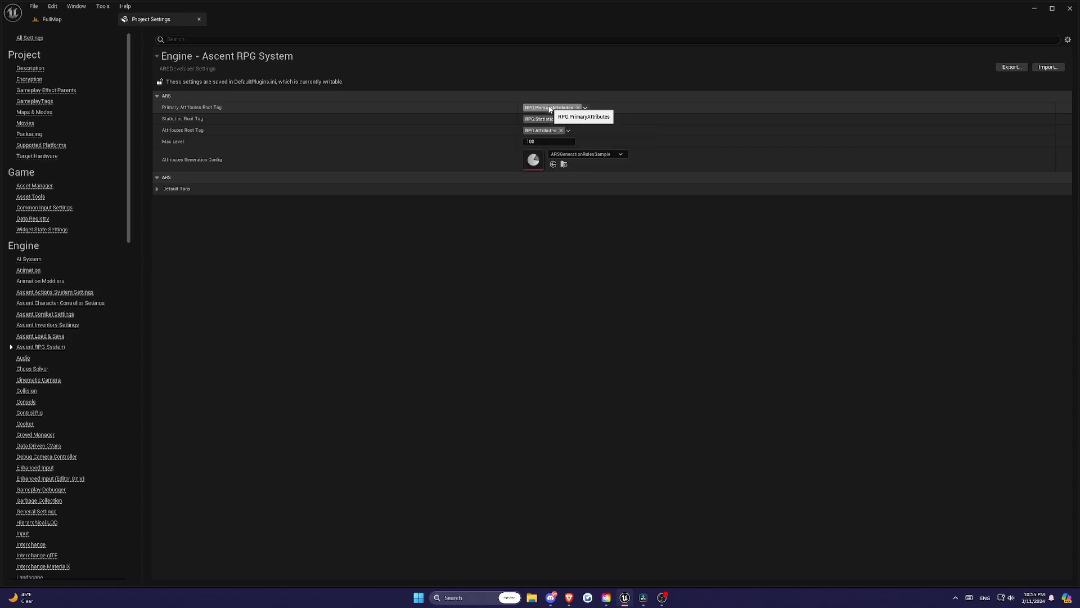
click(585, 107)
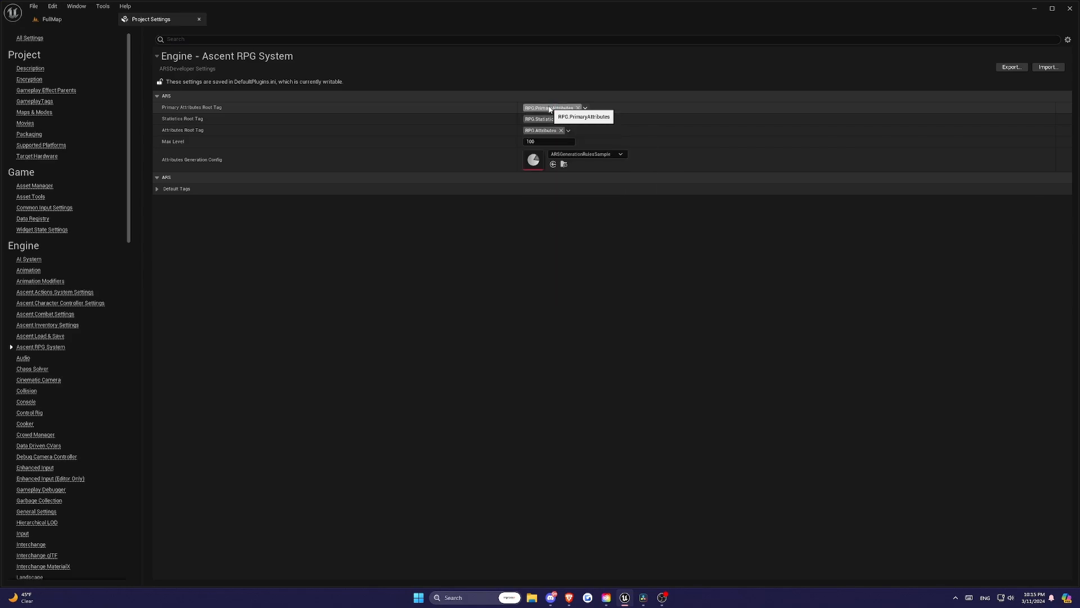
click(568, 119)
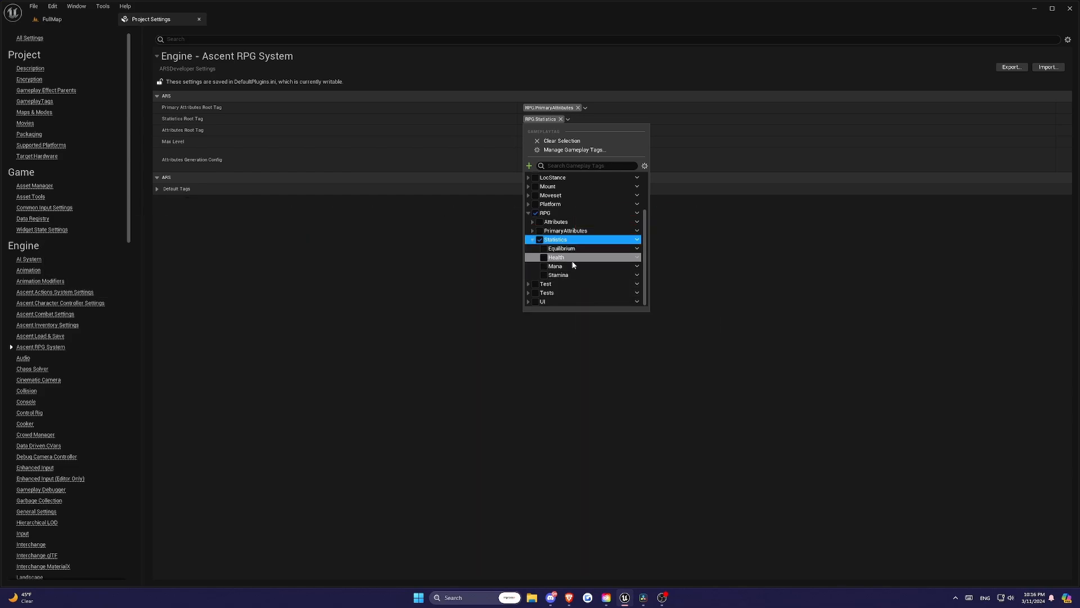
mouse_move(598, 263)
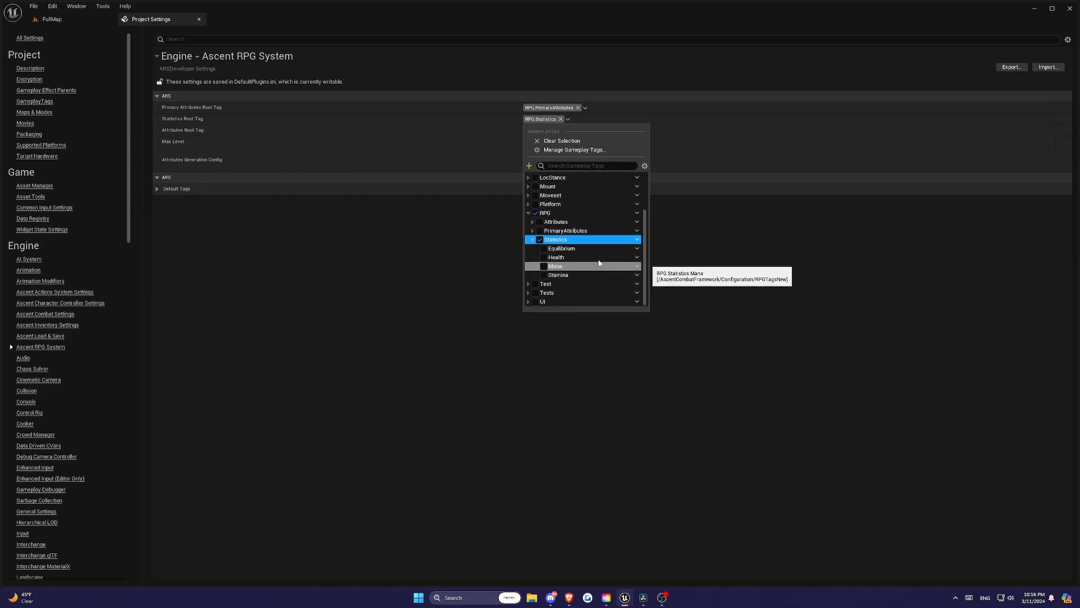
mouse_move(599, 258)
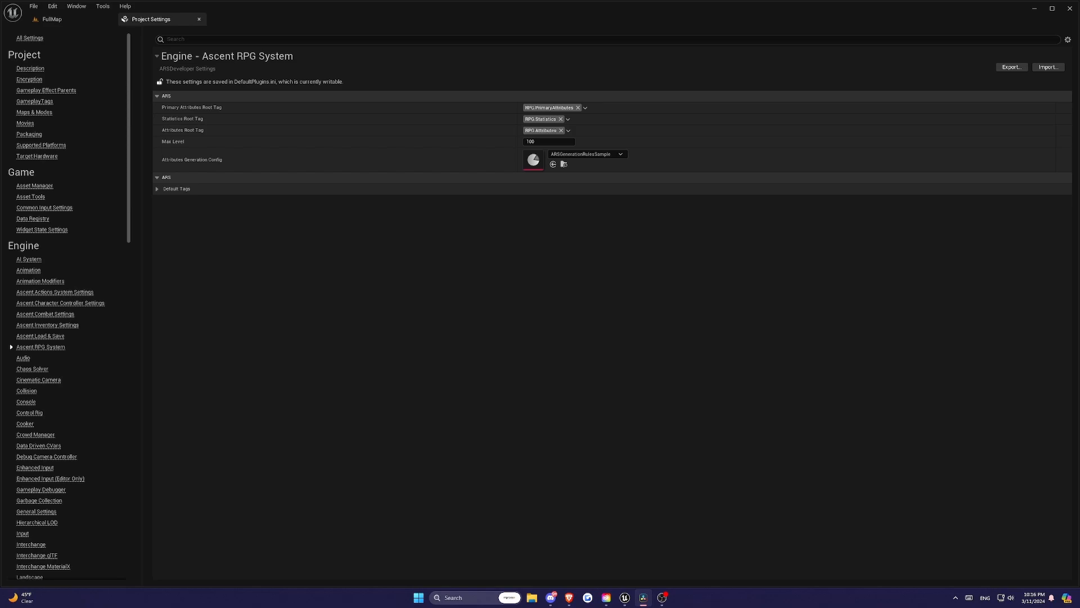
mouse_move(199, 274)
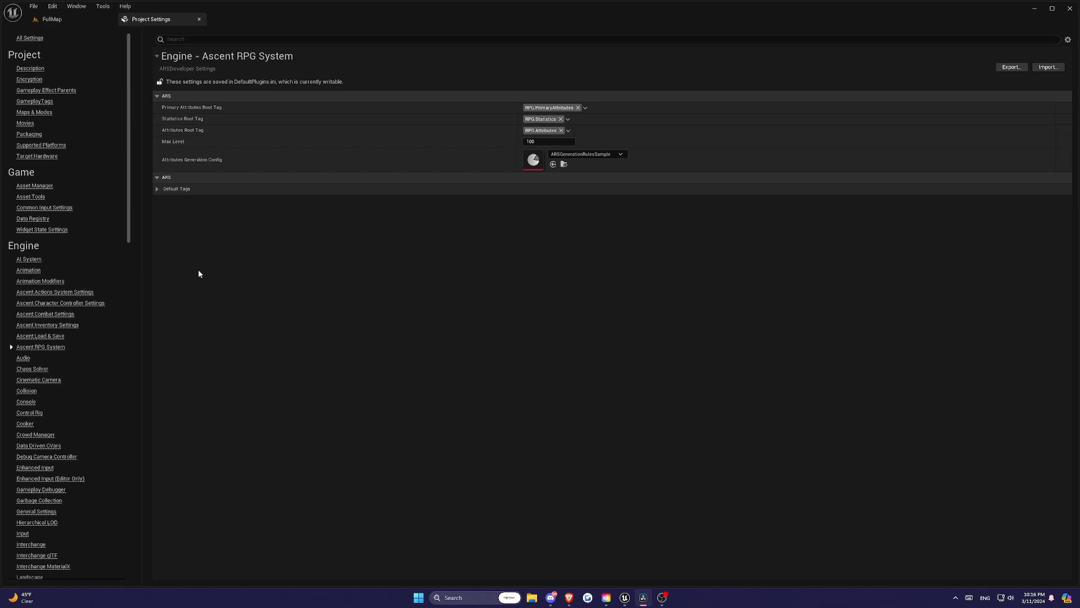
mouse_move(493, 210)
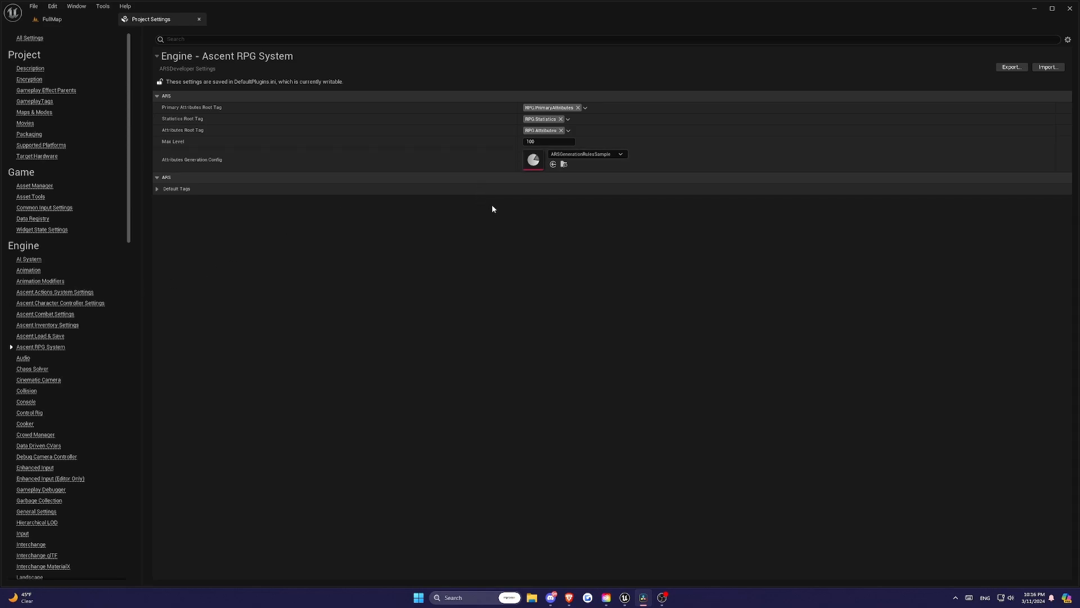
mouse_move(559, 145)
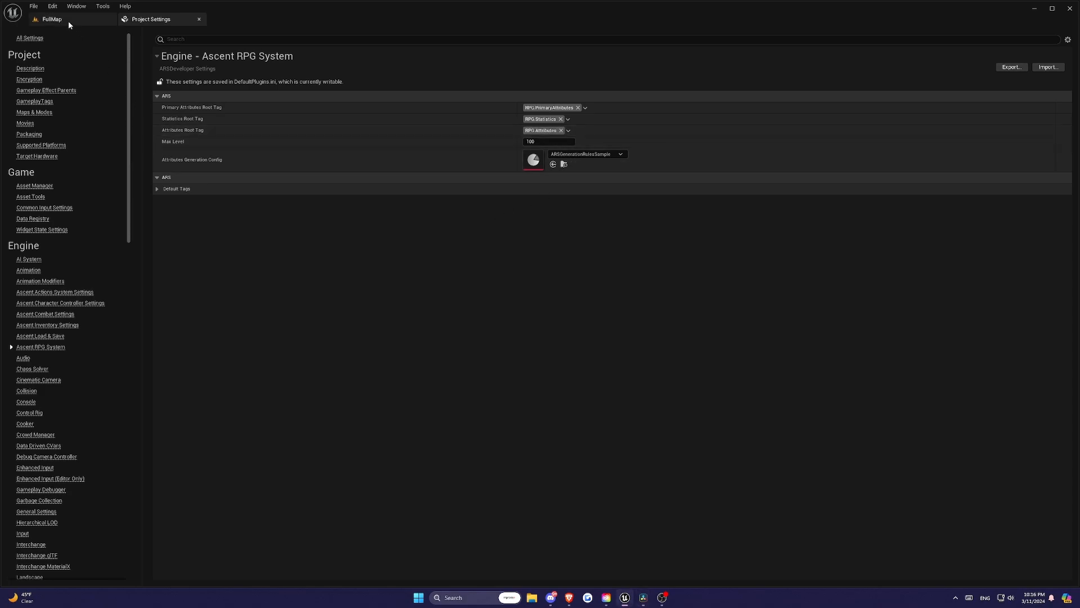
Locate the Attributes Generation Config asset and open ARSGenerationRulesSample in its own tab.
click(43, 18)
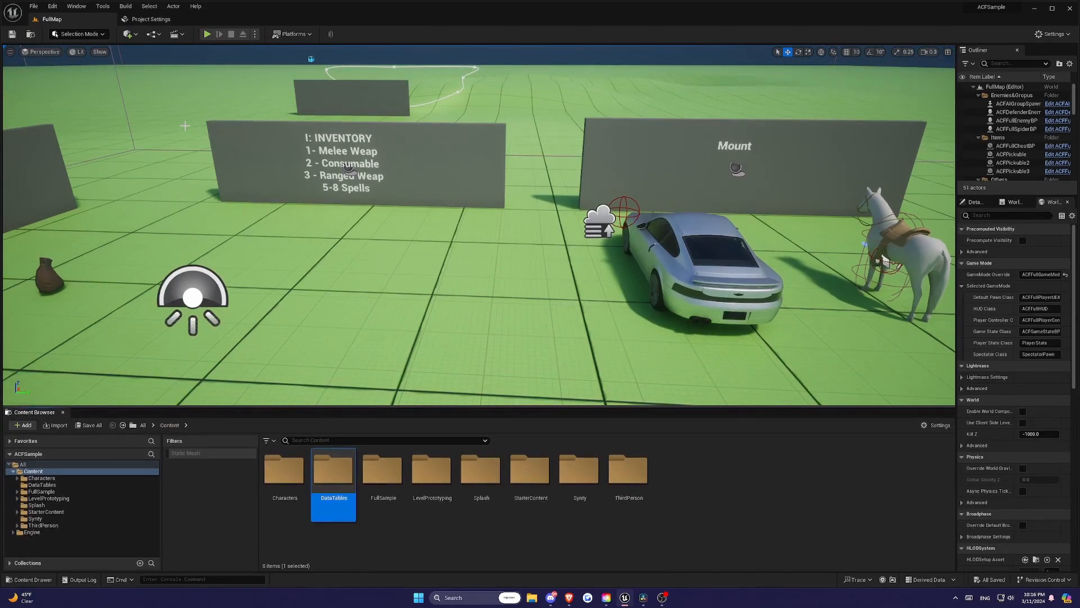
click(147, 19)
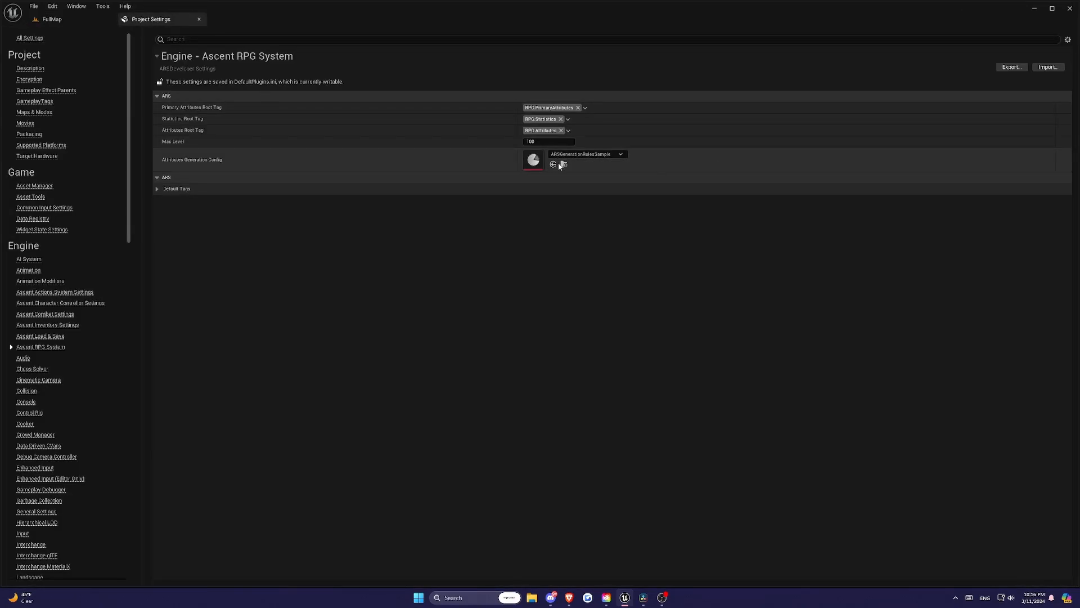
mouse_move(469, 182)
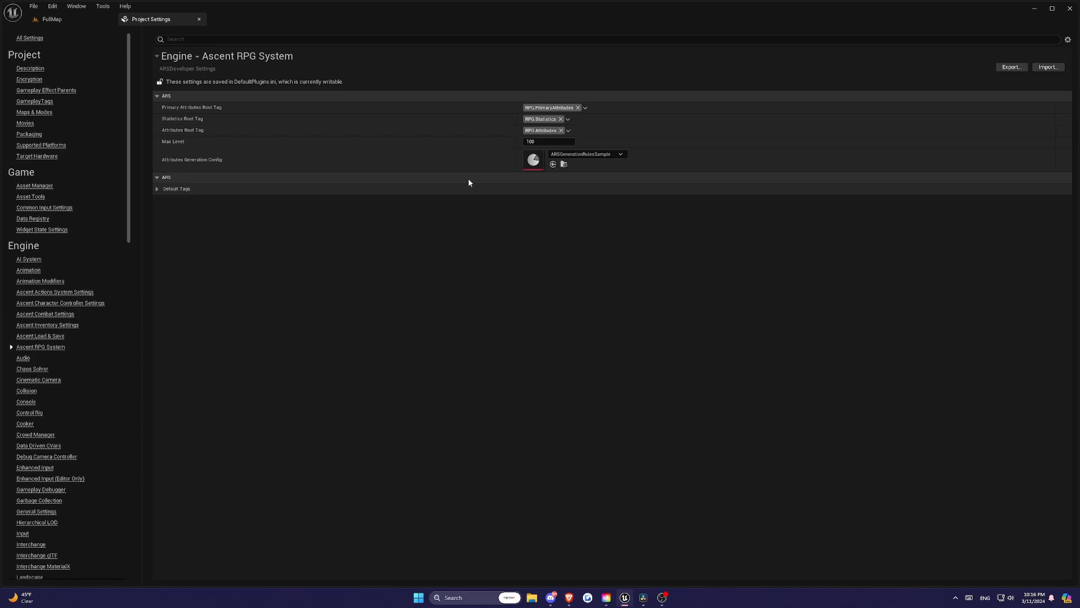
click(158, 189)
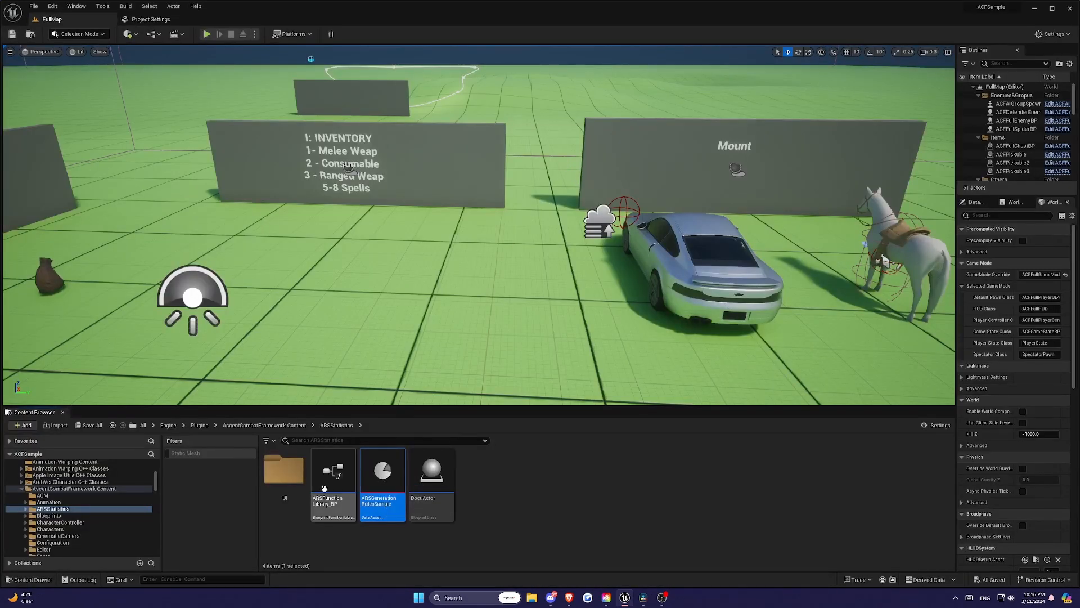
double_click(382, 470)
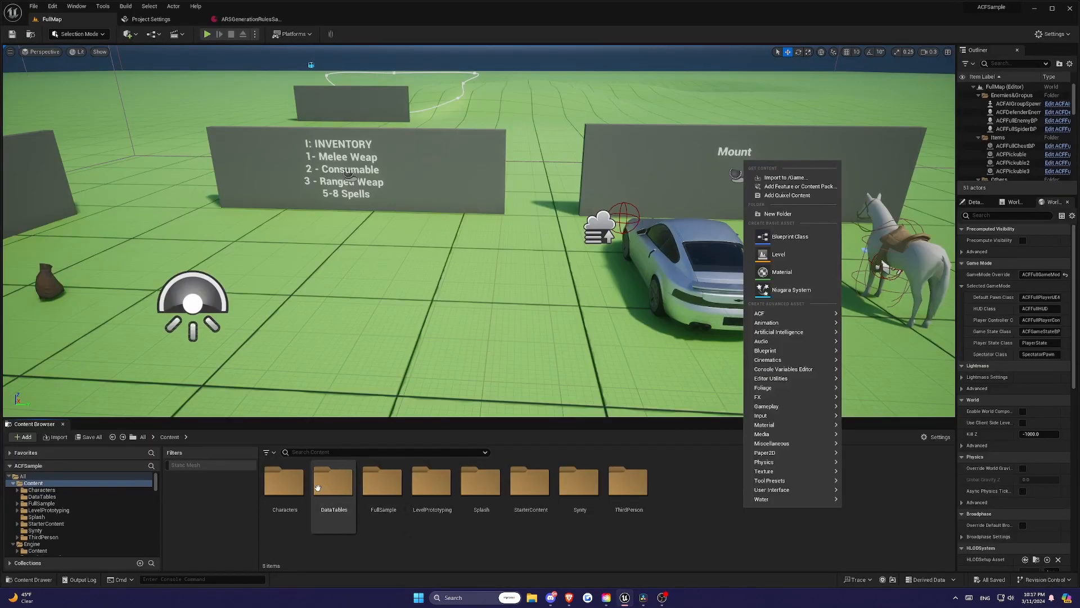
Create a NewDataTable using GameplayTagTableRow in DataTables, then browse to the plugin's Configuration folder.
double_click(333, 482)
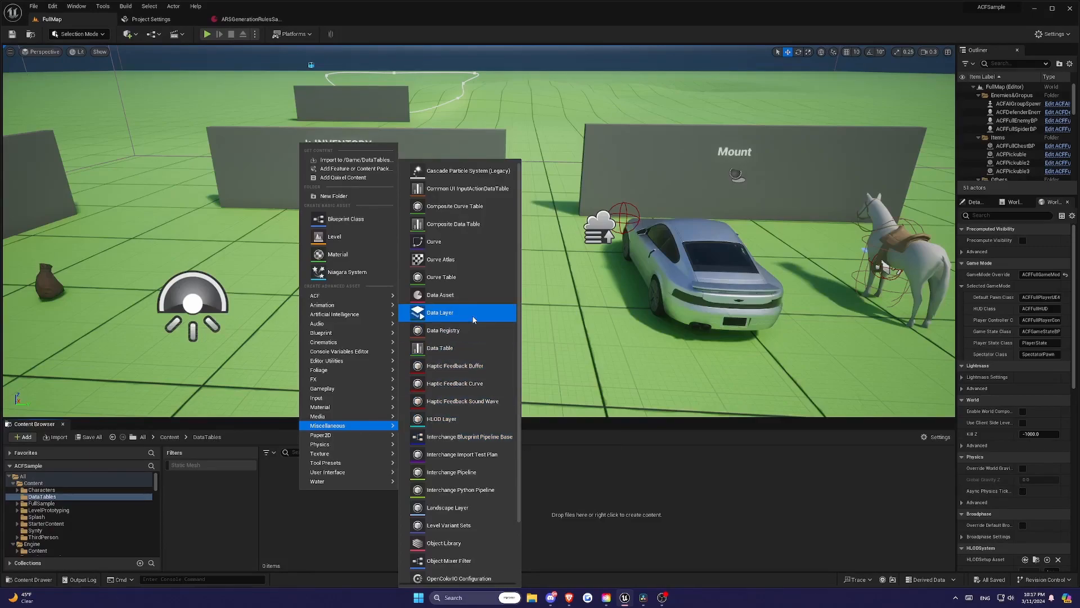
mouse_move(464, 277)
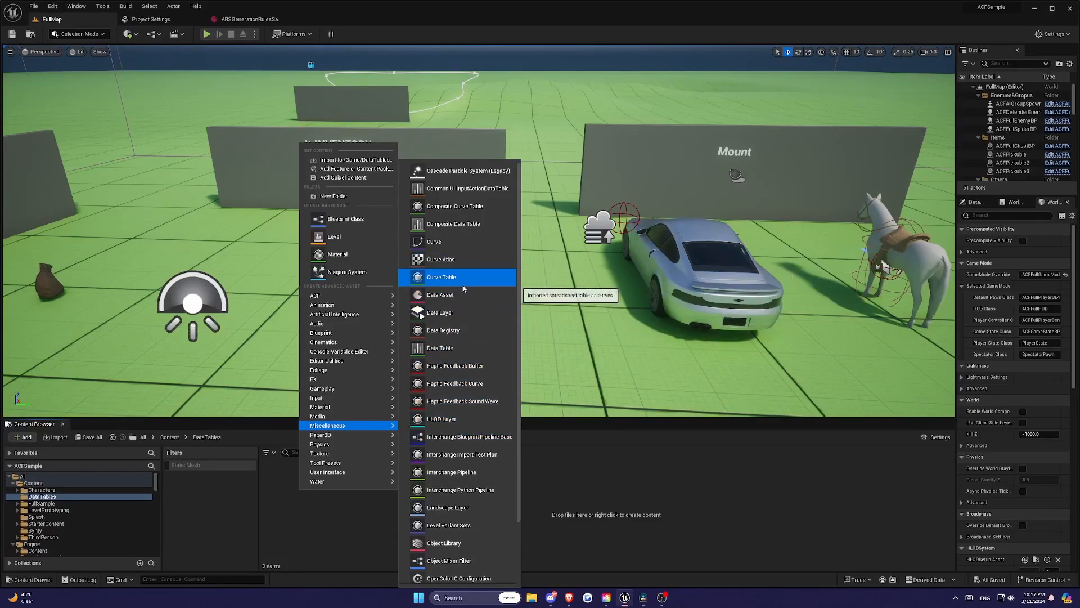
mouse_move(453, 223)
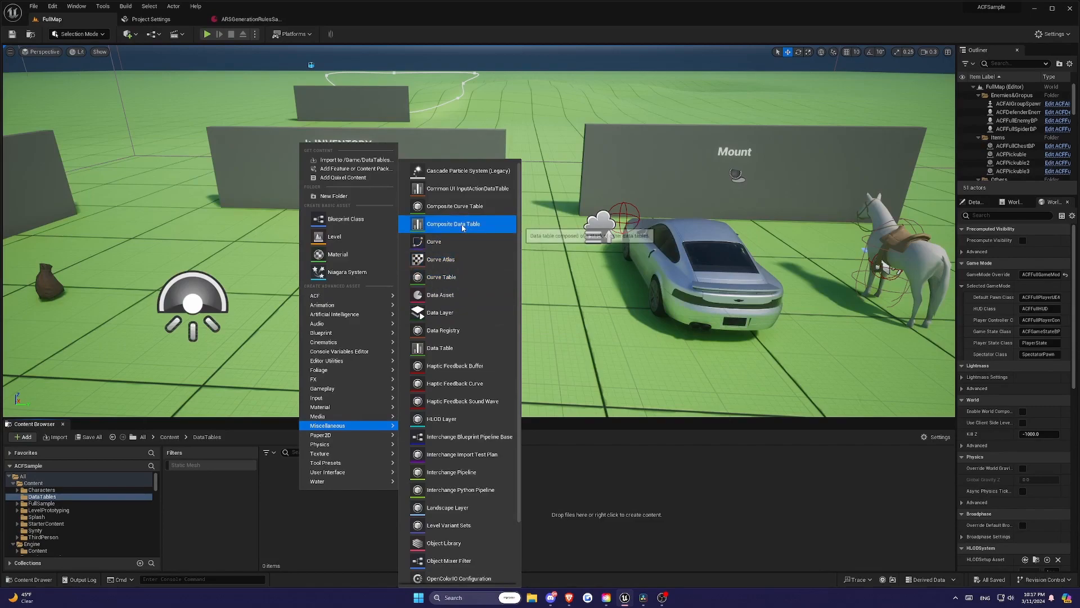
mouse_move(454, 382)
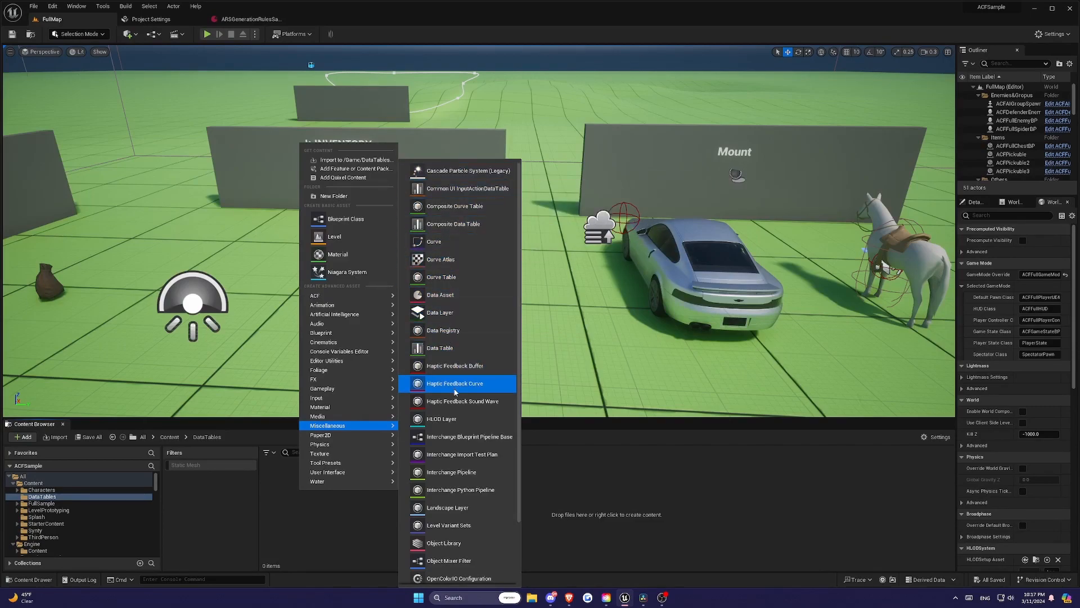
click(439, 347)
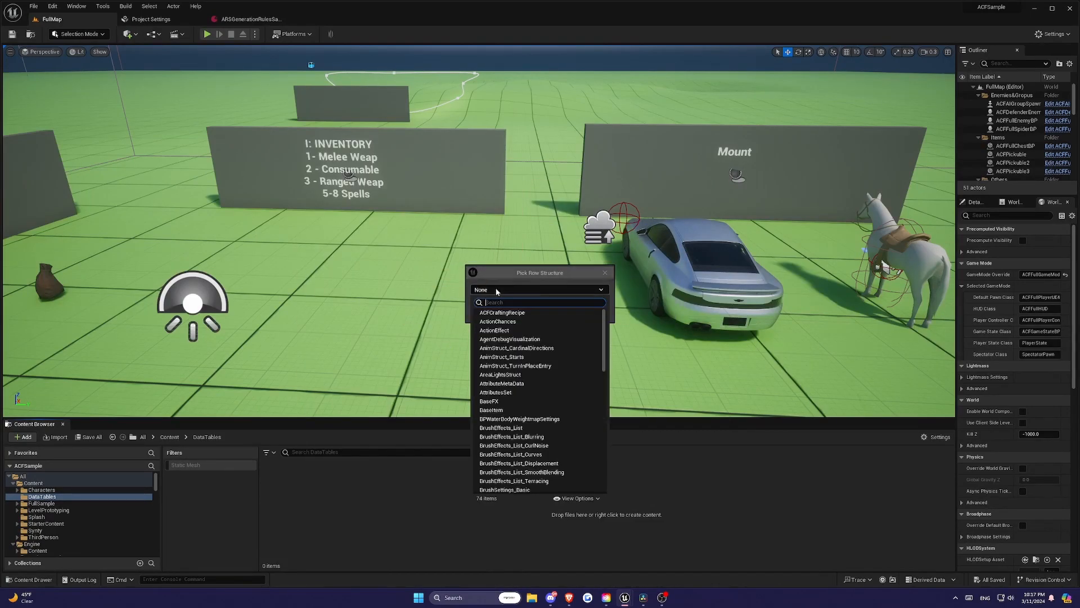
text(game)
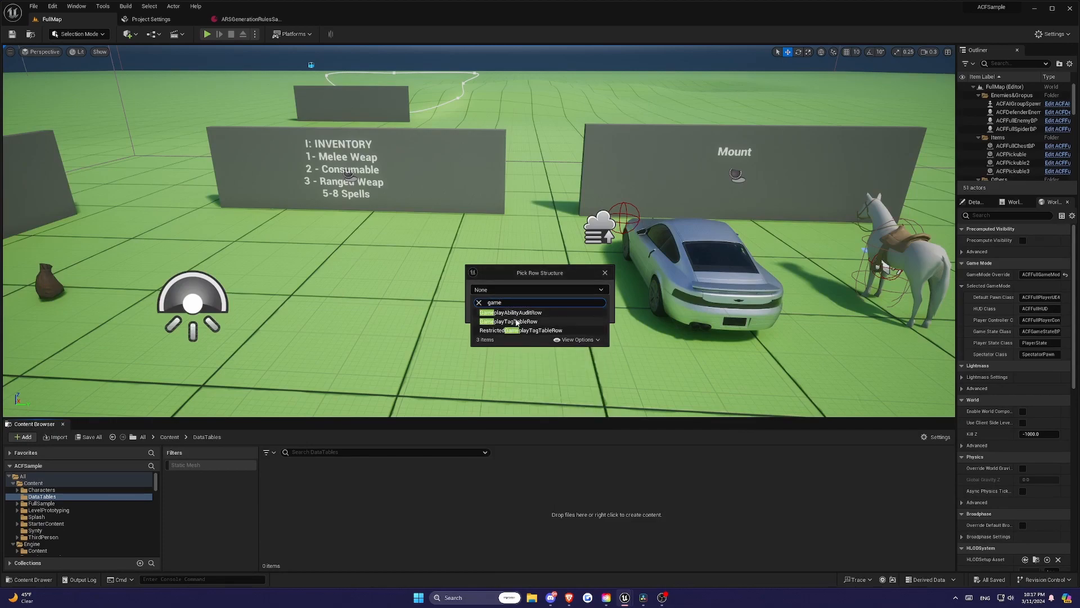
click(509, 322)
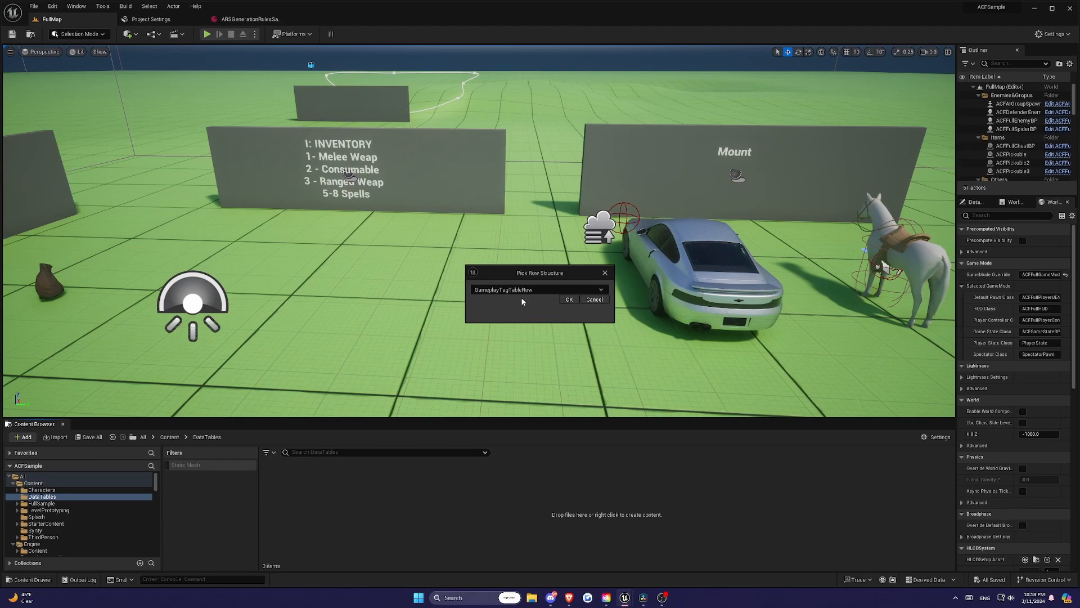
click(568, 300)
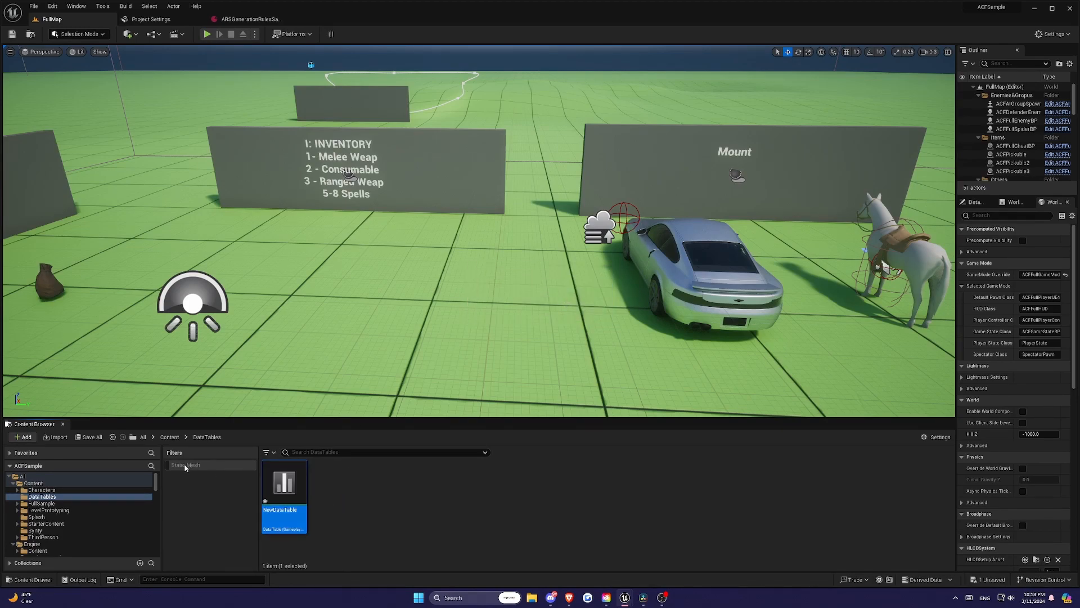
mouse_move(286, 489)
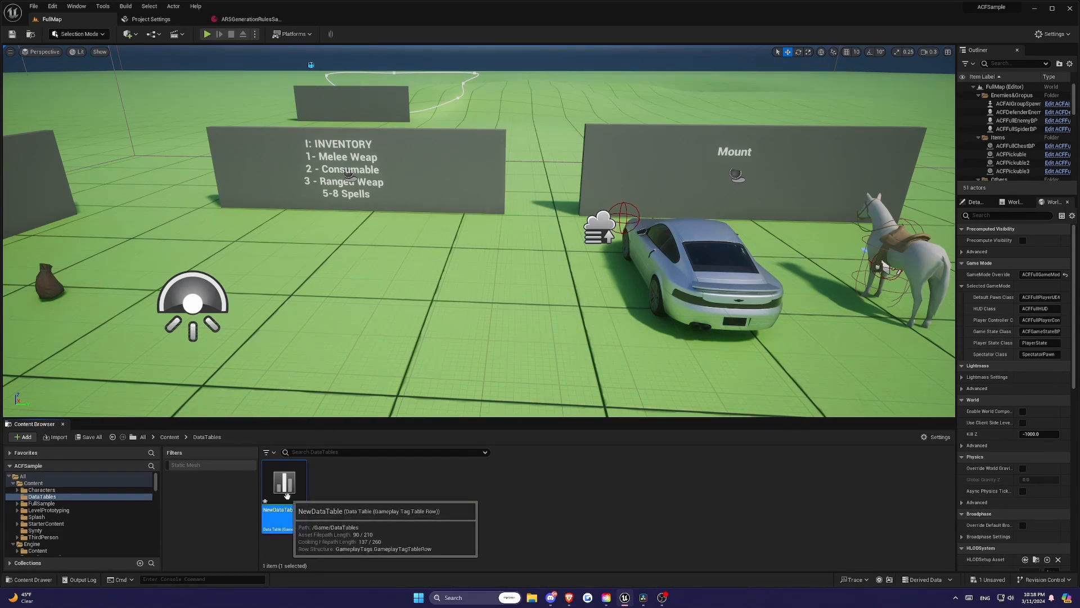
click(52, 529)
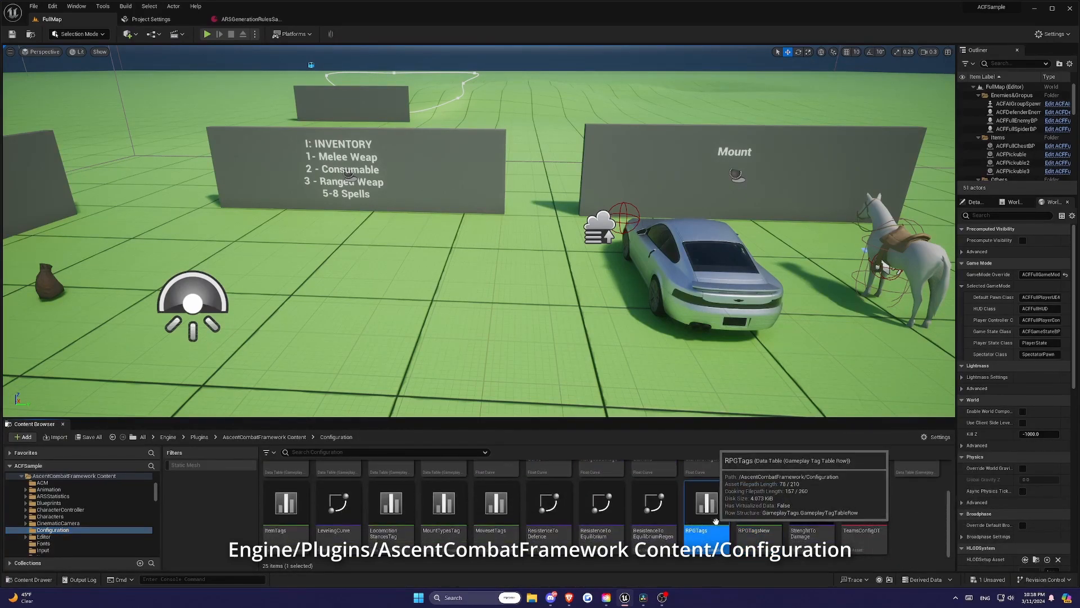
mouse_move(760, 510)
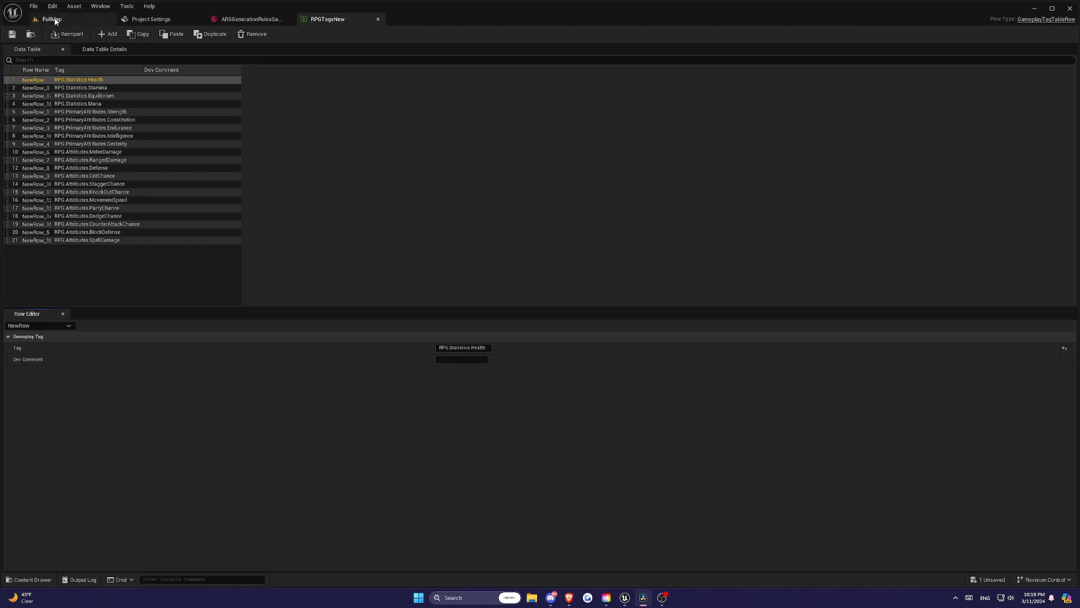
mouse_move(103, 88)
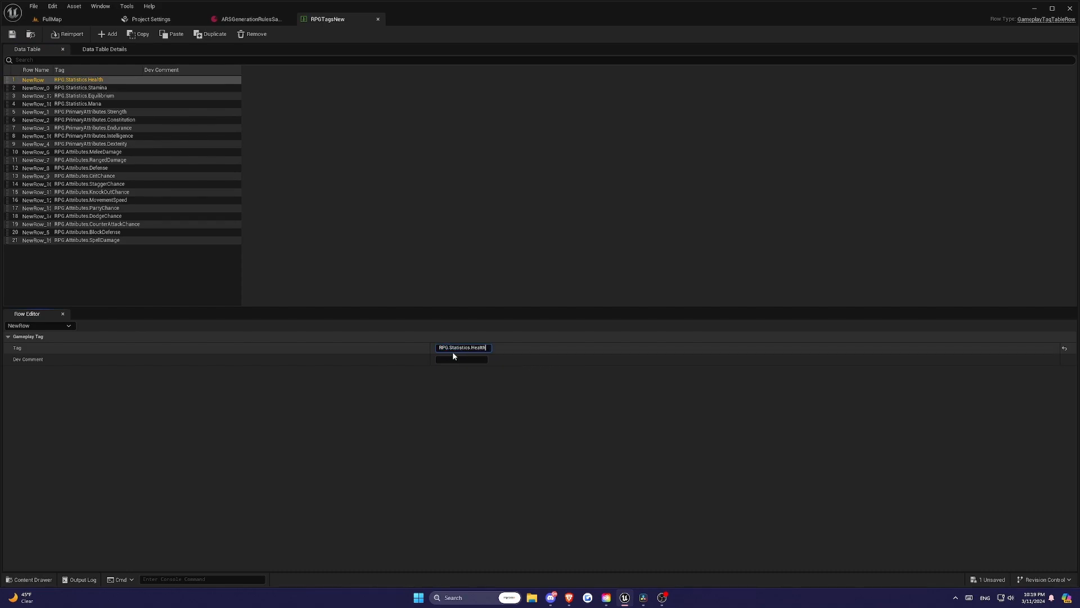
mouse_move(445, 357)
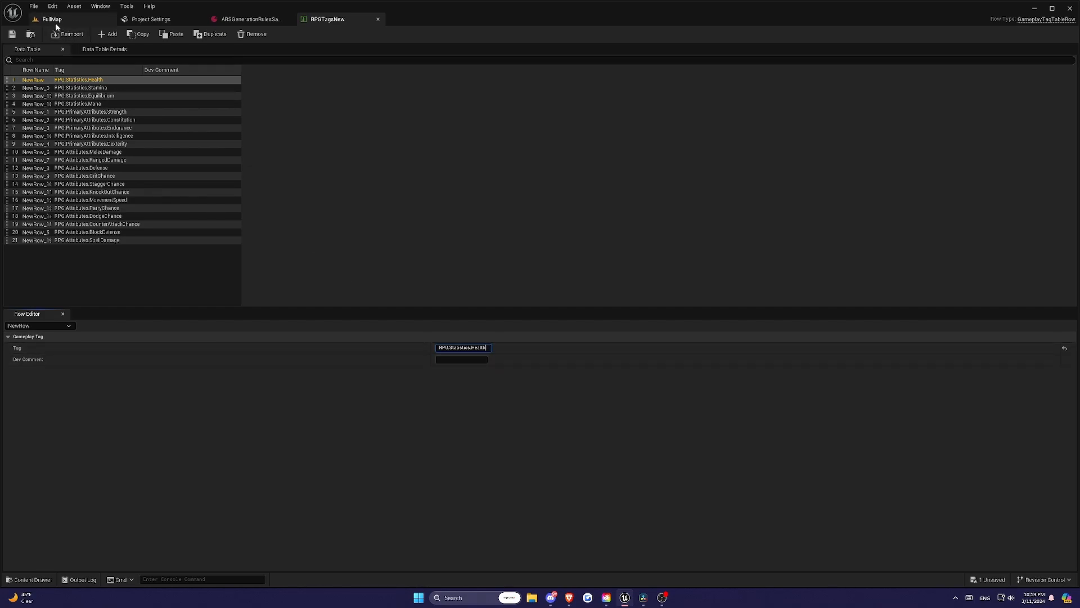
mouse_move(152, 19)
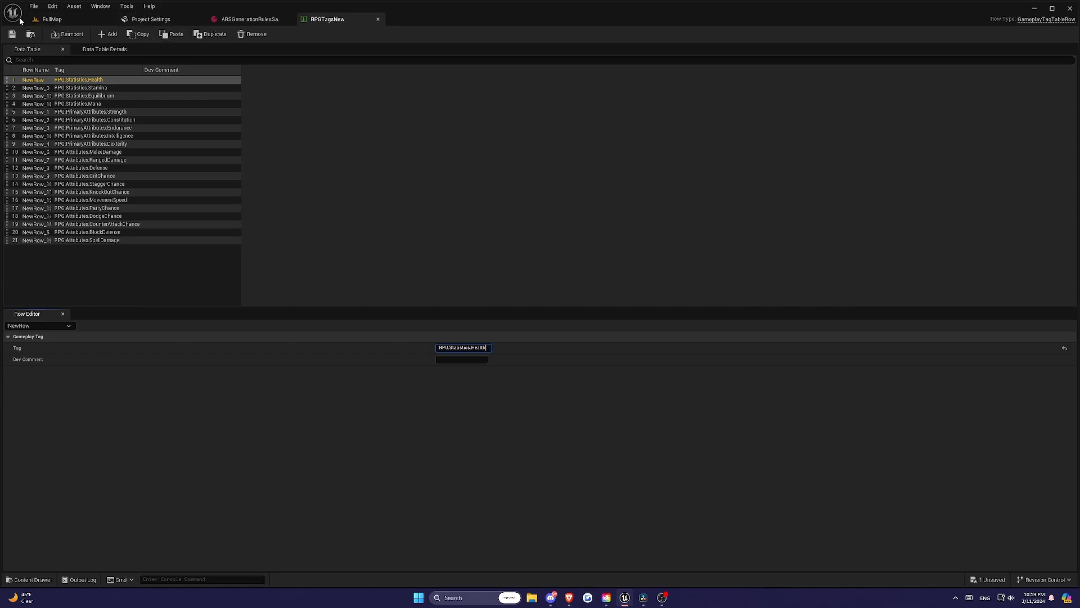
Review the Gameplay Tag Table List in Project Settings, confirming RPGTagsNew is registered.
click(52, 6)
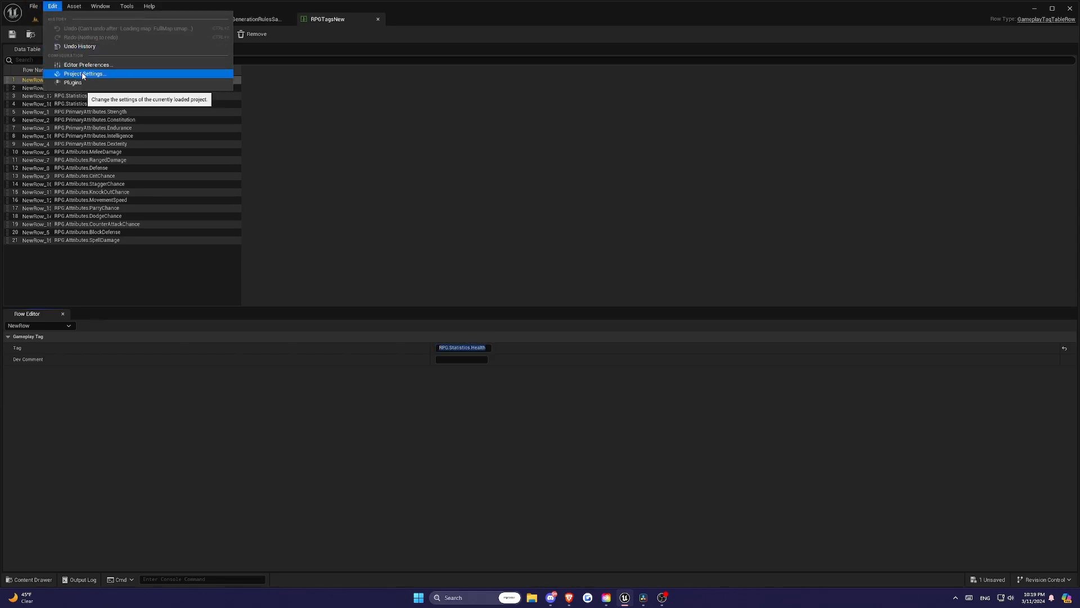
mouse_move(82, 76)
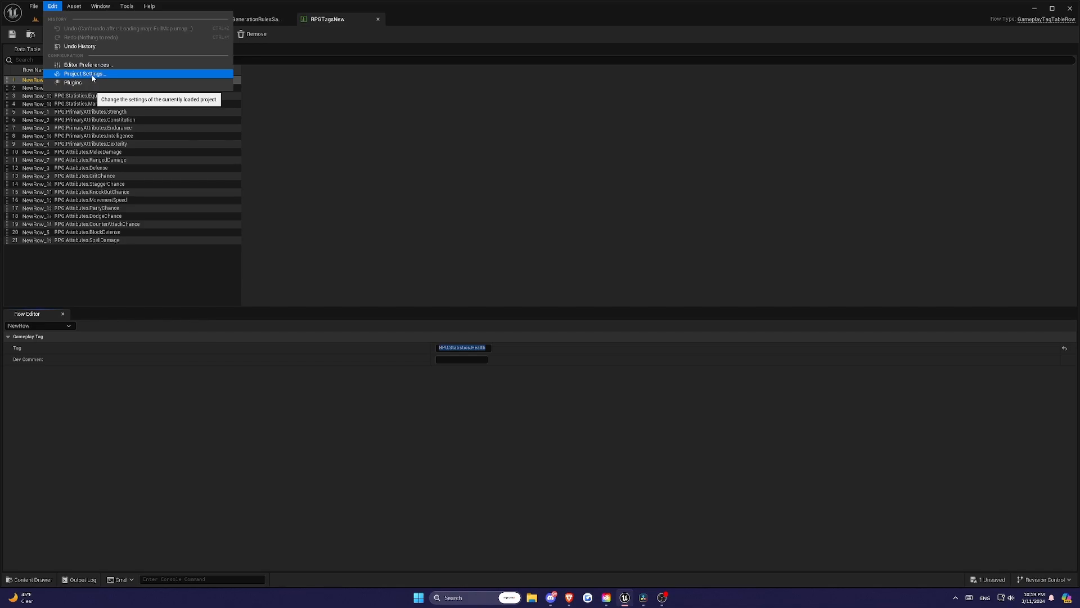
click(93, 73)
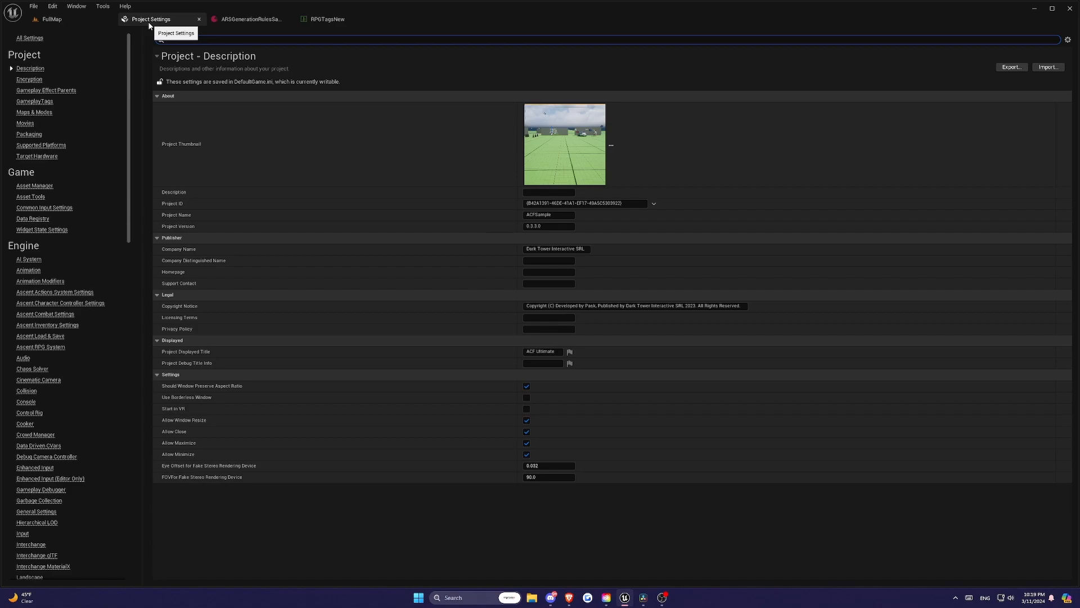
click(34, 101)
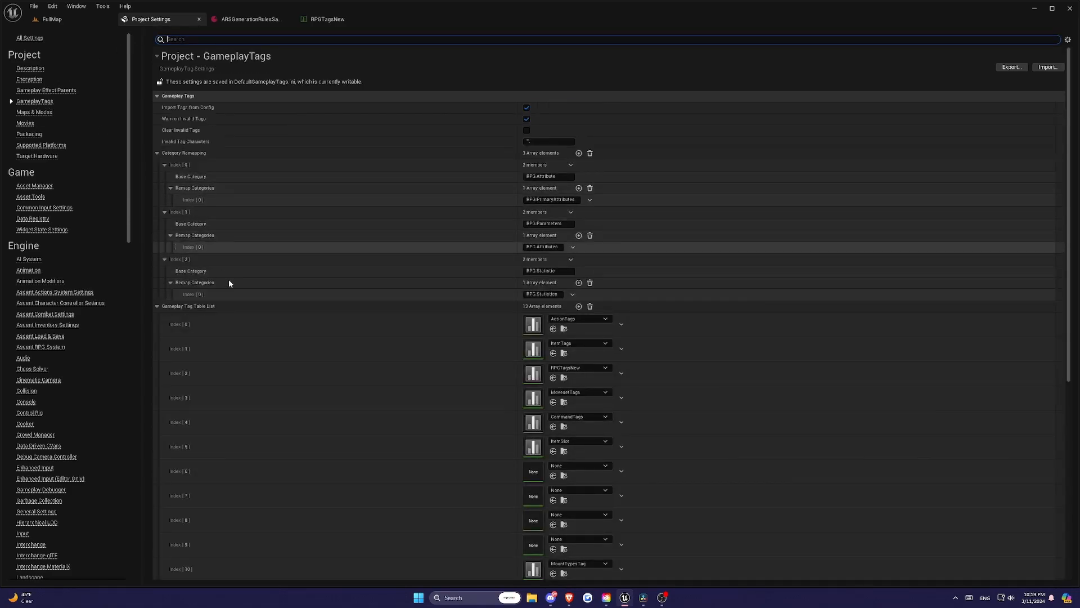
scroll(down, 3)
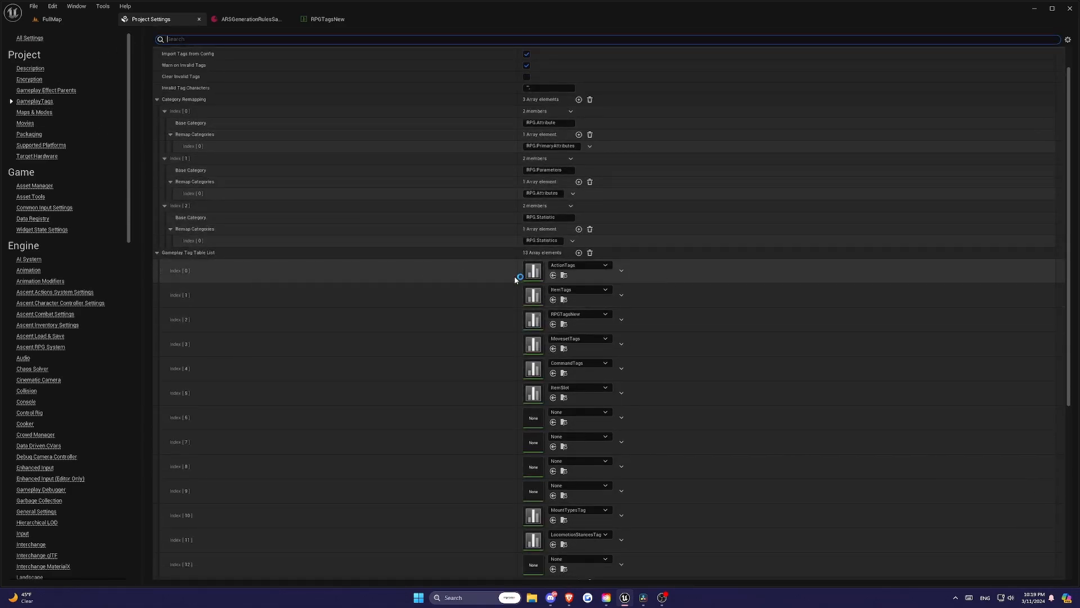
mouse_move(532, 325)
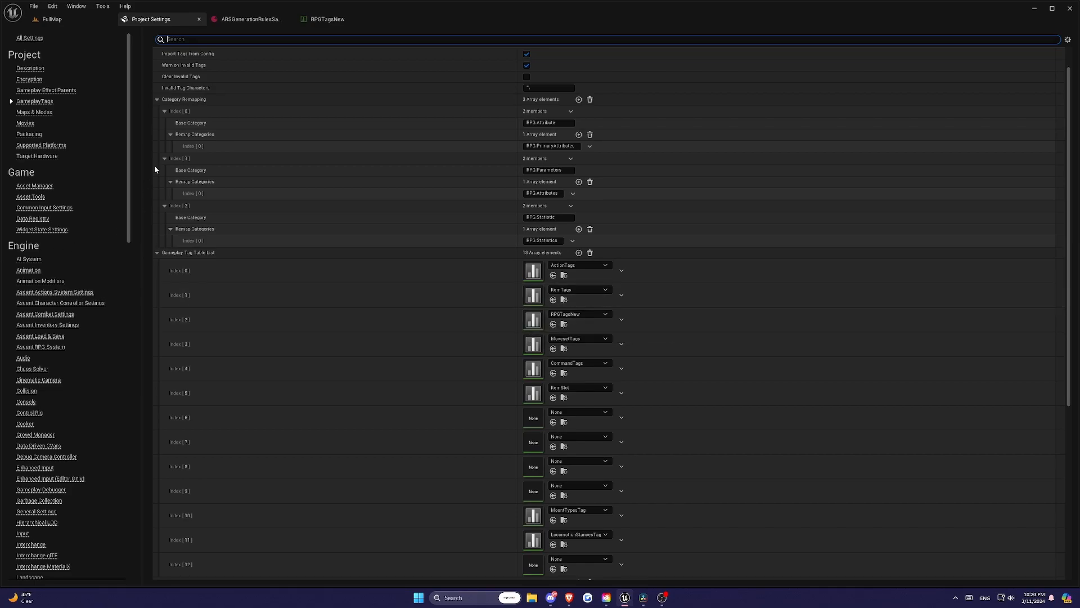
mouse_move(196, 256)
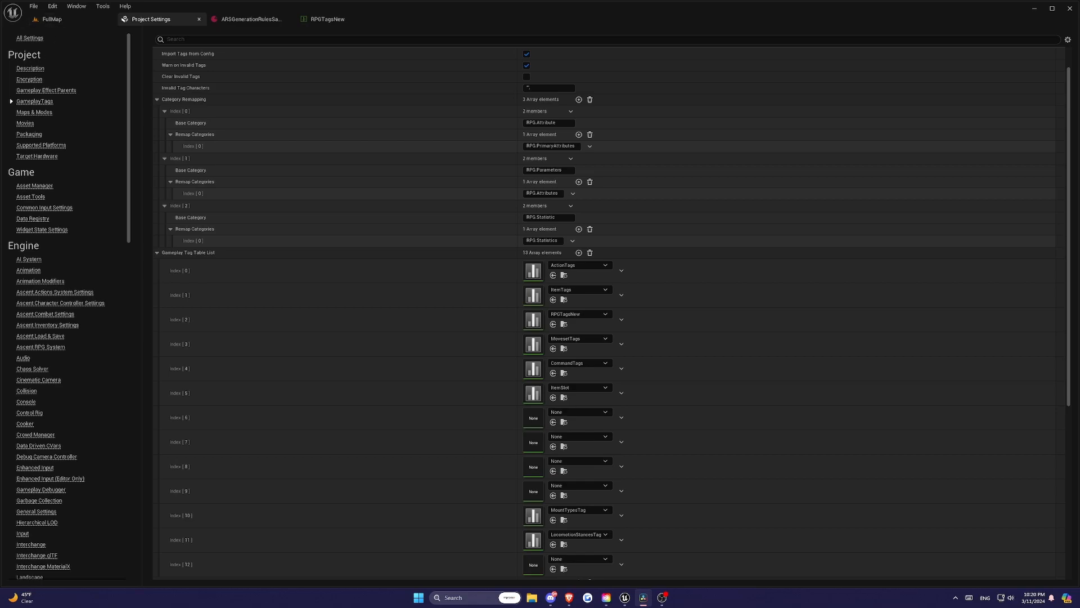
mouse_move(287, 67)
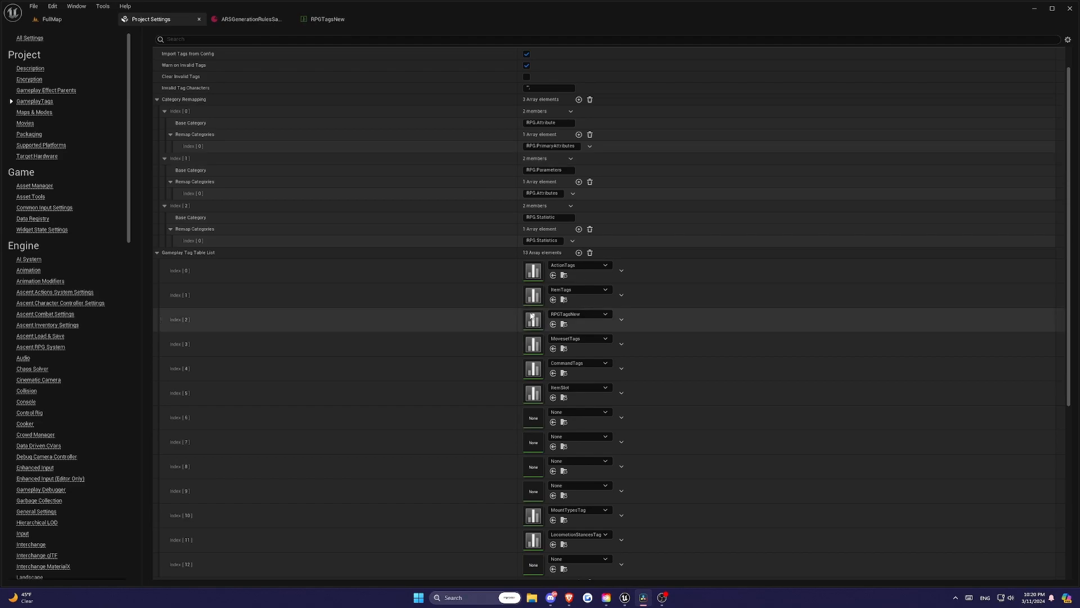
click(325, 18)
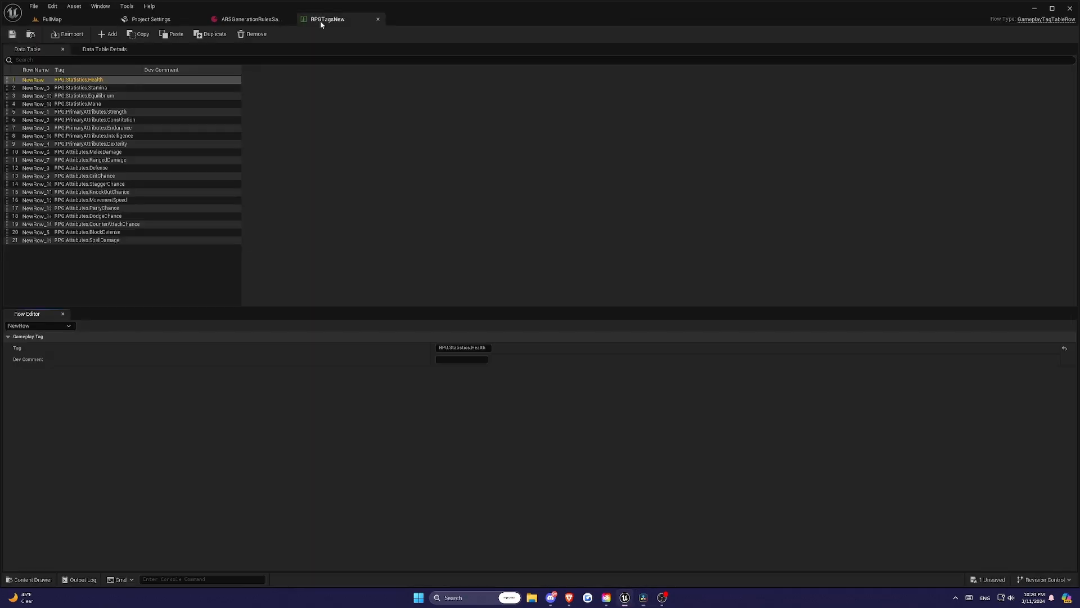
click(148, 18)
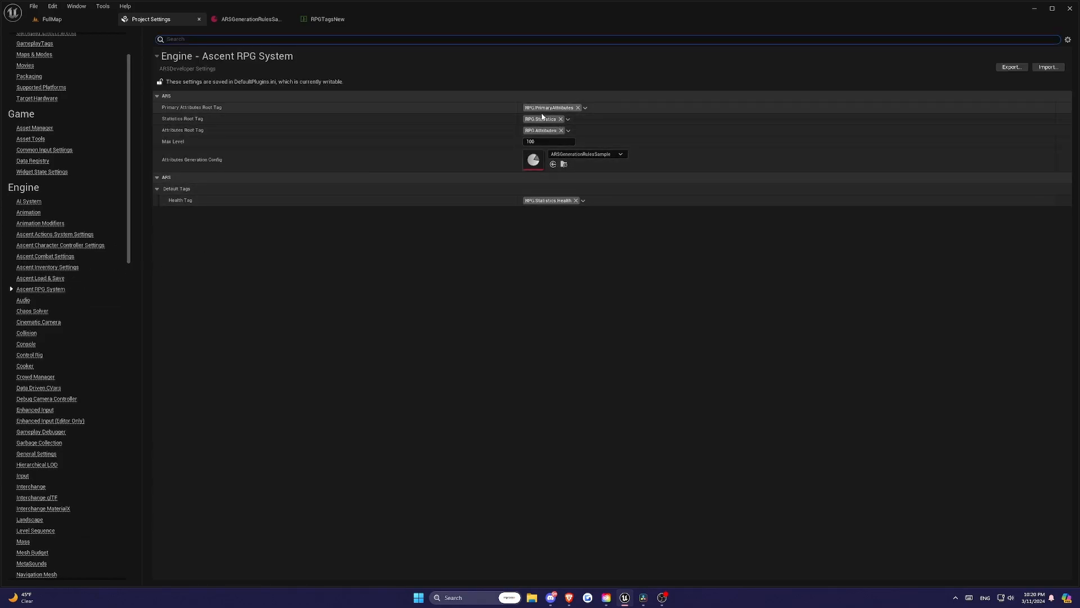
mouse_move(541, 108)
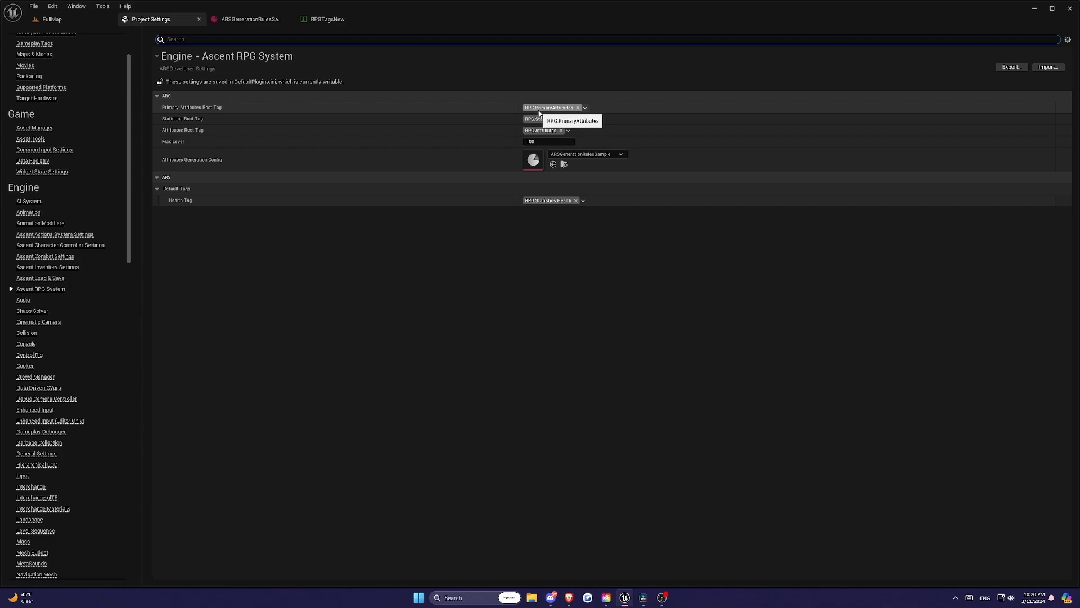
Review the Ascent RPG System root tags and Max Level 100, then return to the FullMap level.
click(568, 120)
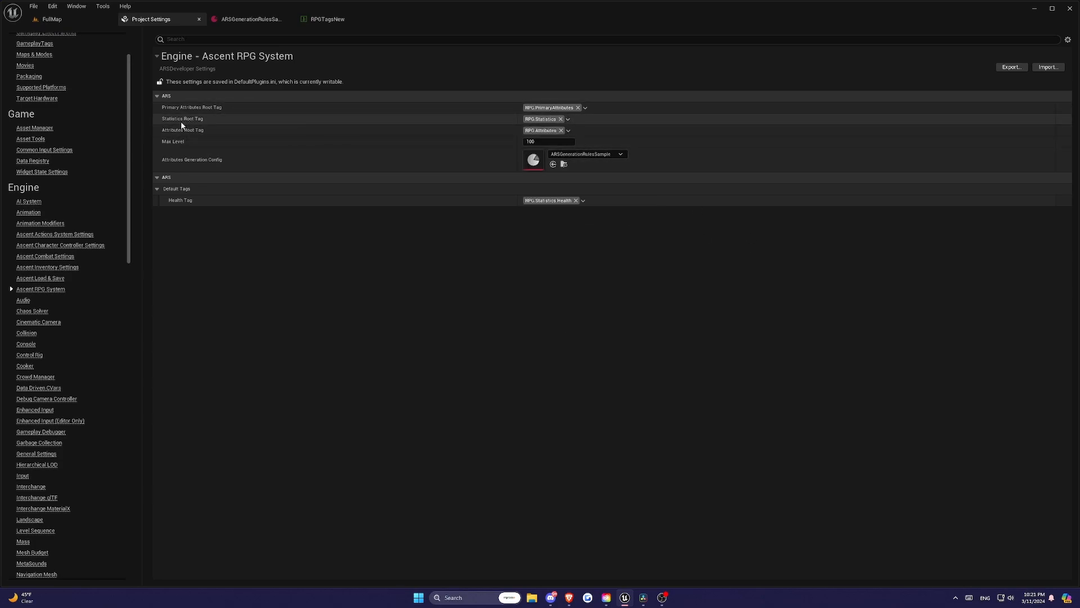
mouse_move(188, 124)
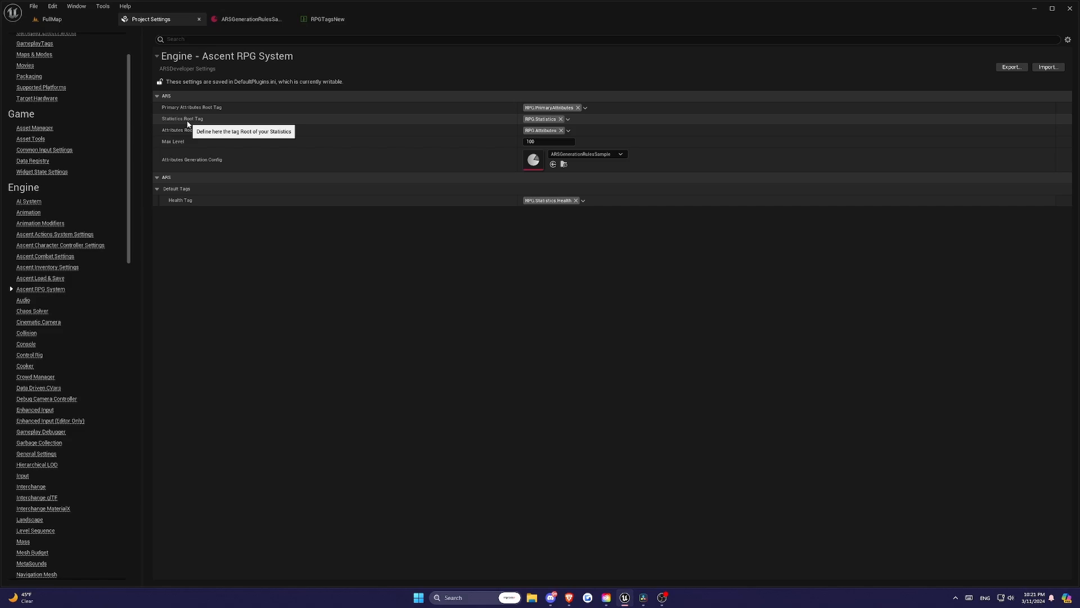
mouse_move(201, 135)
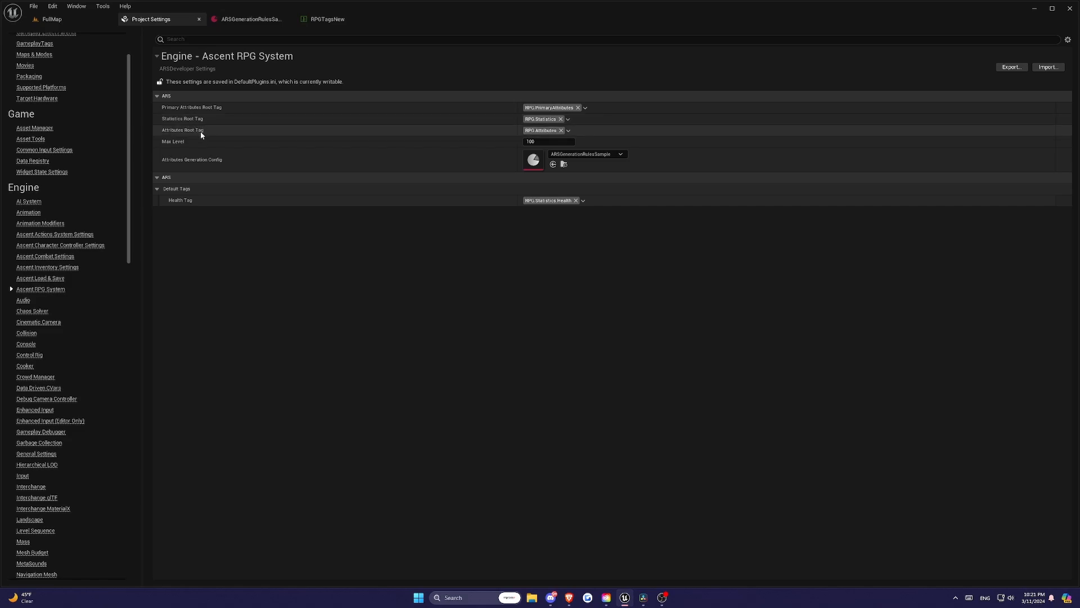
mouse_move(205, 113)
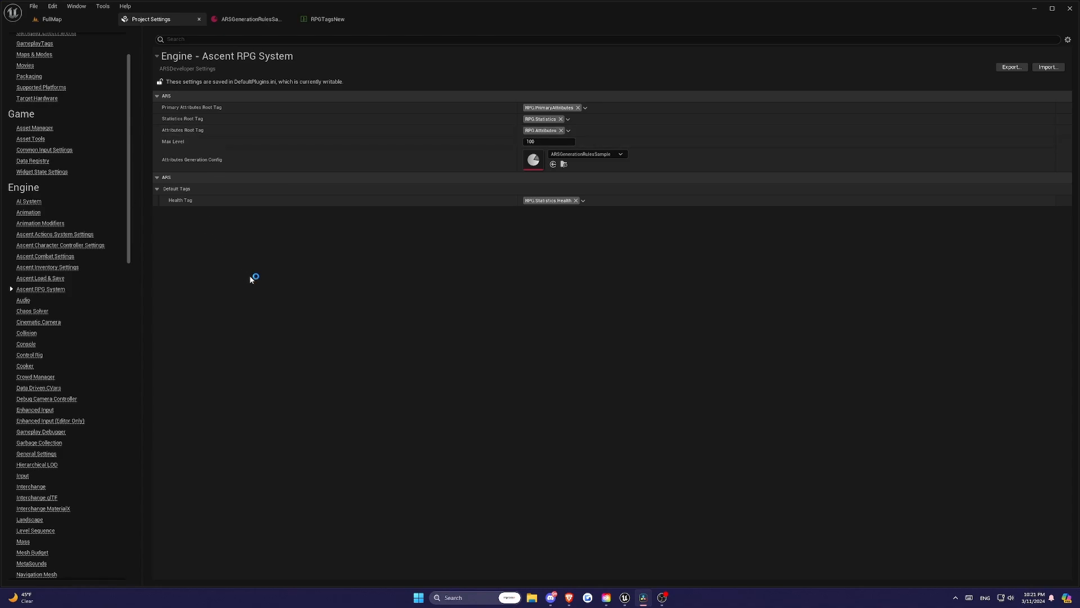
mouse_move(215, 269)
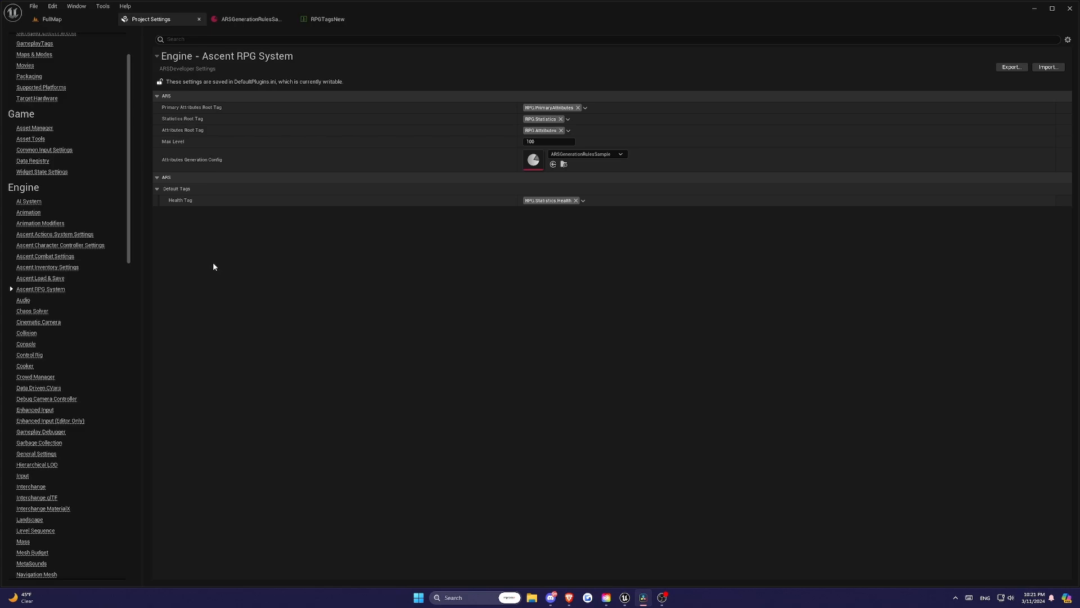
mouse_move(187, 258)
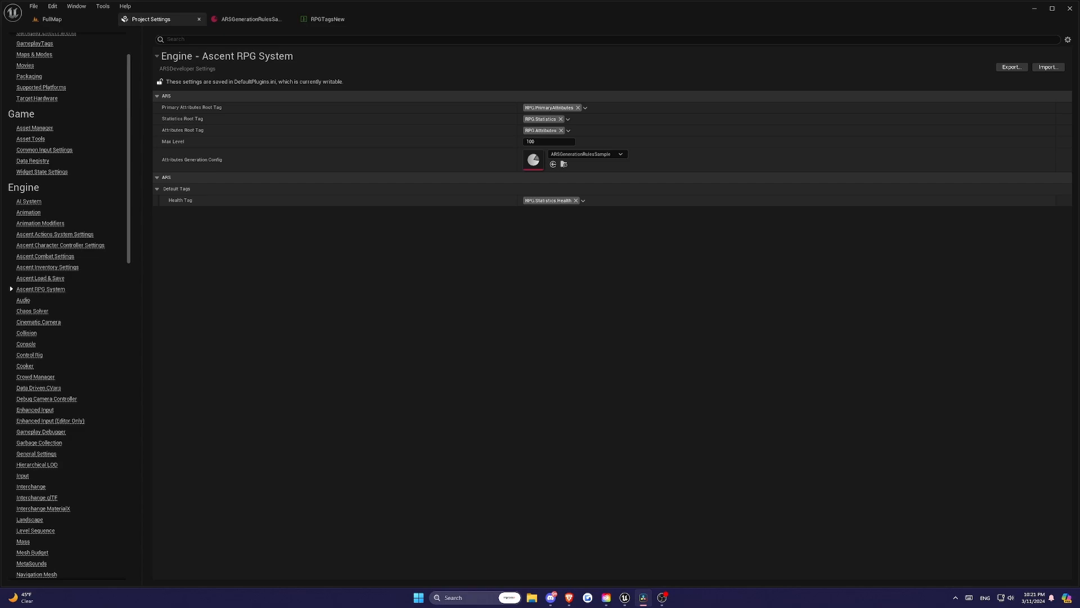
click(43, 18)
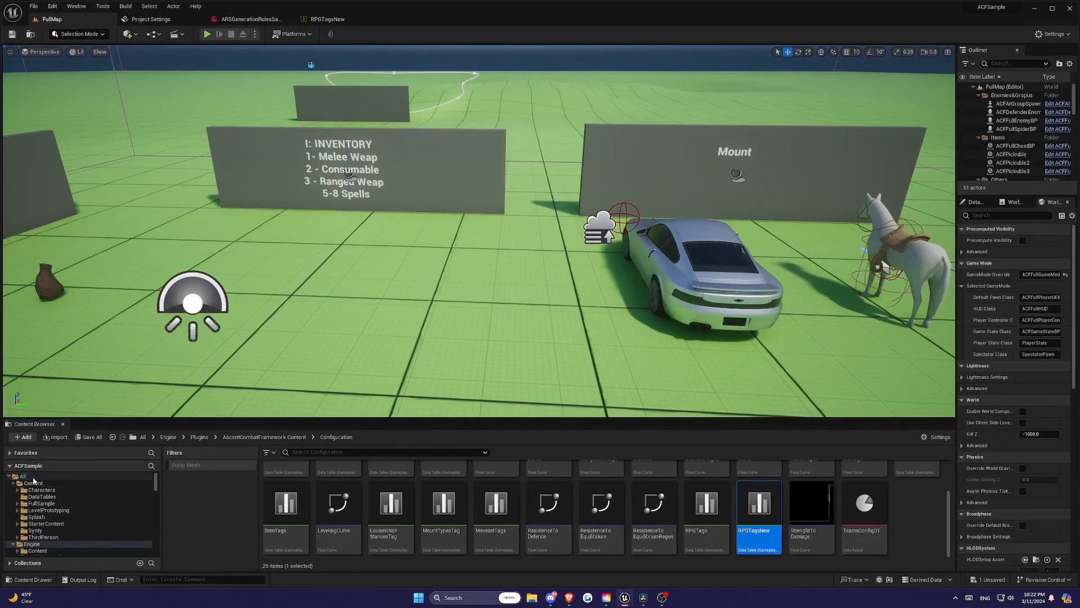
Create an ARS Generation Rules data asset named ARSGenRuleTutorial in DataTables and open it.
click(22, 474)
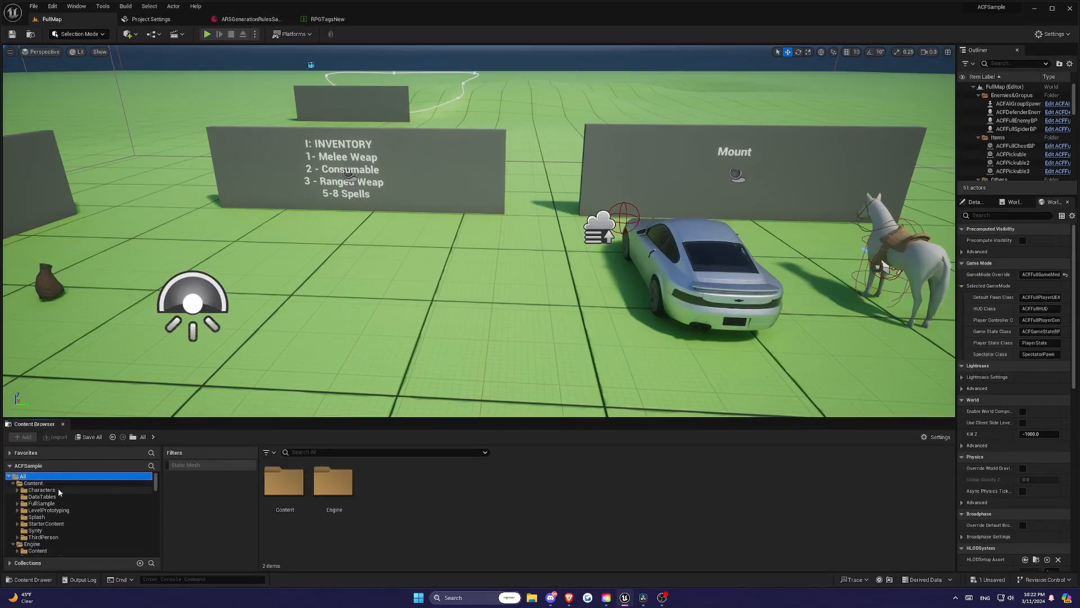
click(41, 497)
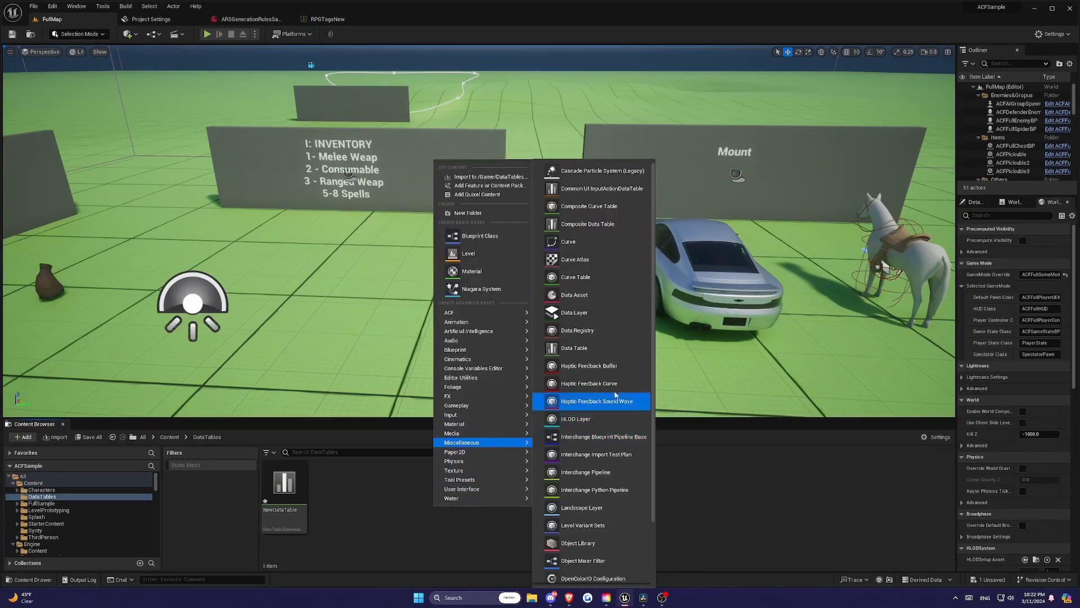
click(574, 294)
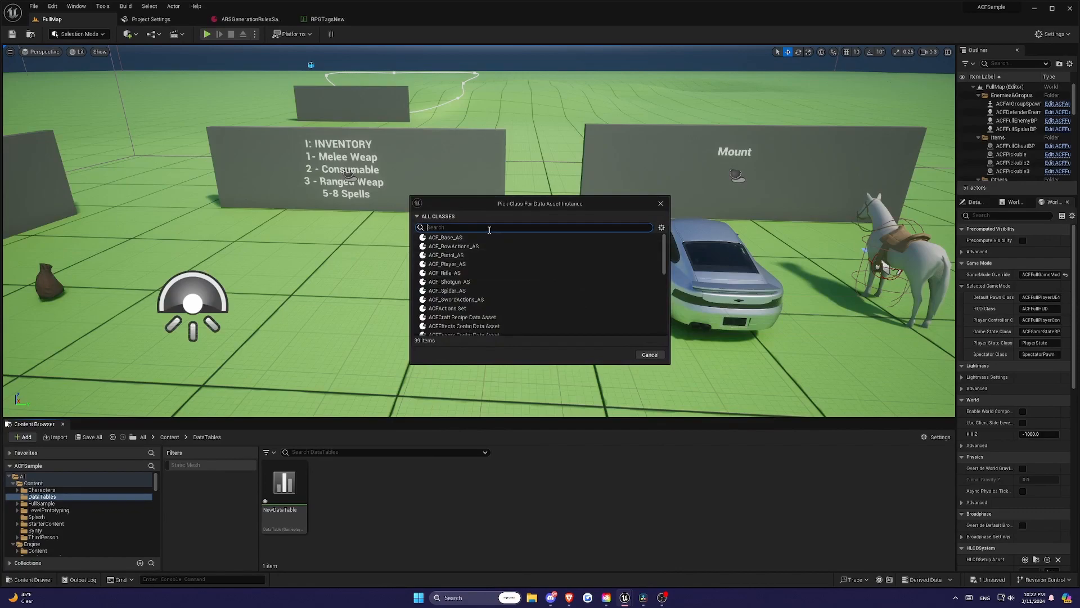
text(ars)
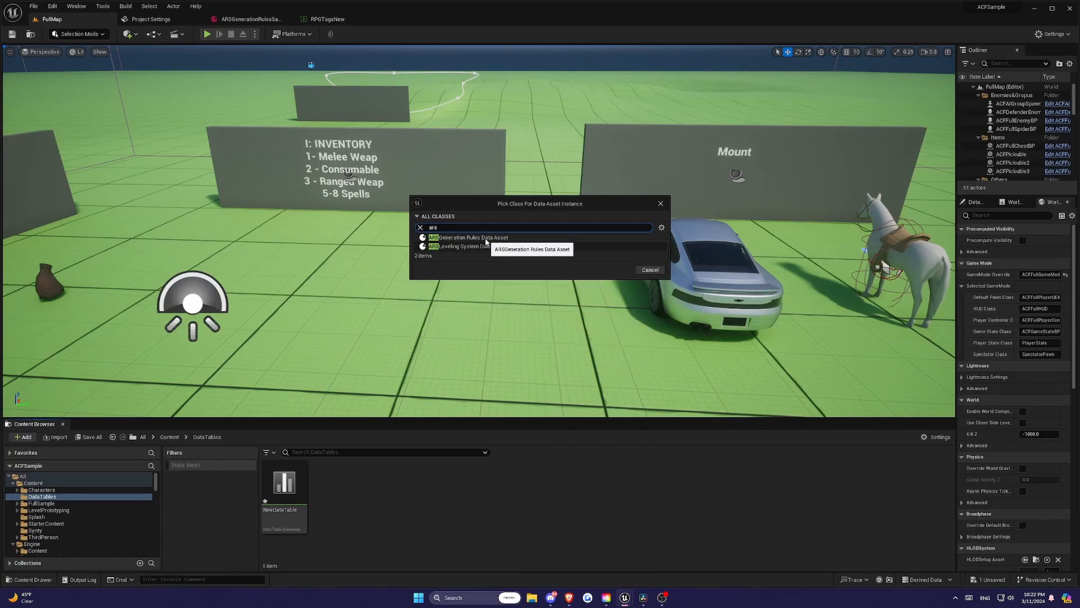
click(470, 236)
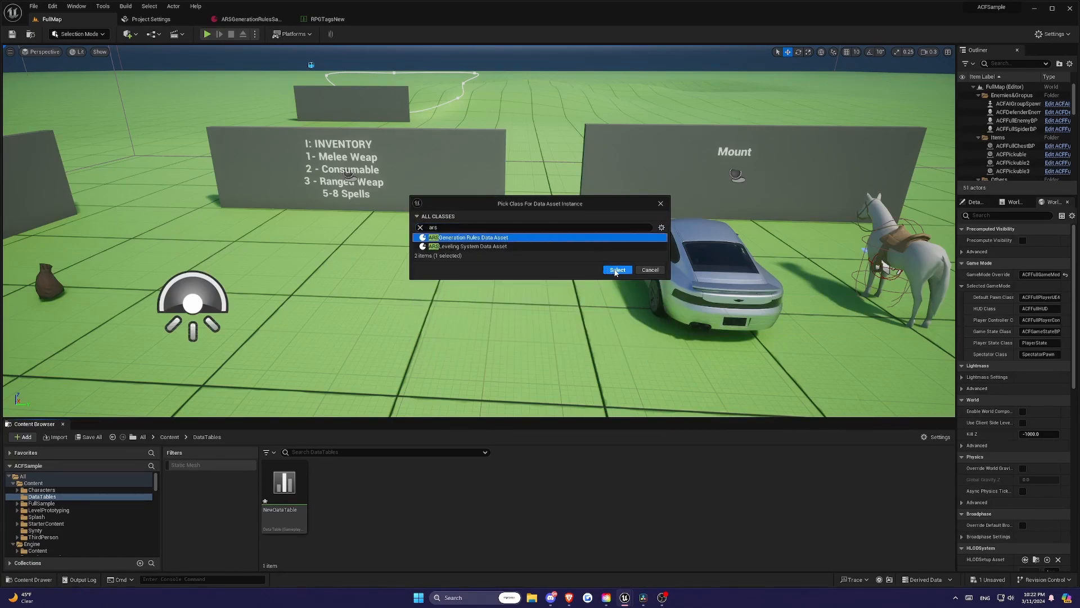
click(616, 270)
text(ARSGenRuleTutorial)
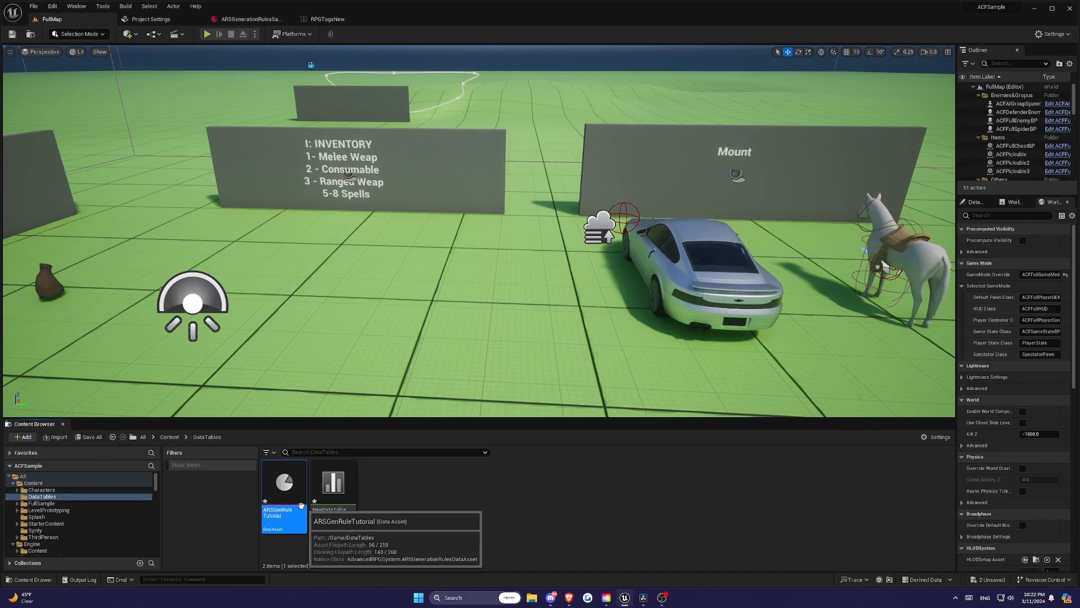
double_click(285, 481)
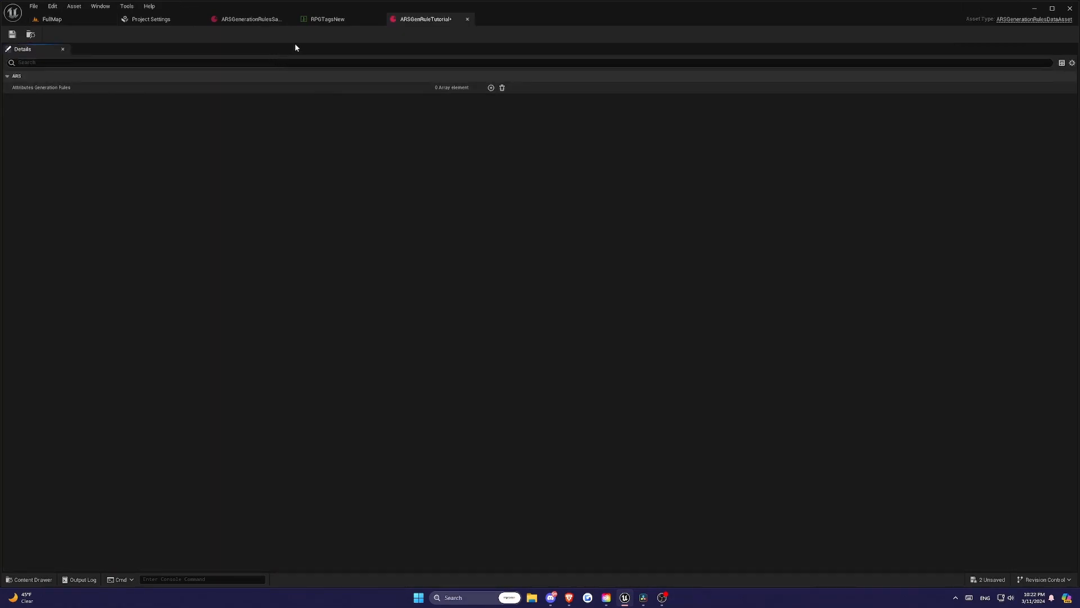
Inspect the sample's Strength rule, revealing the StrenghtToDamage curve targeting RPG.Attributes.MeleeDamage.
click(249, 18)
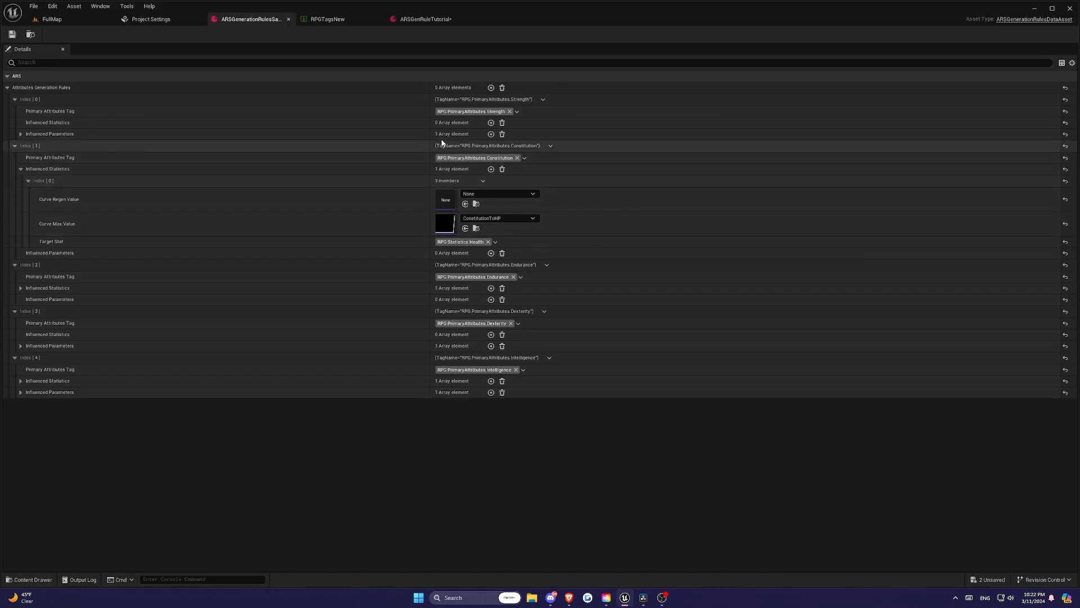
click(19, 134)
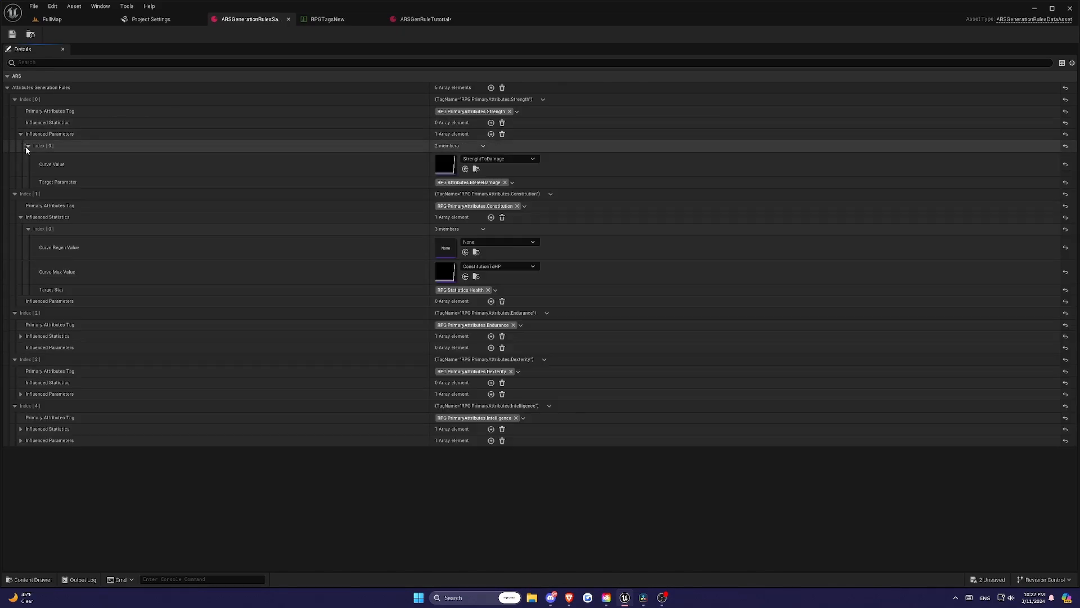
mouse_move(445, 163)
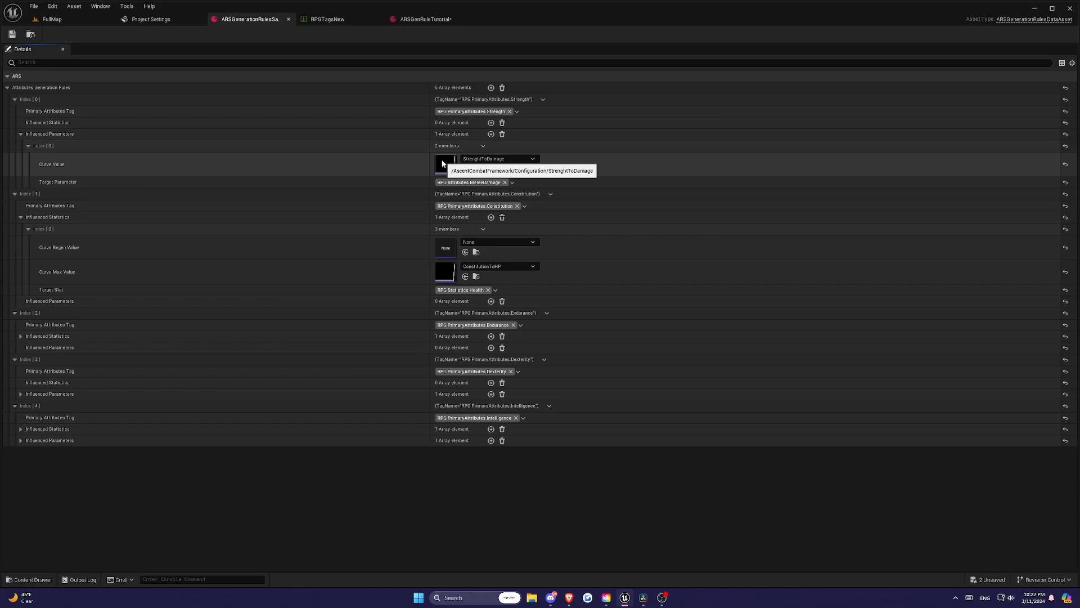
mouse_move(108, 18)
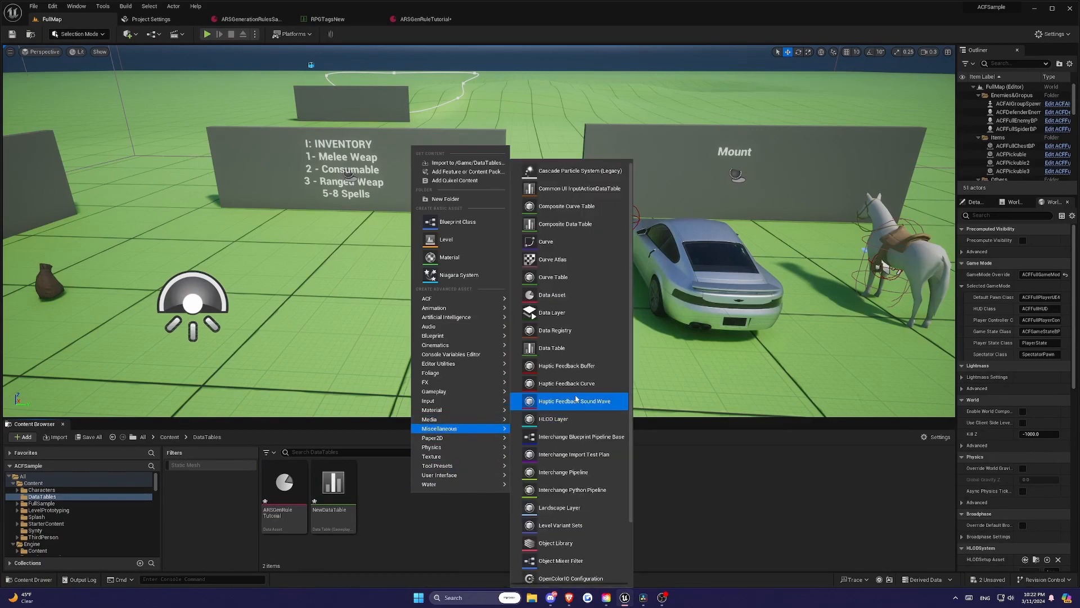
Create a CurveFloat asset named Test in DataTables and open it.
click(545, 241)
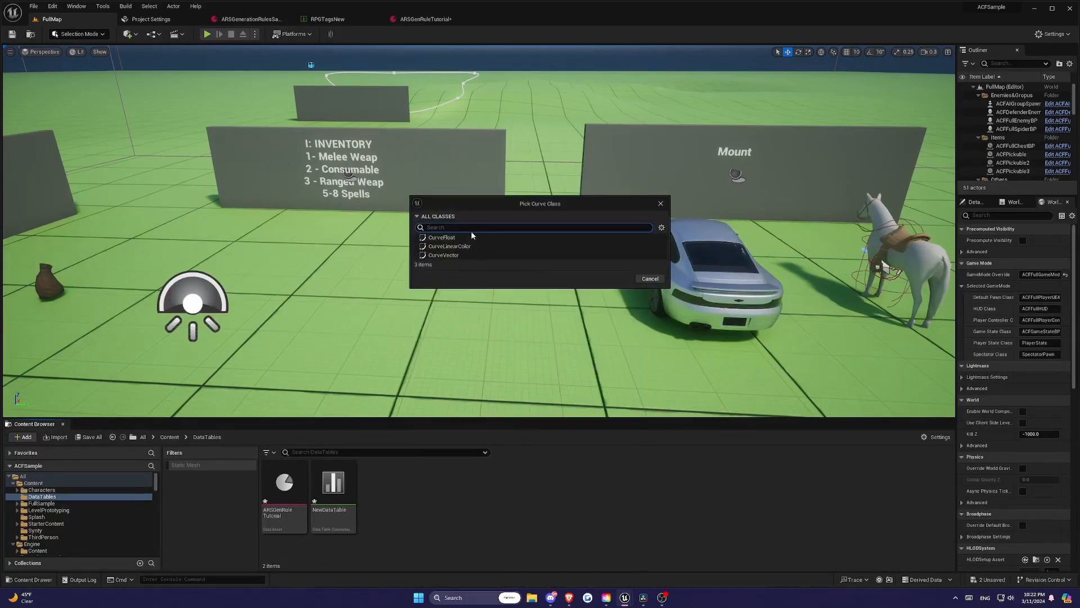
click(441, 237)
text(Test)
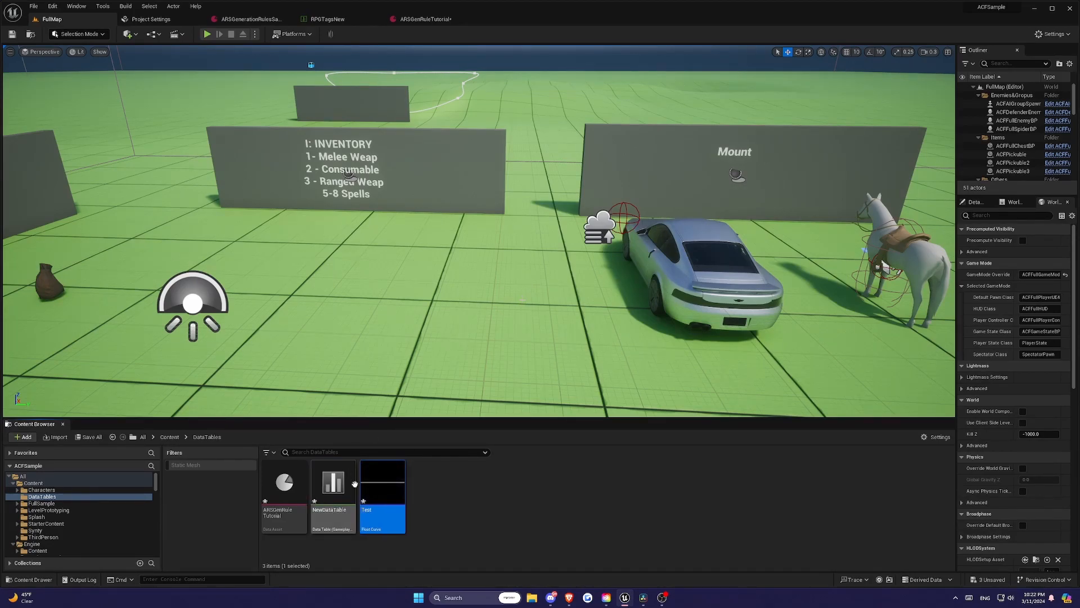
double_click(382, 487)
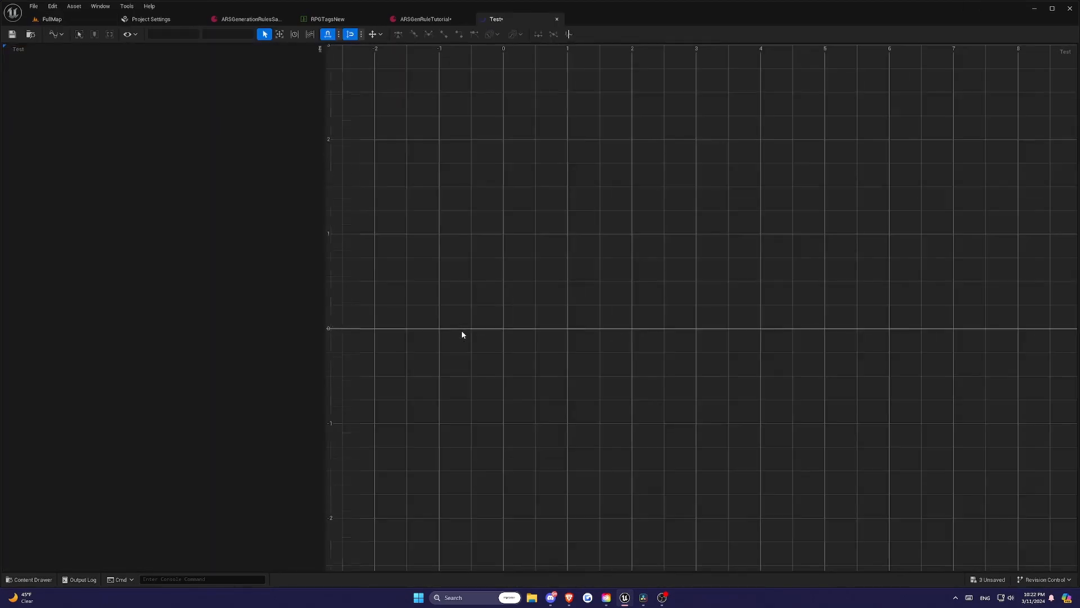
scroll(down, 3)
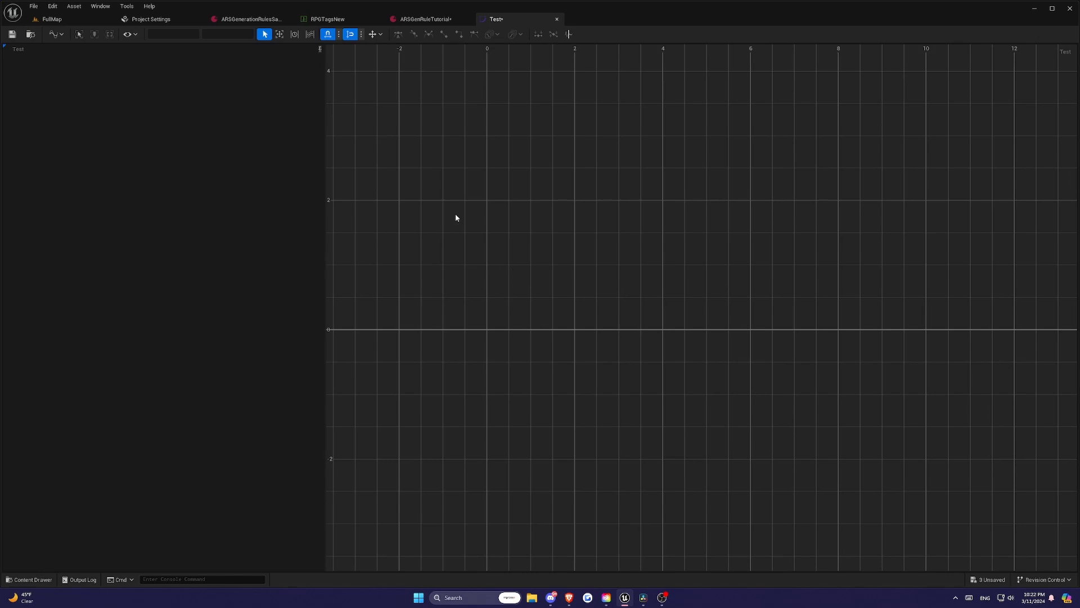
Return to the generation rules asset and open the StrenghtToDamage curve rising from 0 to 600.
click(43, 18)
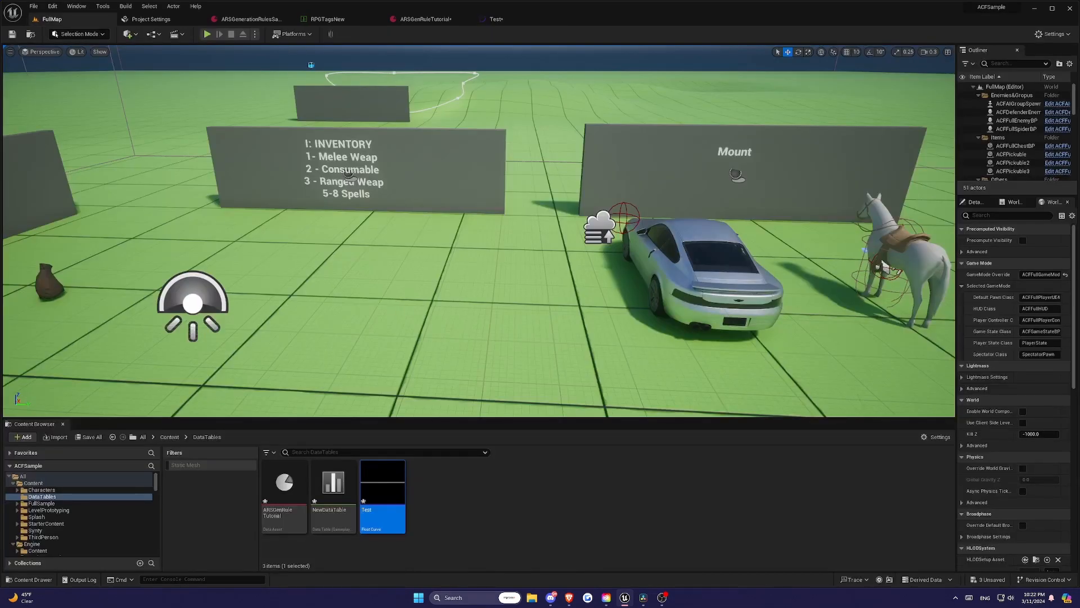
mouse_move(352, 6)
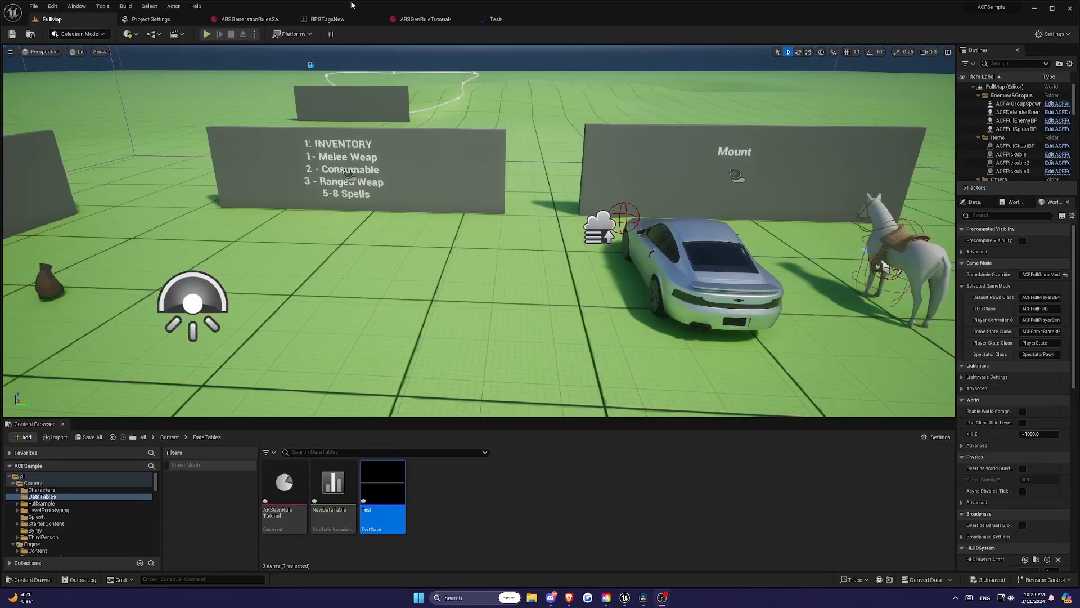
click(150, 19)
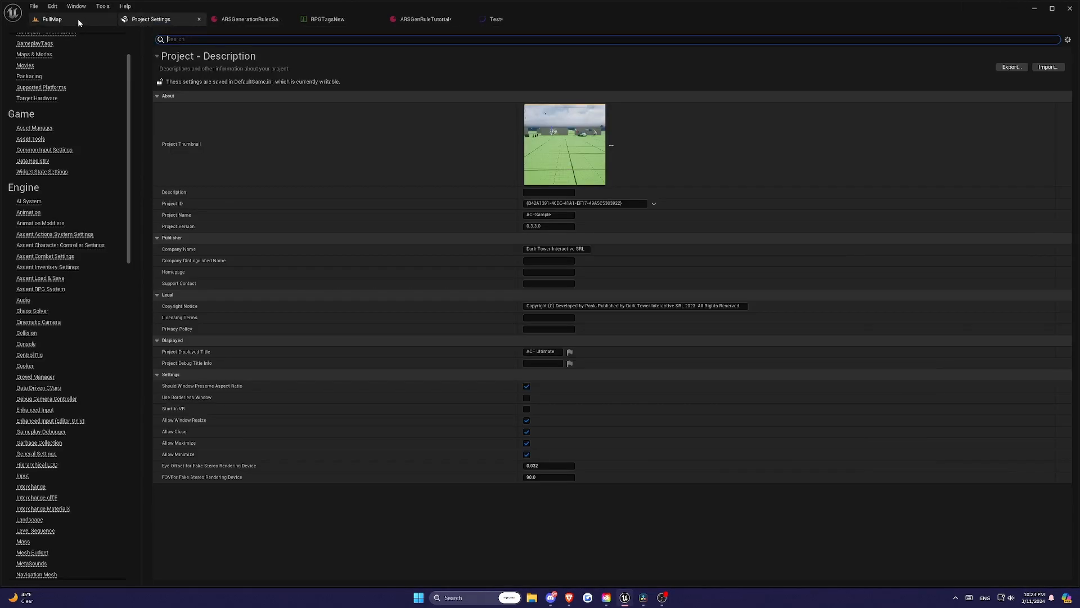
click(250, 18)
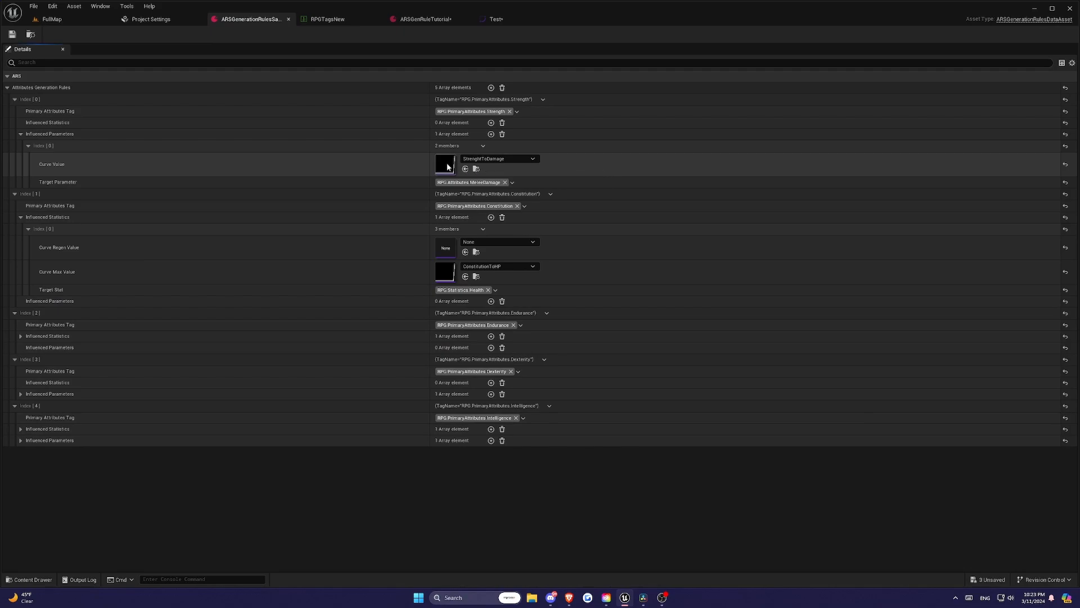
double_click(446, 165)
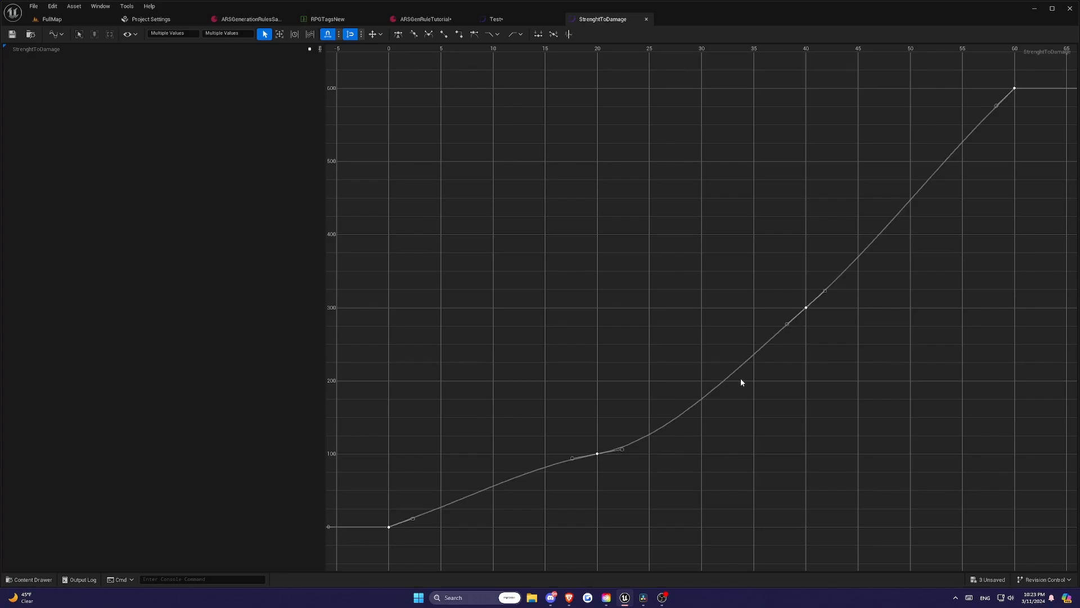
mouse_move(805, 310)
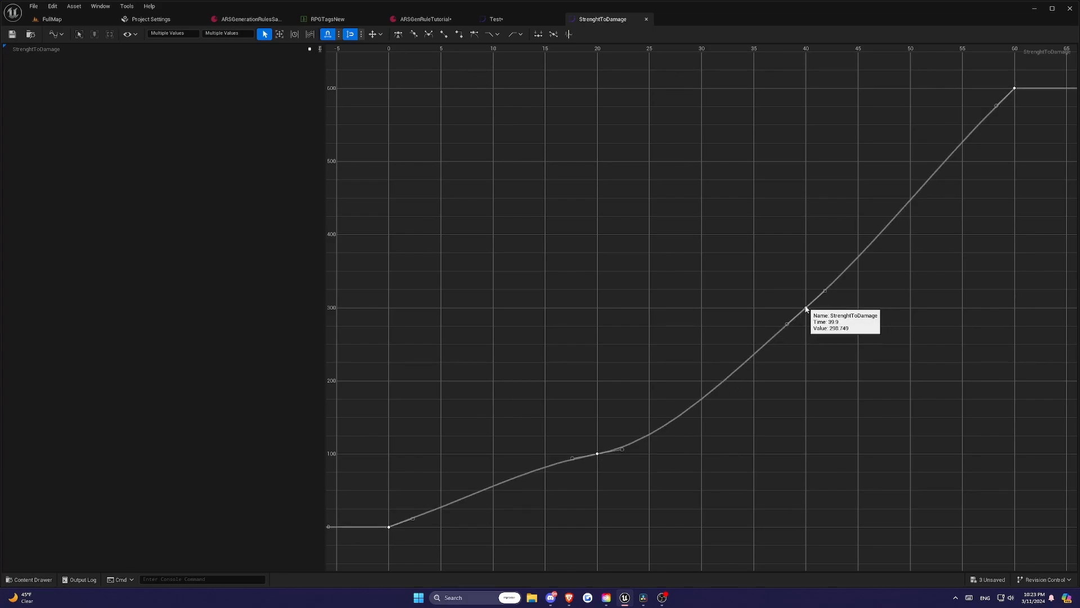
mouse_move(1013, 89)
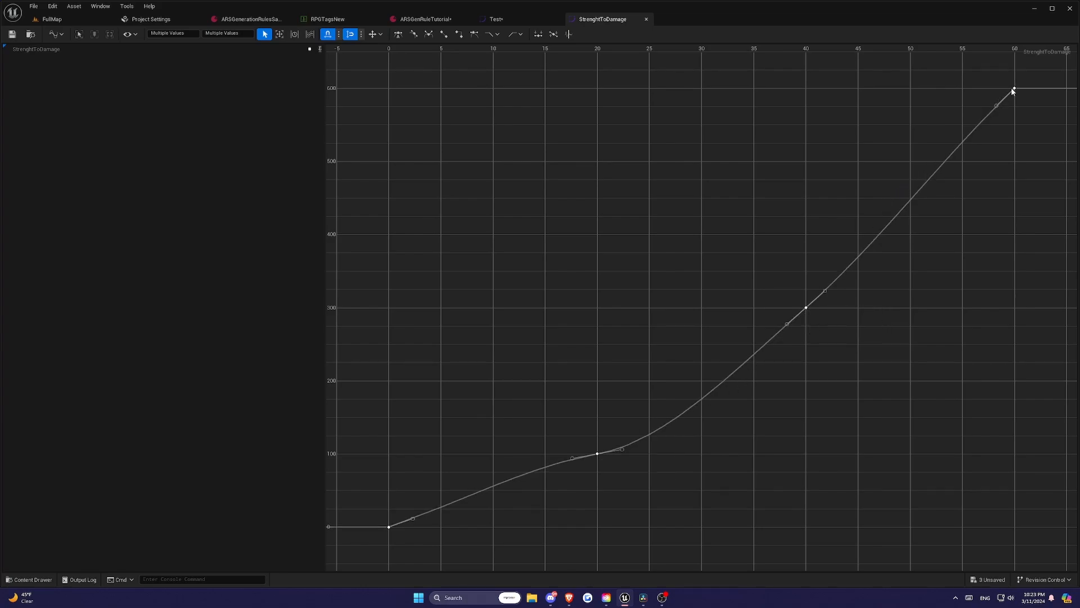
mouse_move(1013, 87)
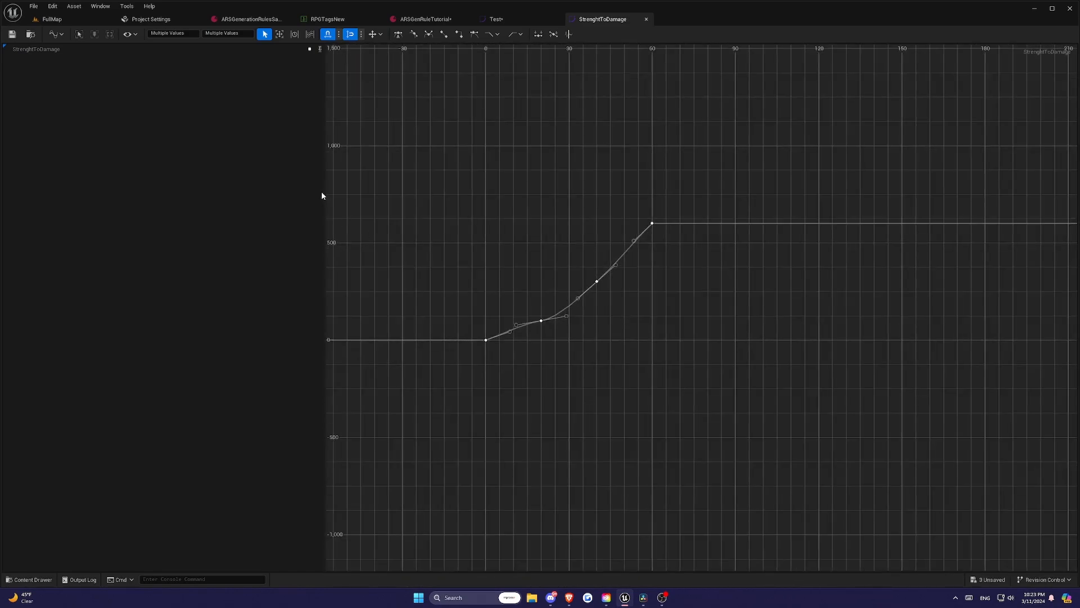
mouse_move(48, 18)
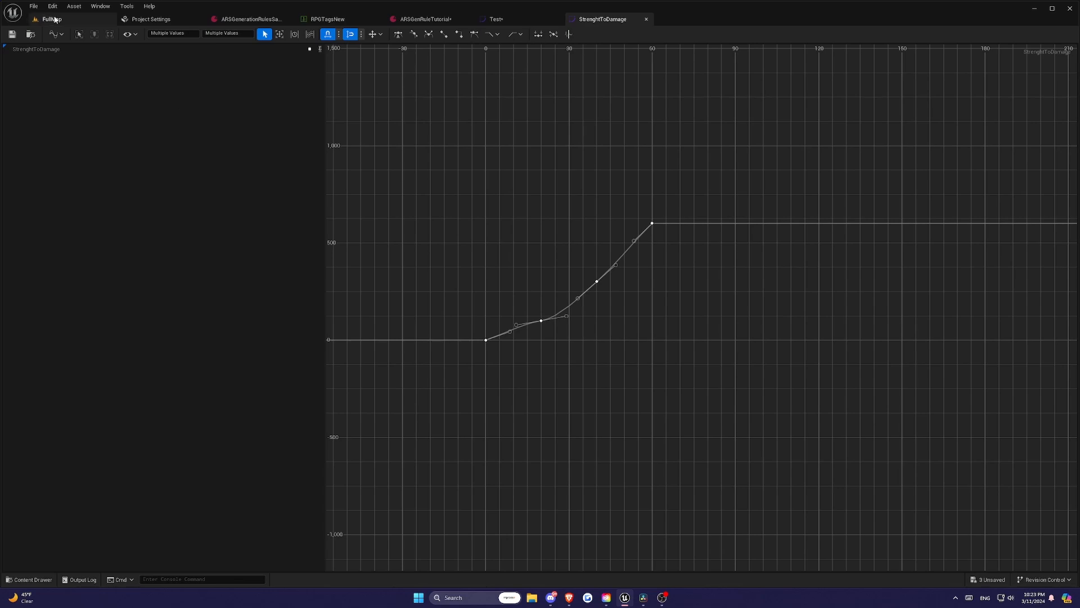
Close the Test tab and return to the FullMap level editor tab.
click(254, 19)
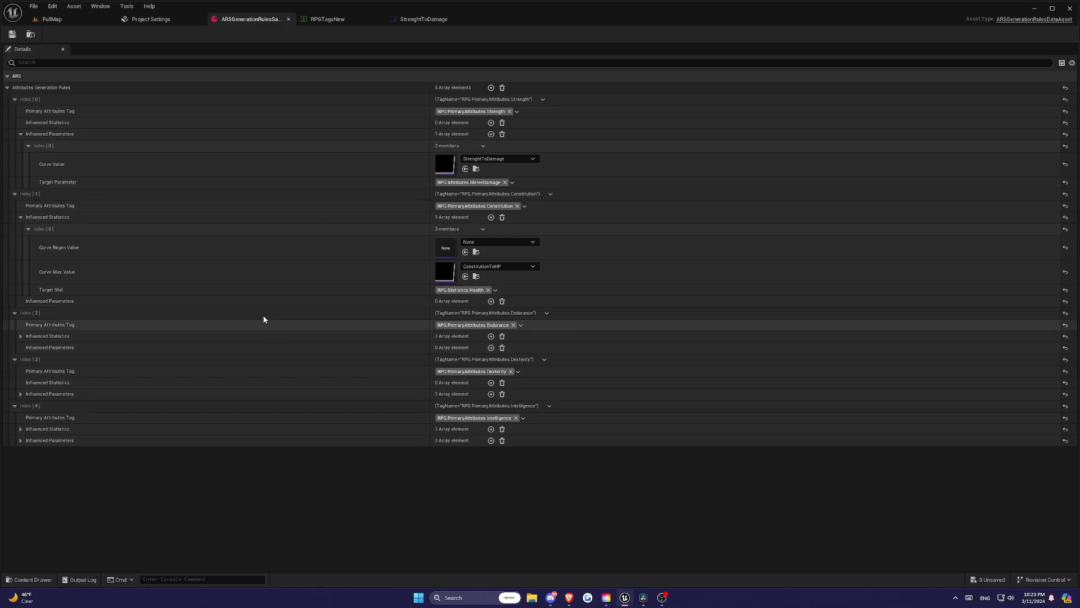
click(52, 18)
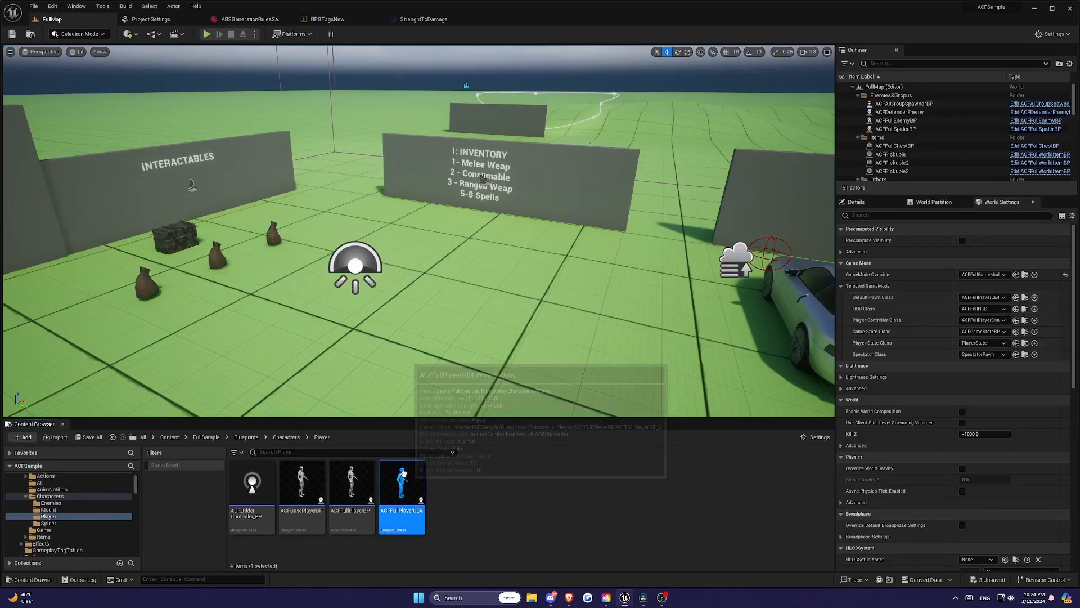
Add an ARSStatistics component to ACFFullPlayerUE4 and expand its Default Attribute Set.
double_click(402, 481)
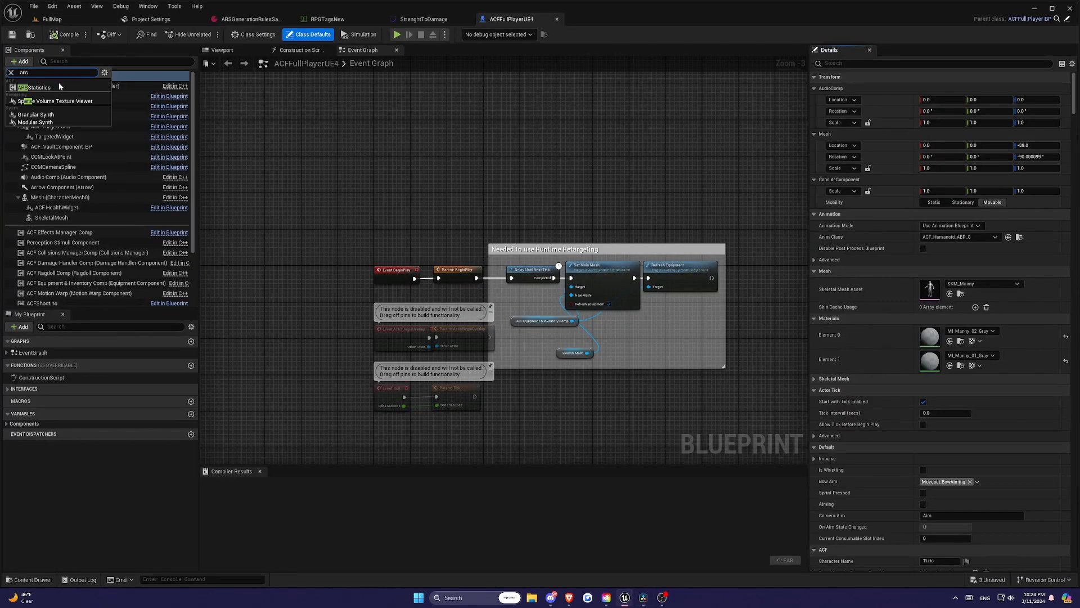
mouse_move(43, 87)
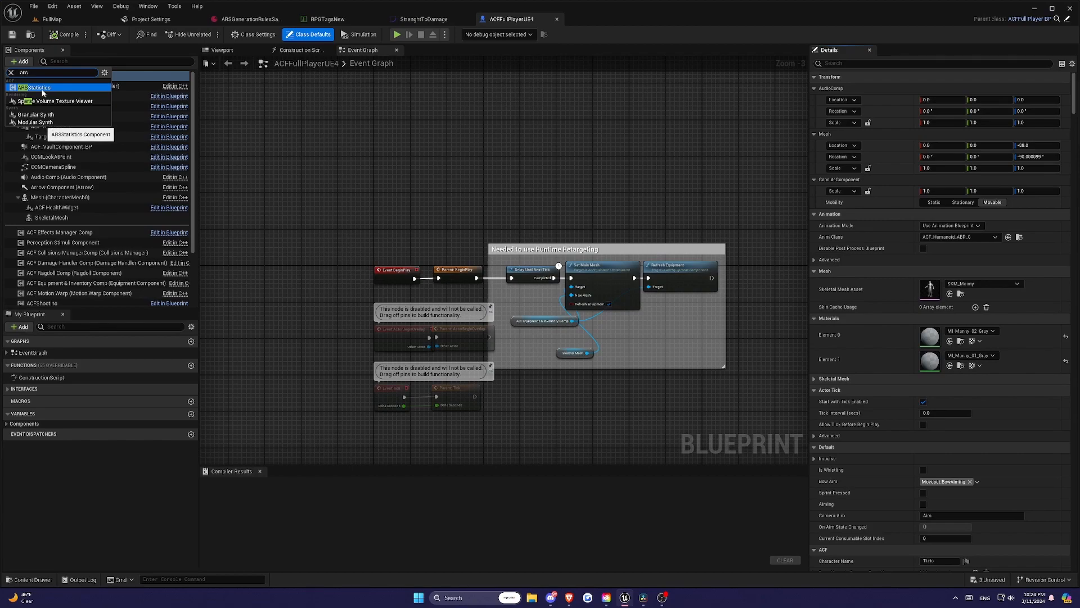
click(36, 88)
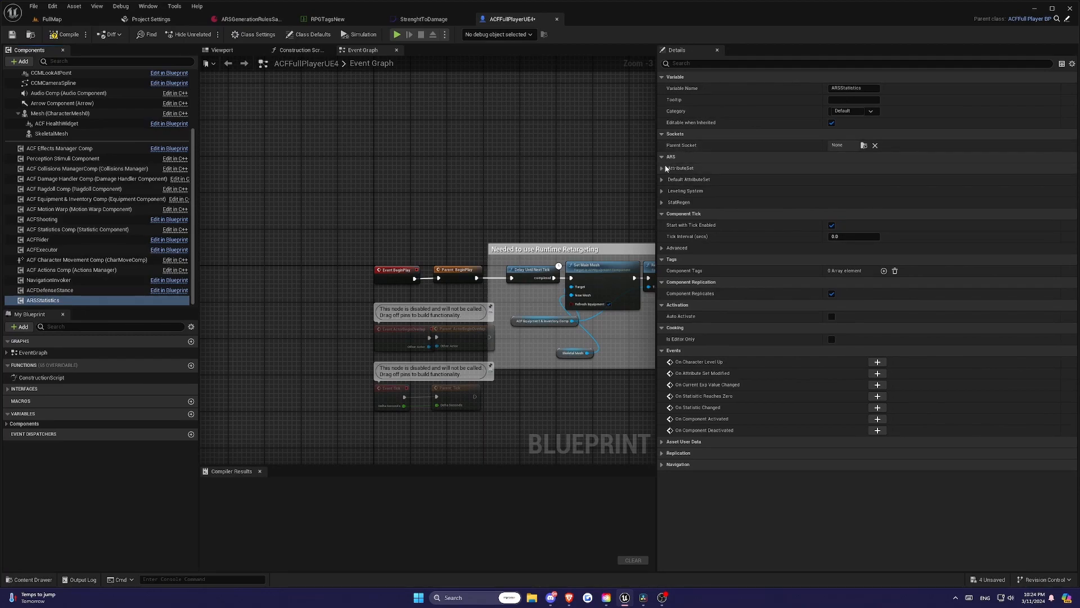
click(662, 168)
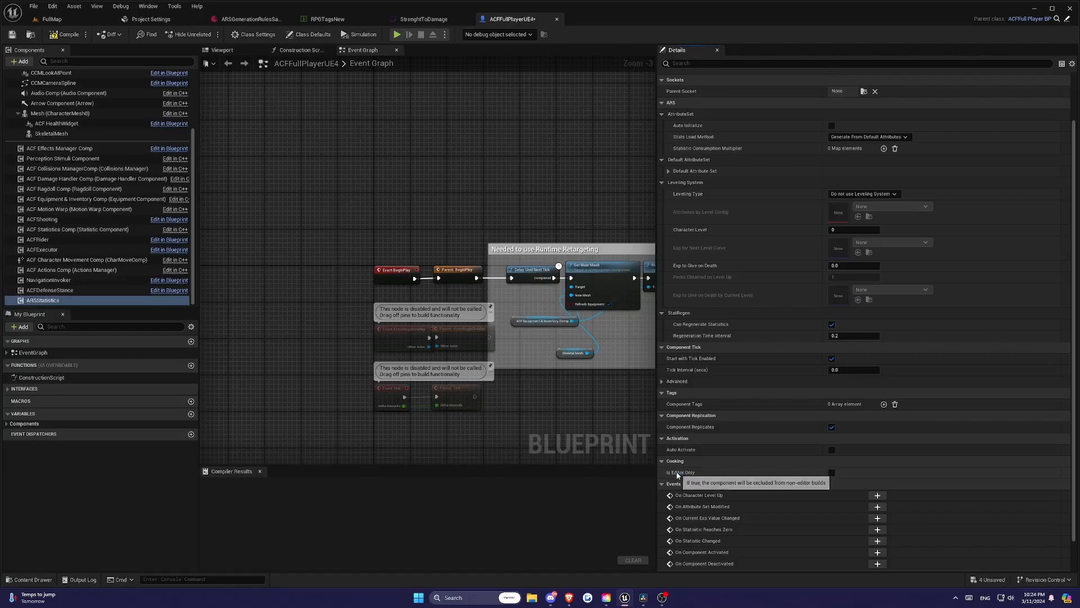
mouse_move(790, 324)
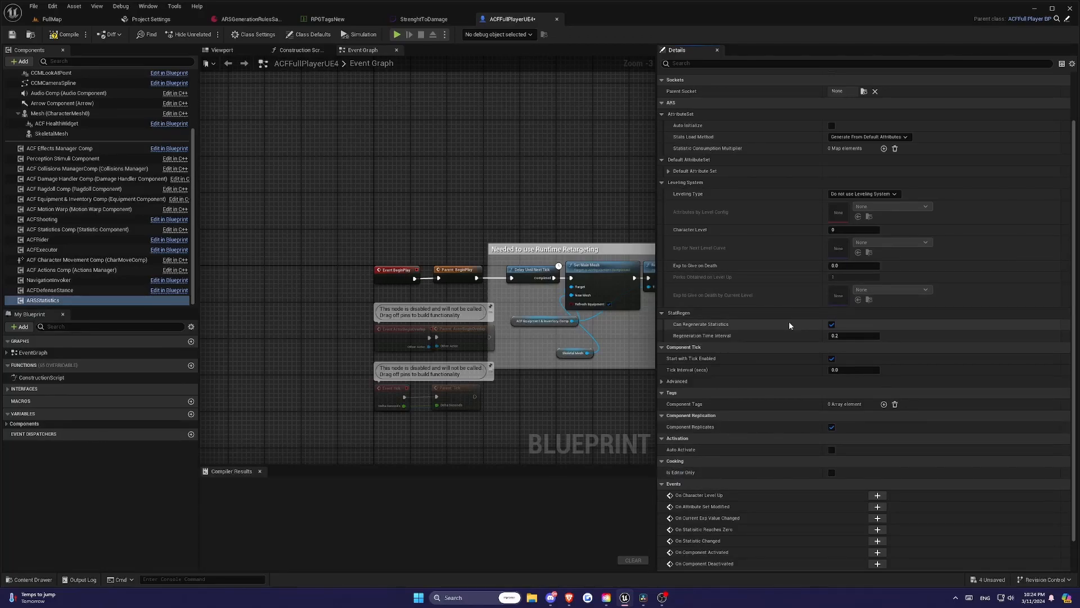
mouse_move(792, 322)
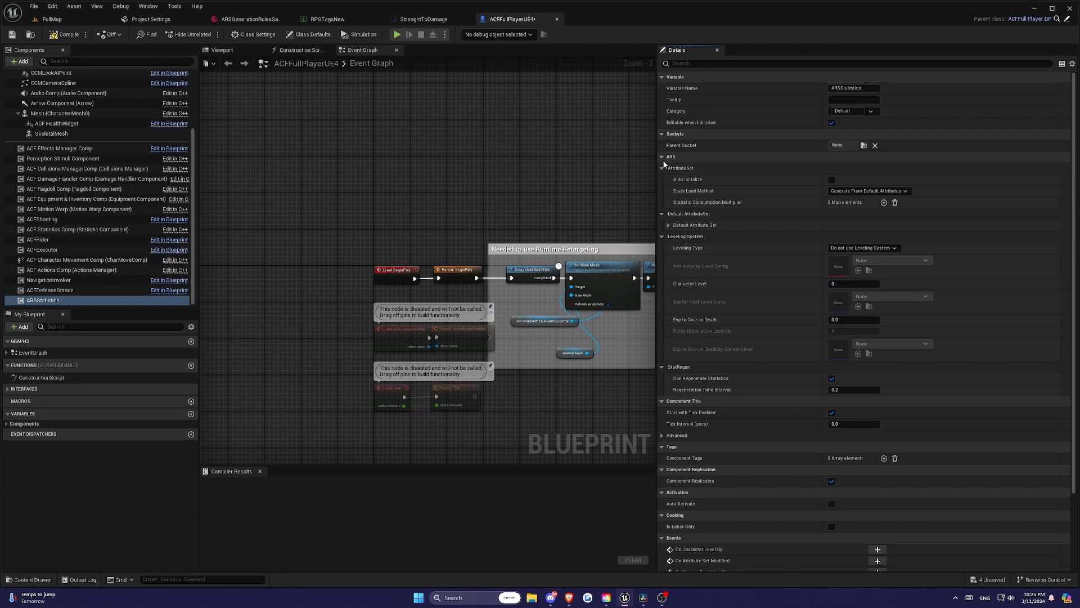
click(663, 169)
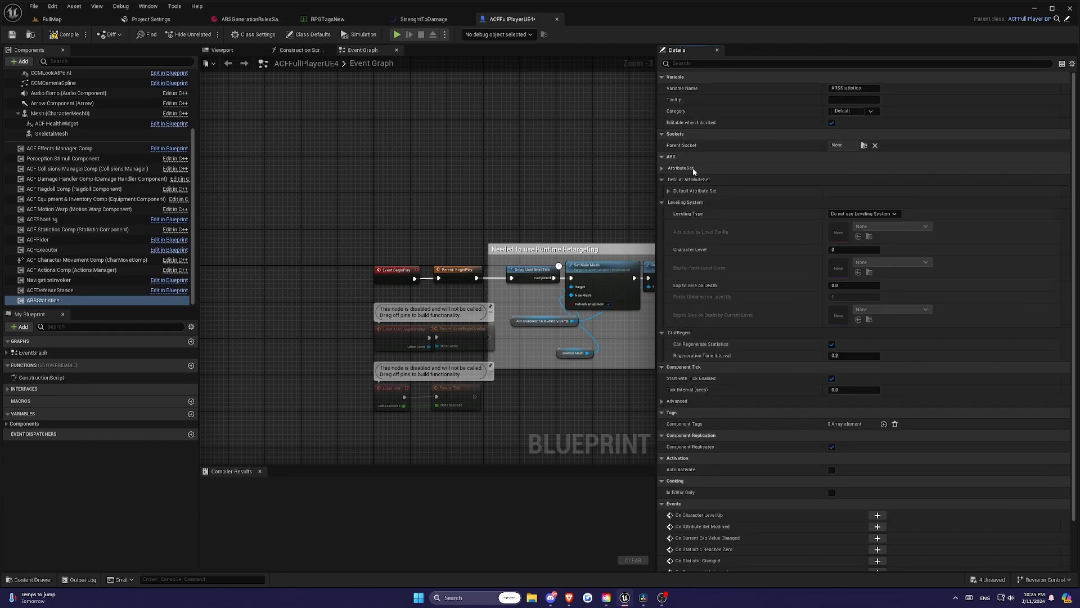
click(662, 168)
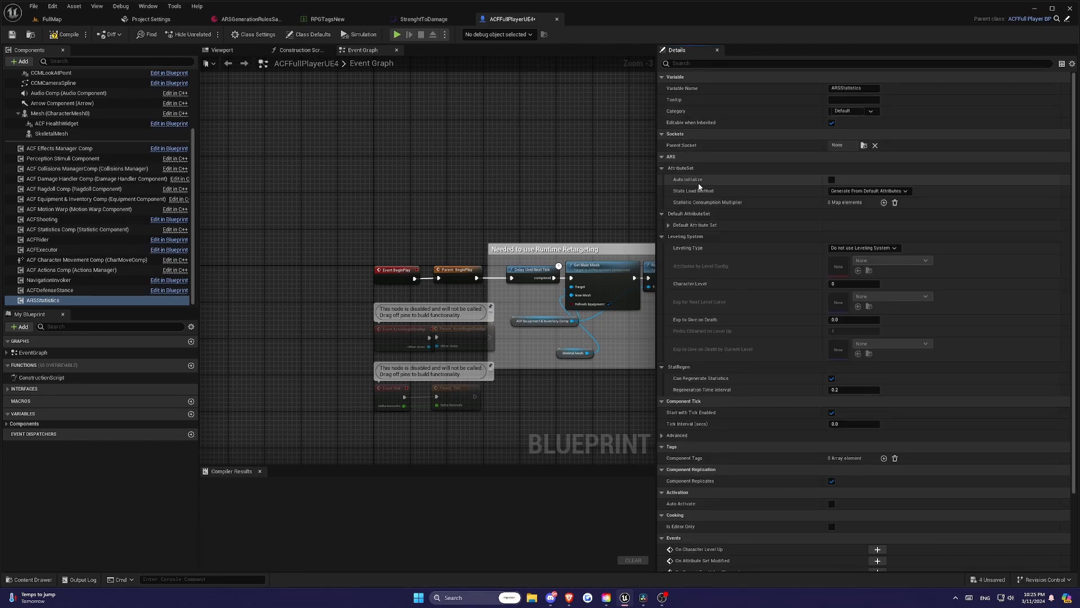
click(869, 191)
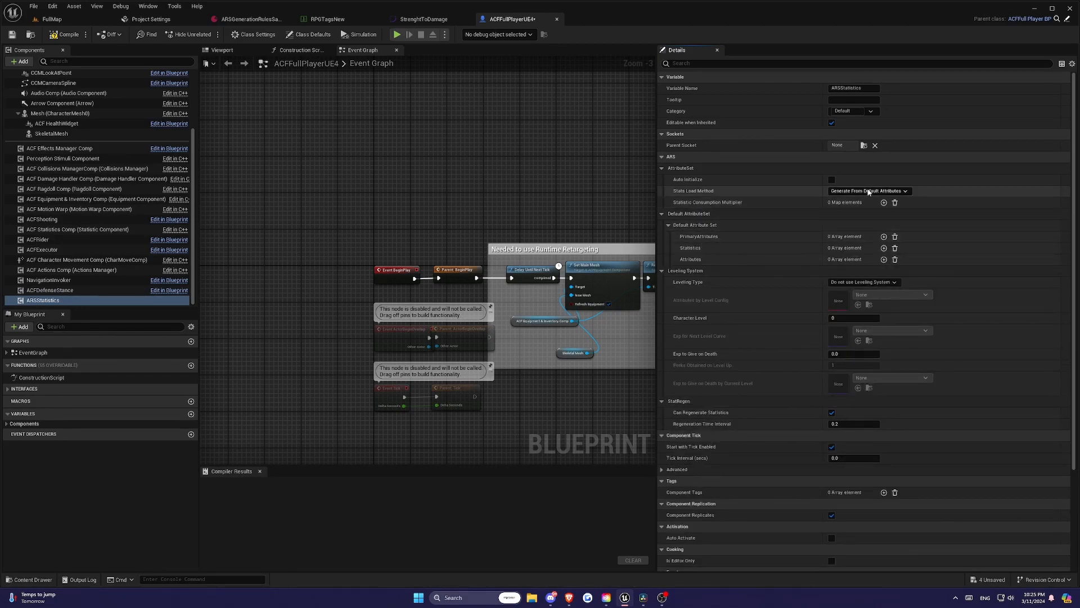
Keep Stats Load Method on Generate From Default Attributes and leave PrimaryAttributes empty.
click(869, 190)
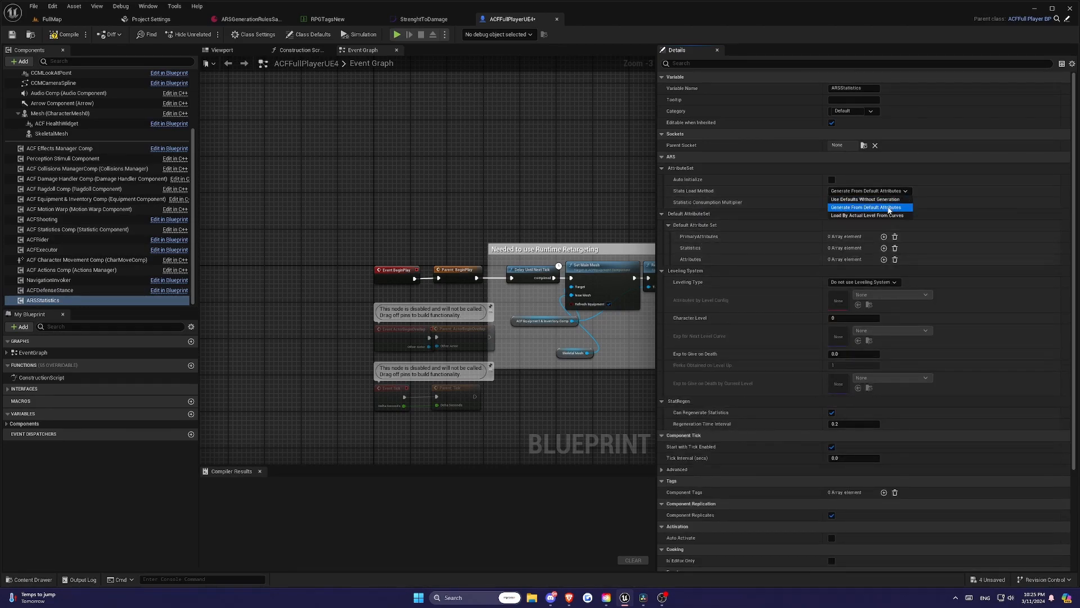
click(864, 207)
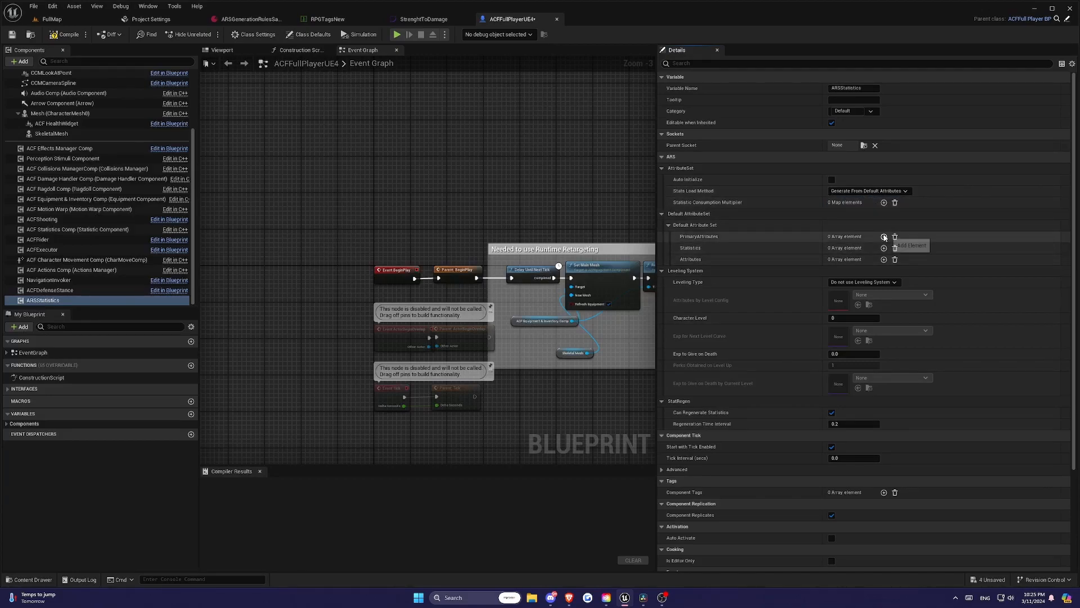
click(884, 236)
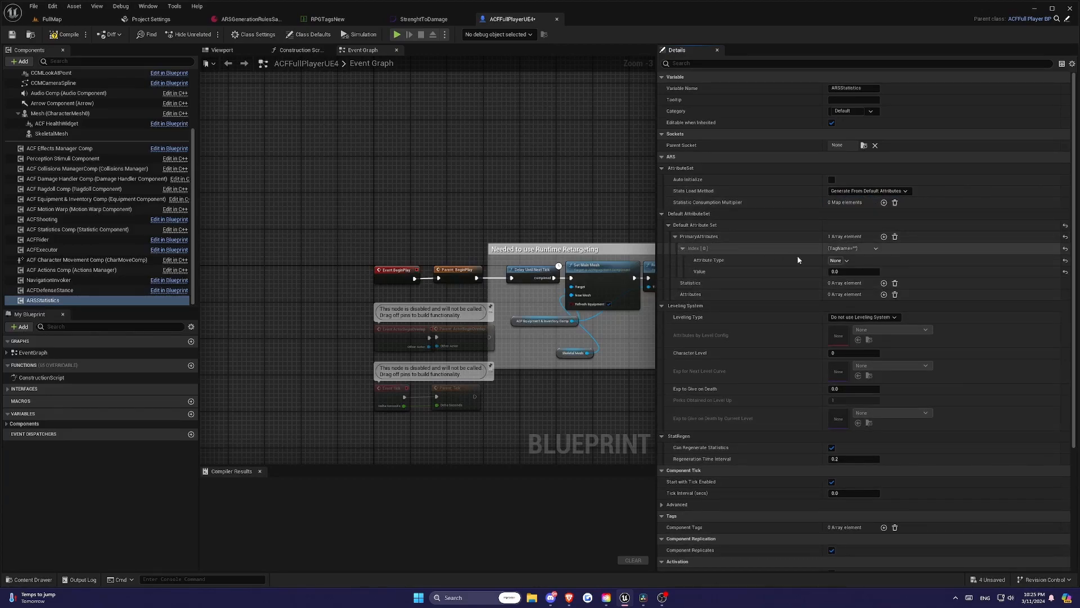
click(837, 260)
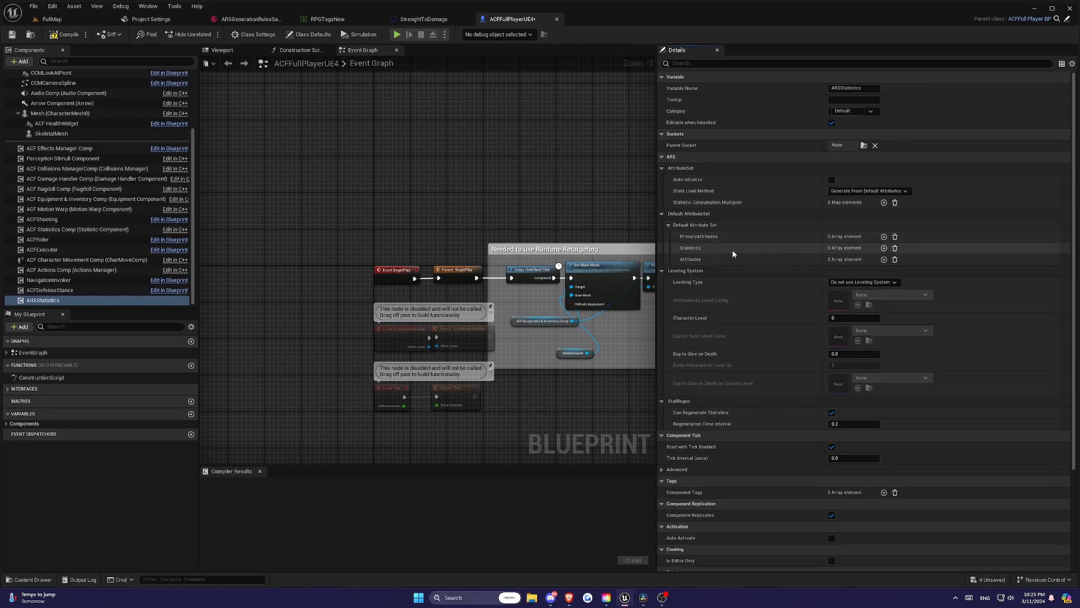
mouse_move(762, 264)
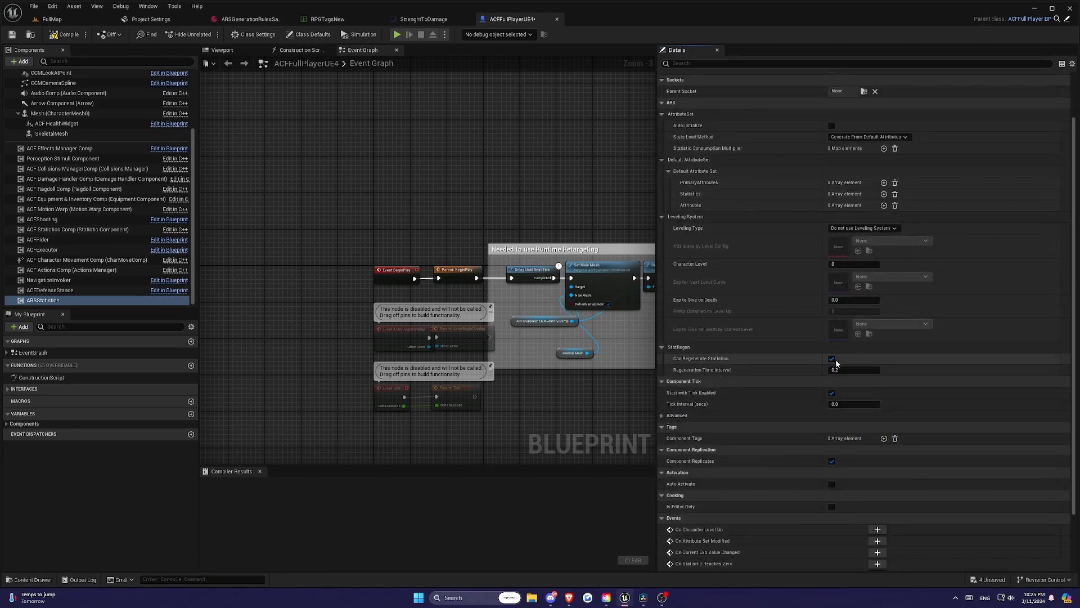
mouse_move(833, 359)
text(24)
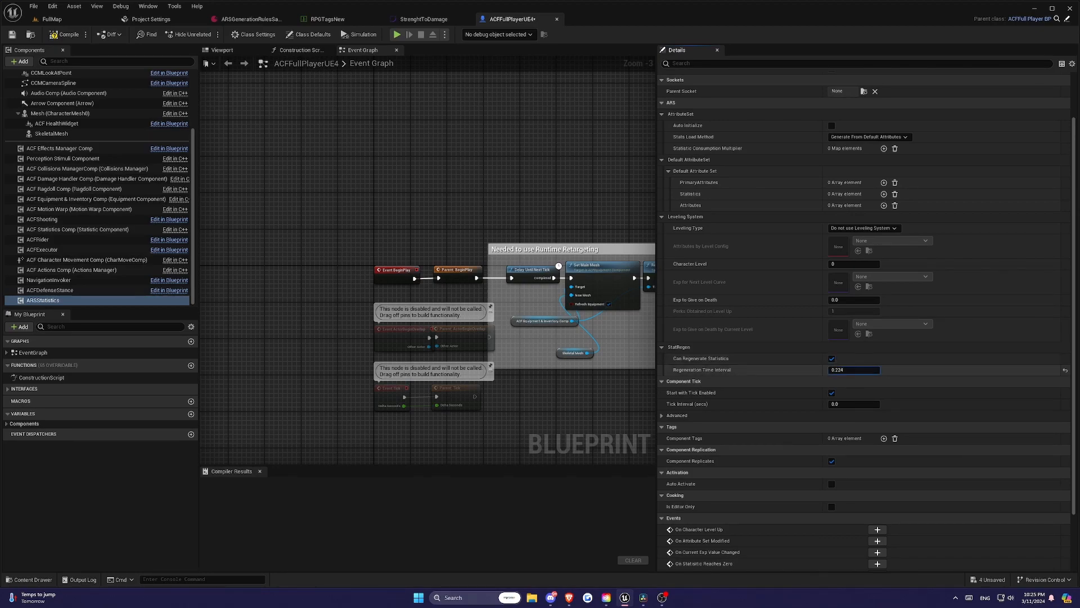
Adjust the StatRegen Regeneration Time Interval, ending at 0.2.
text(0.352)
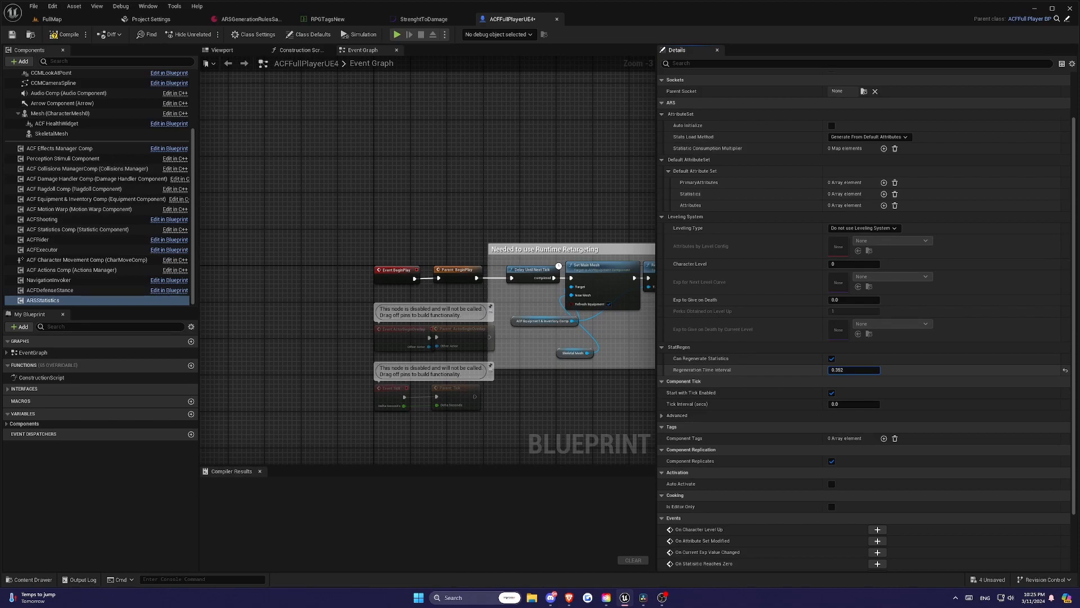
drag(853, 369, 875, 369)
text(0.2)
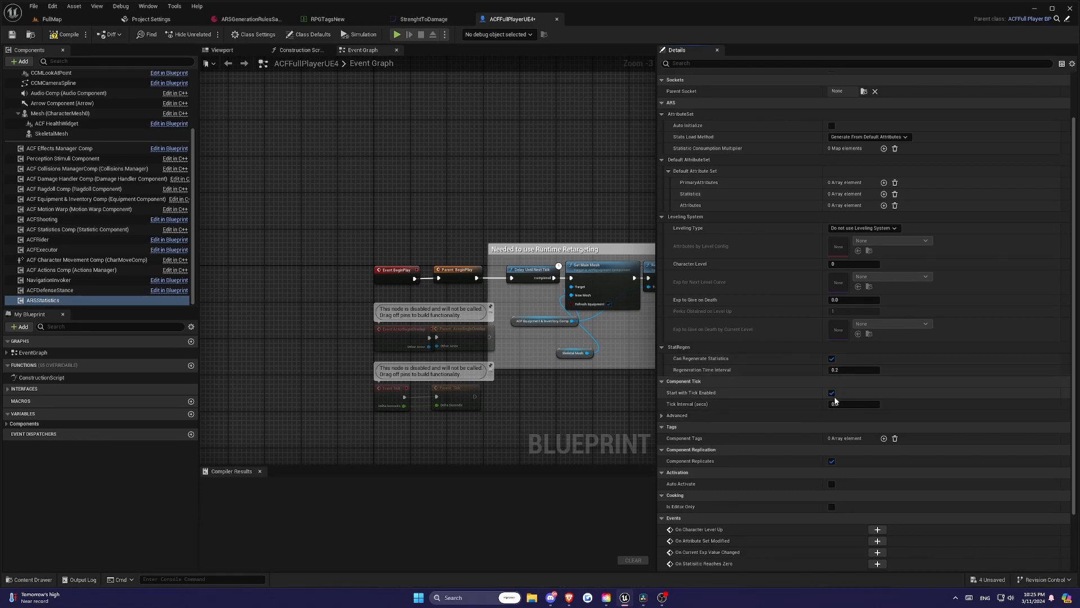
scroll(down, 3)
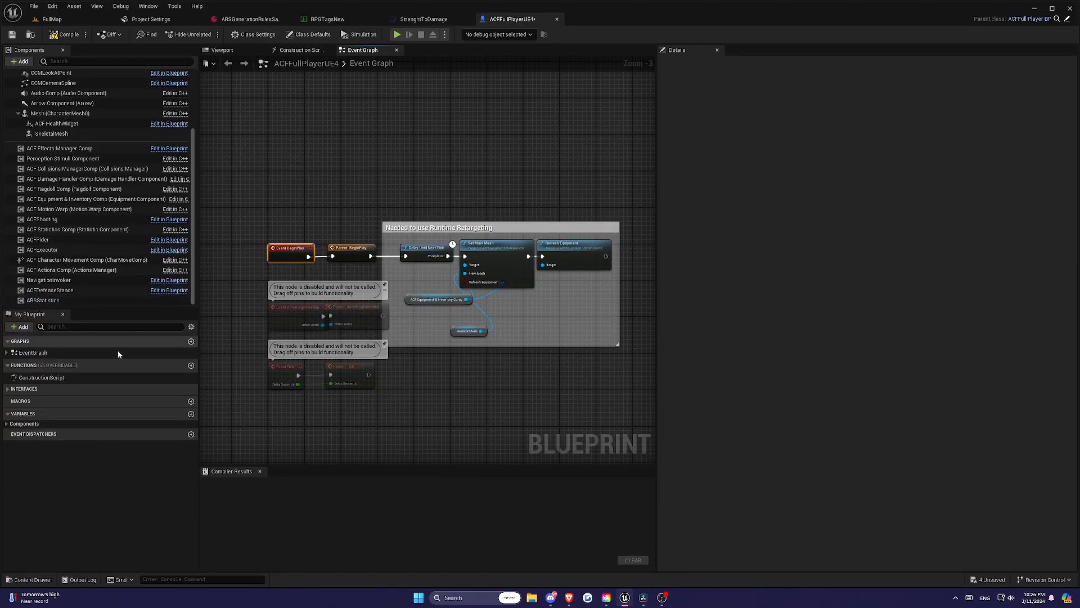
click(43, 299)
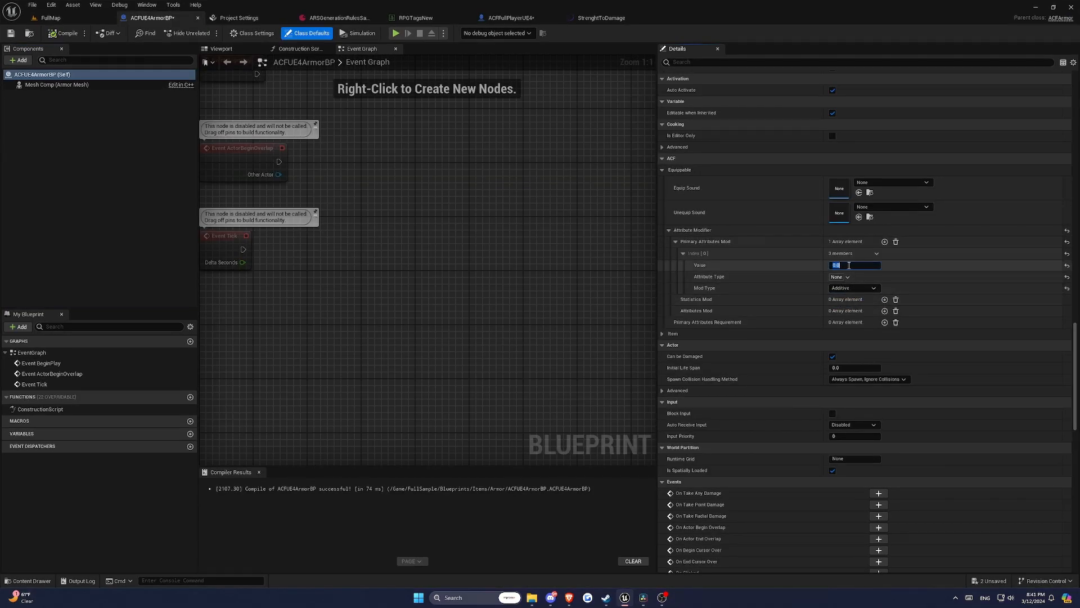
Make modifier 0 a percentage bonus to RPG.Statistics.Stamina and add a second modifier entry.
text(20.0)
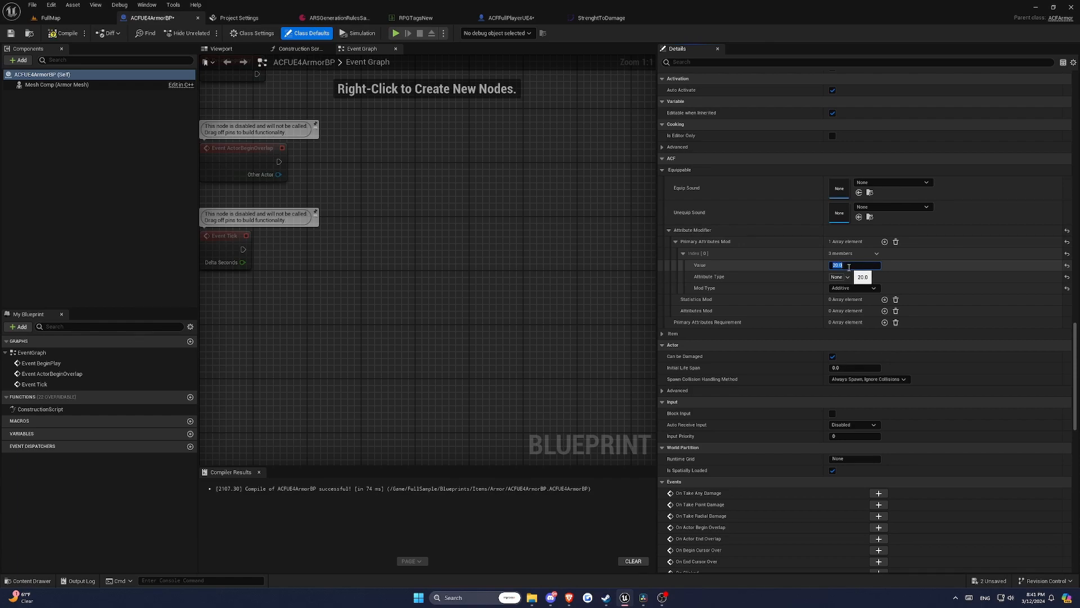
click(838, 277)
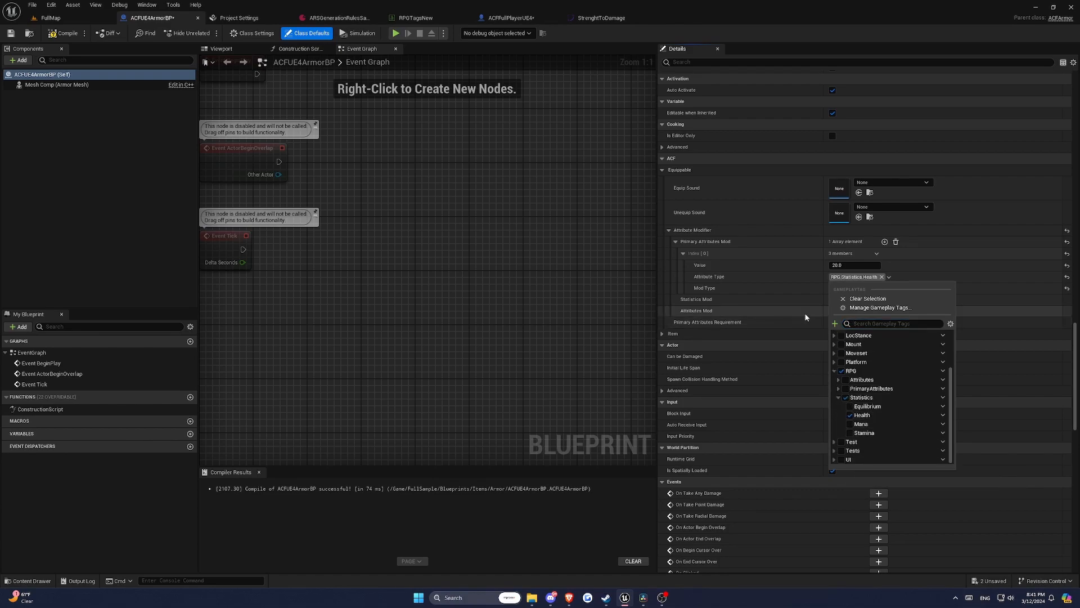
click(854, 288)
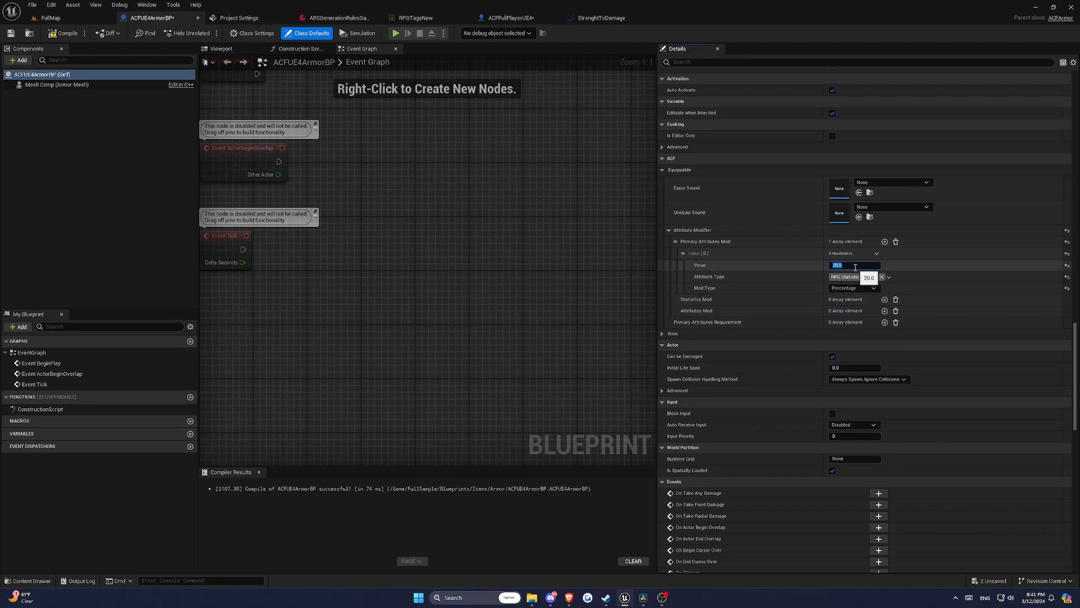
text(30.0)
text(stre)
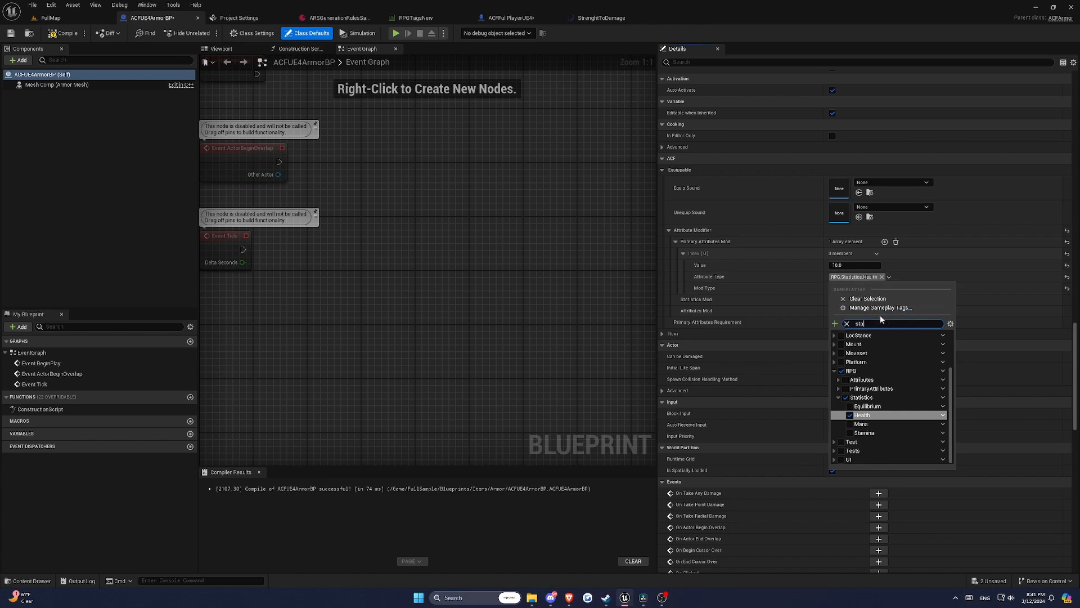
text(stam)
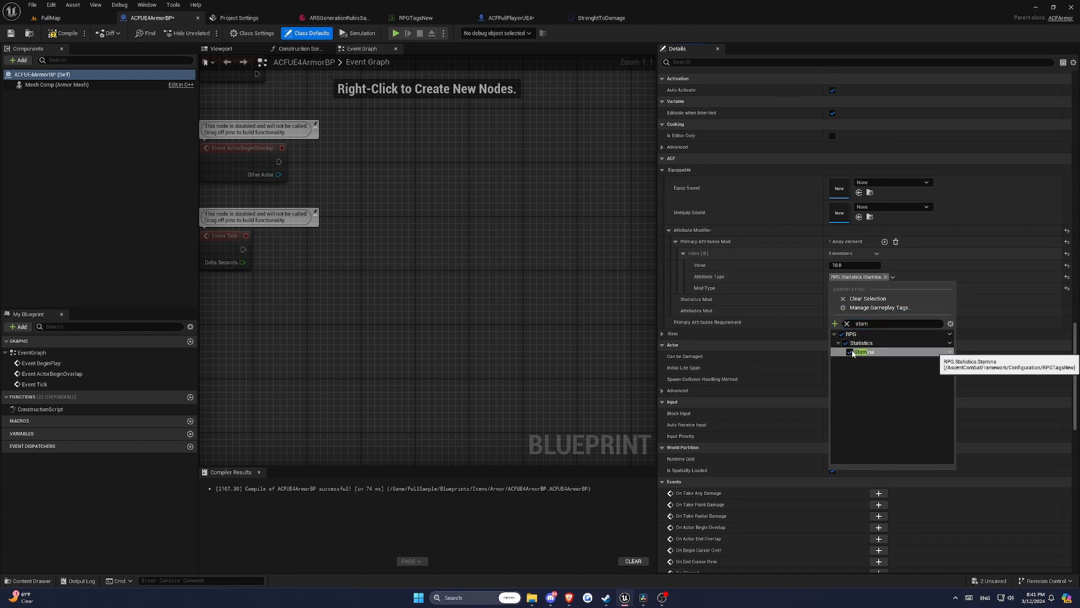
click(860, 351)
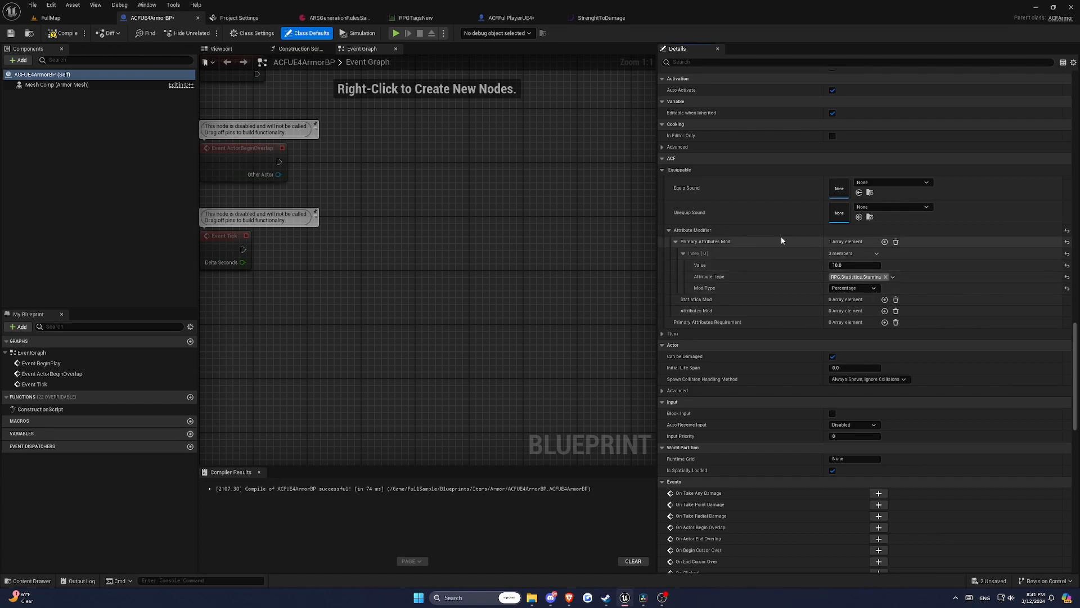
click(884, 241)
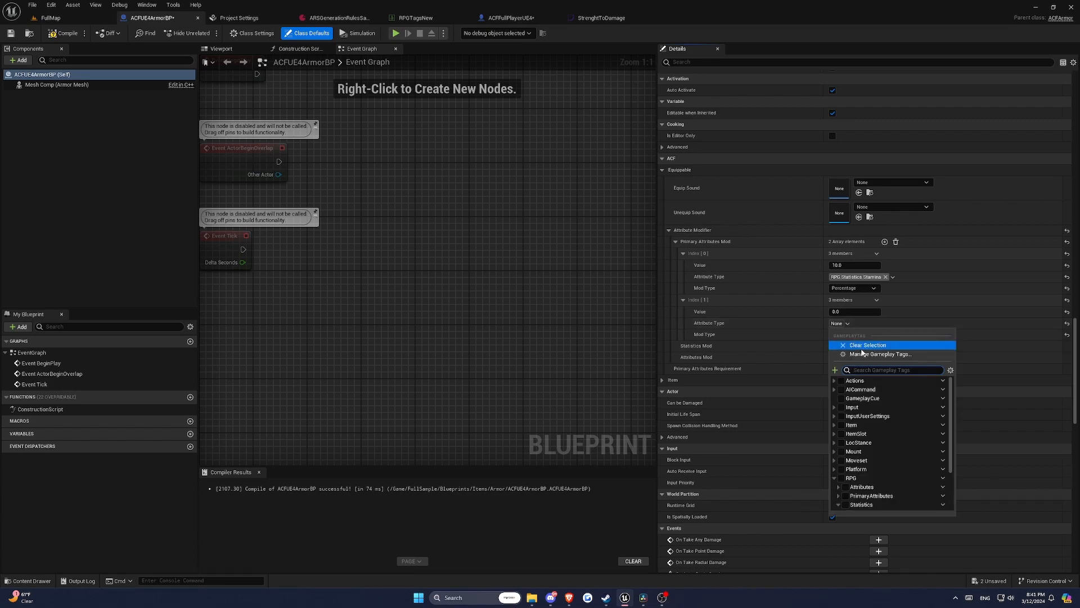
Filter the second modifier's Attribute Type tag picker by 'damage'.
text(damage)
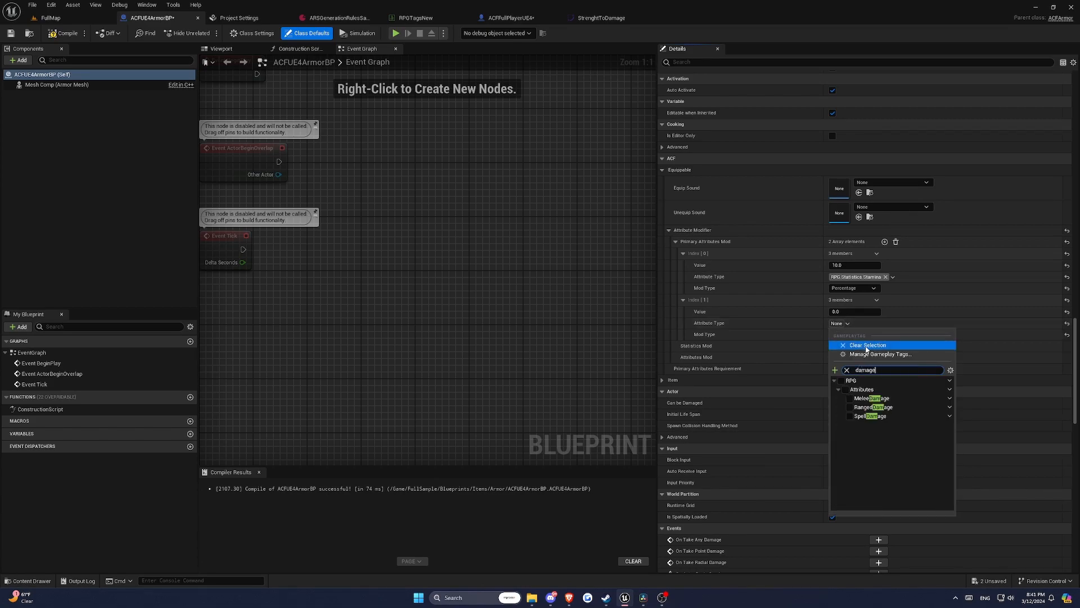
mouse_move(872, 407)
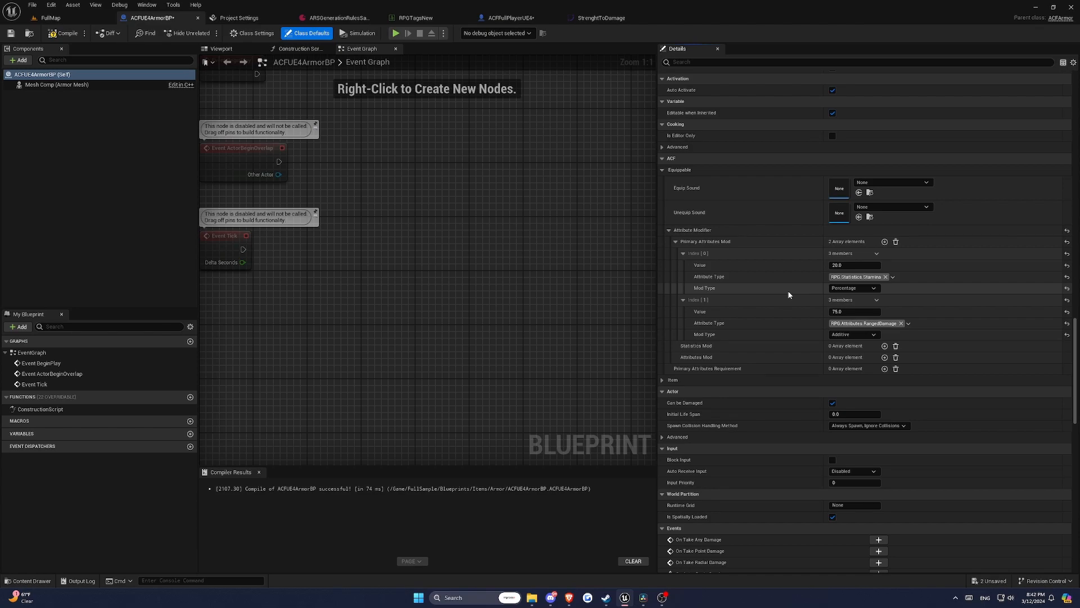
mouse_move(791, 287)
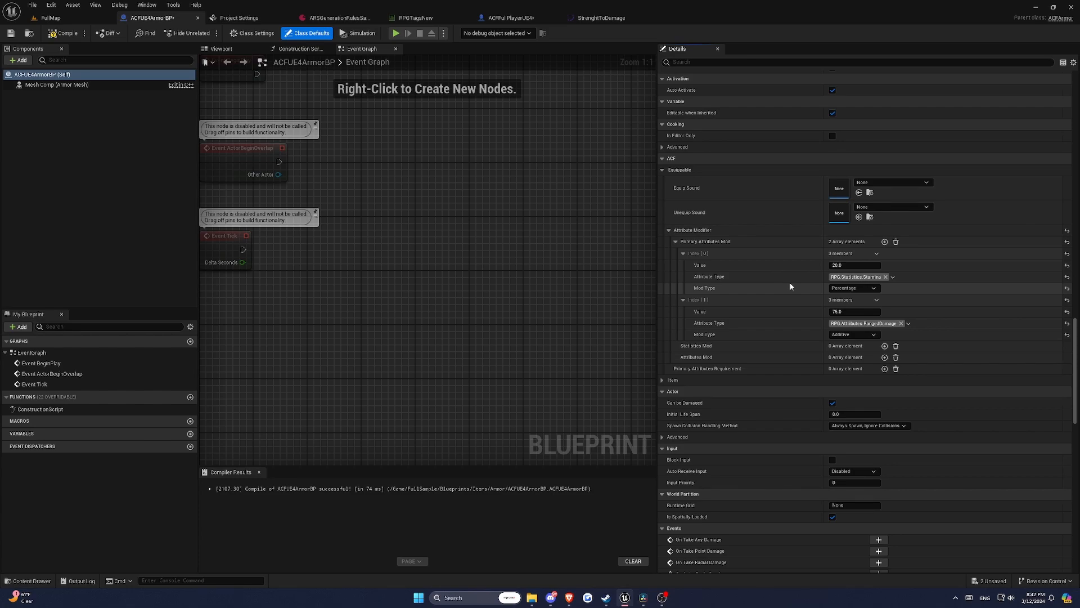
mouse_move(801, 282)
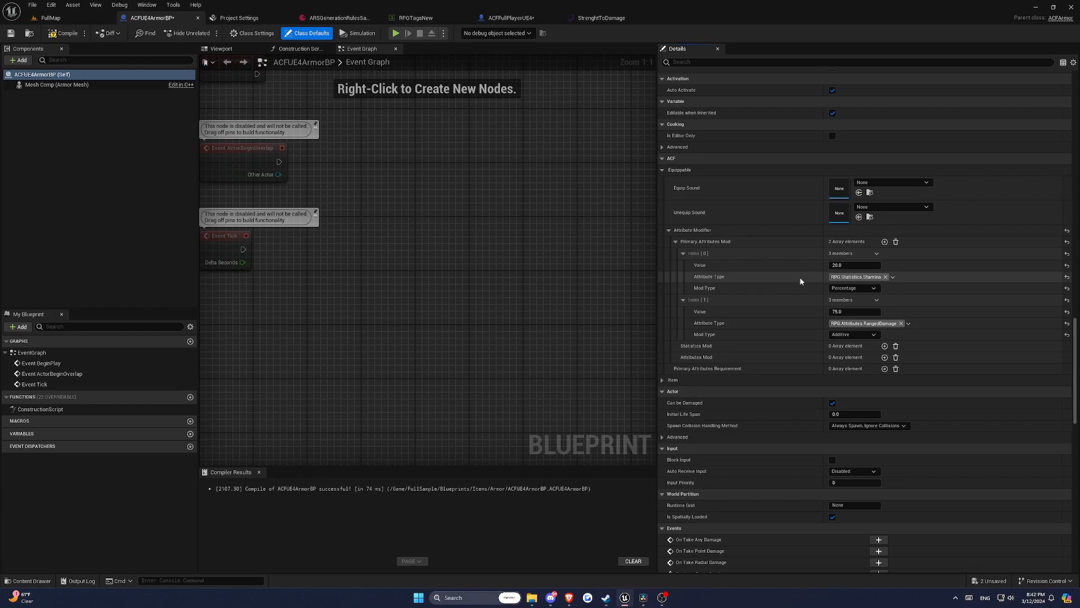
mouse_move(781, 288)
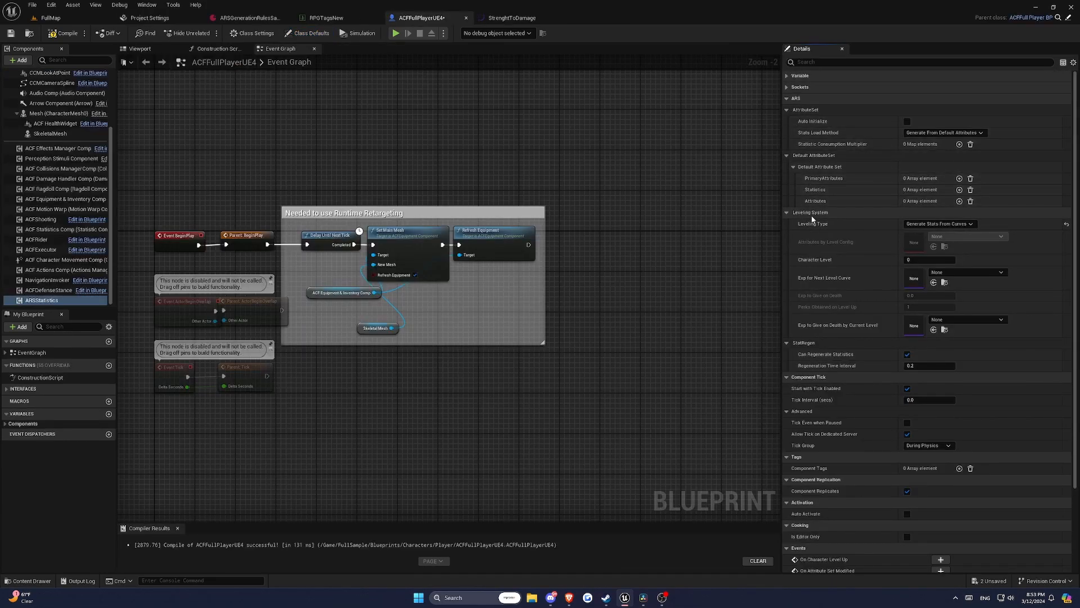
mouse_move(853, 220)
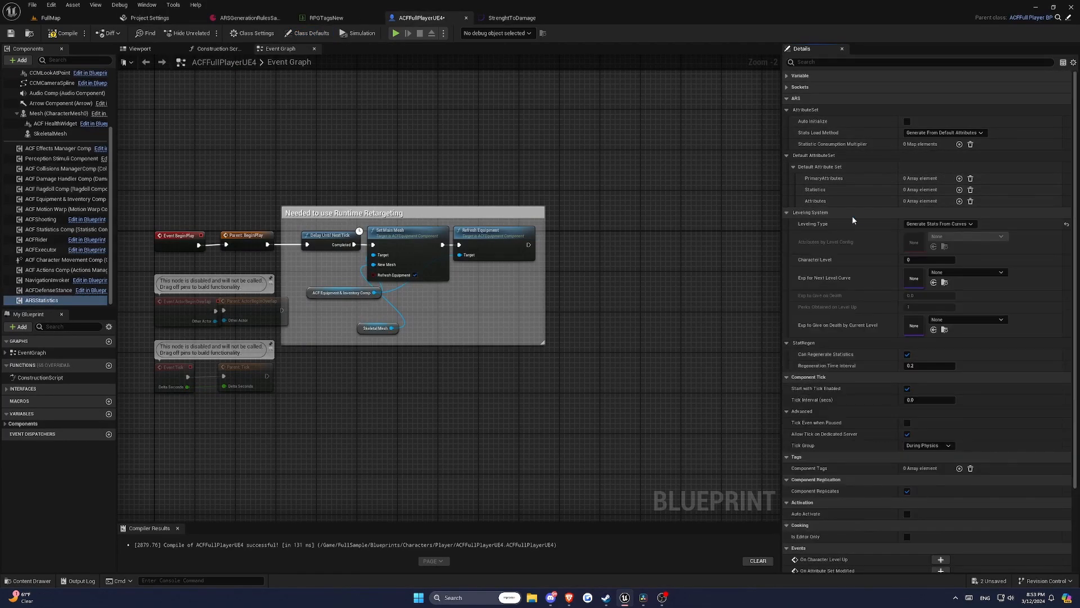
click(938, 222)
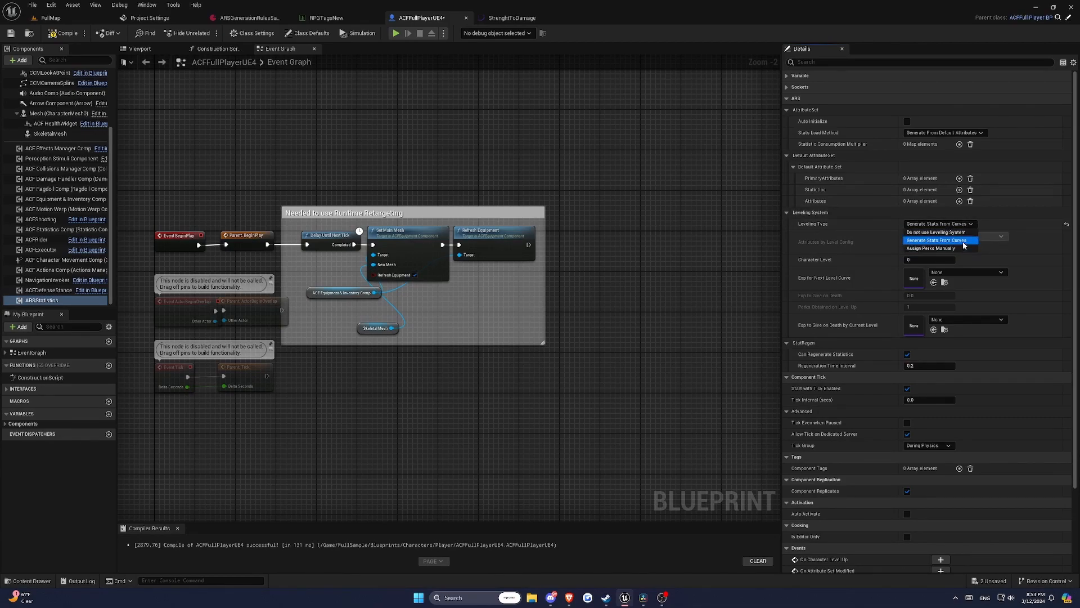
click(936, 239)
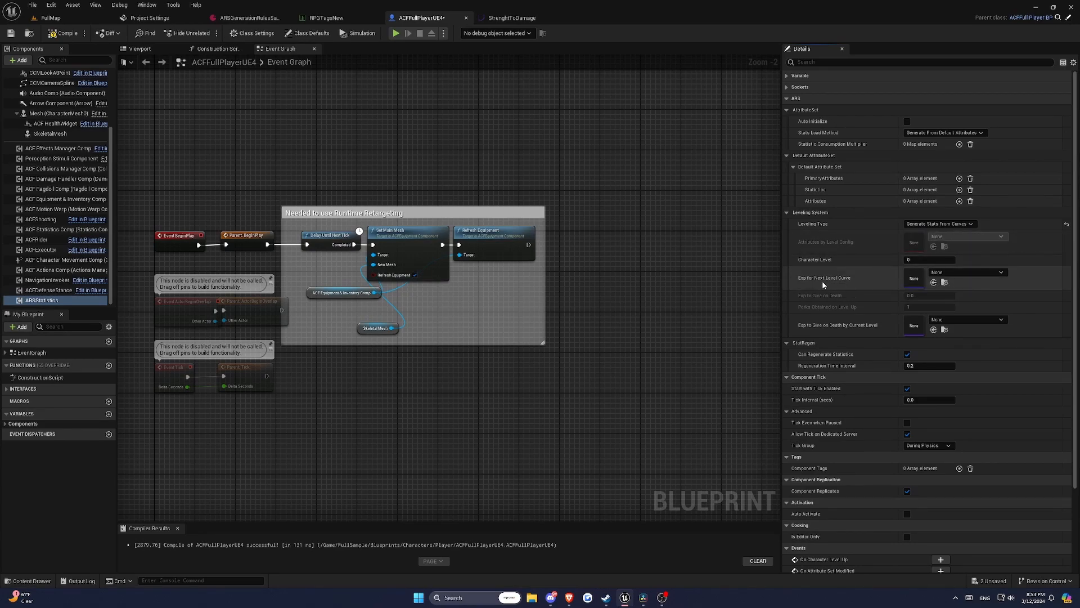
mouse_move(838, 282)
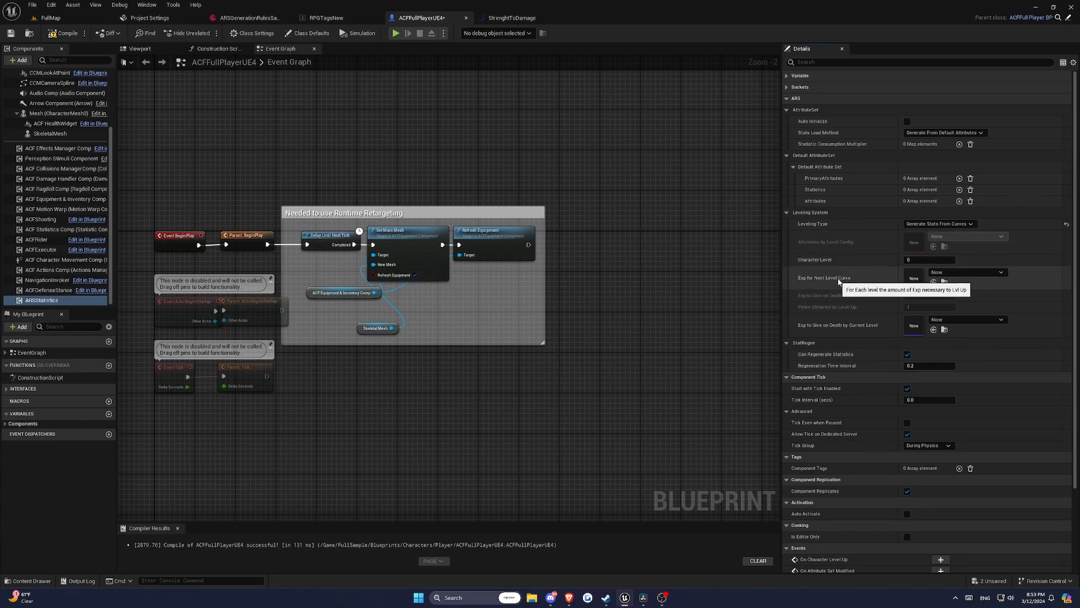
click(929, 259)
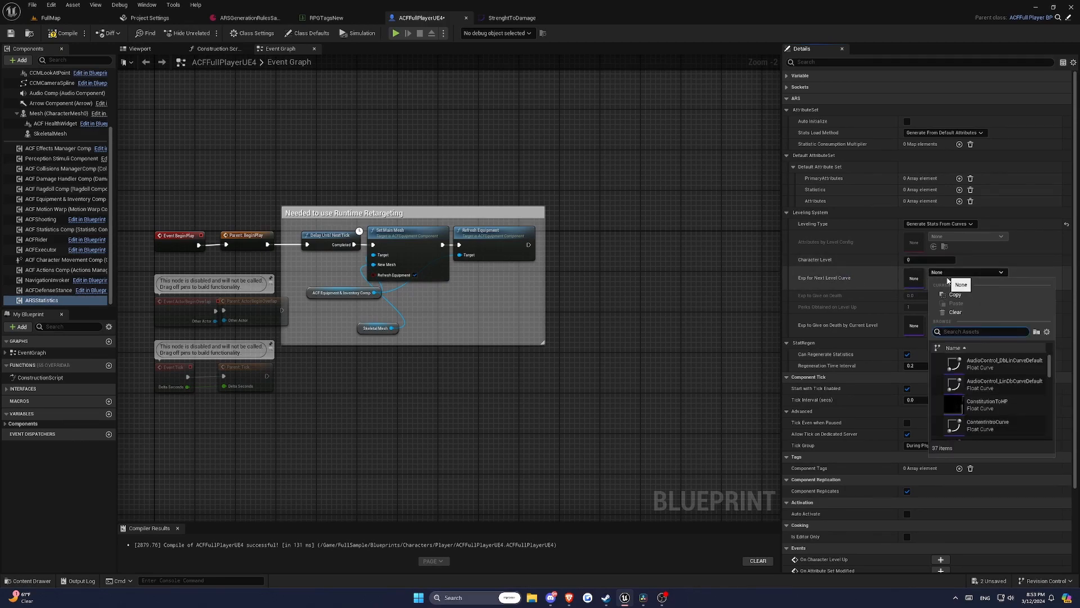
scroll(down, 3)
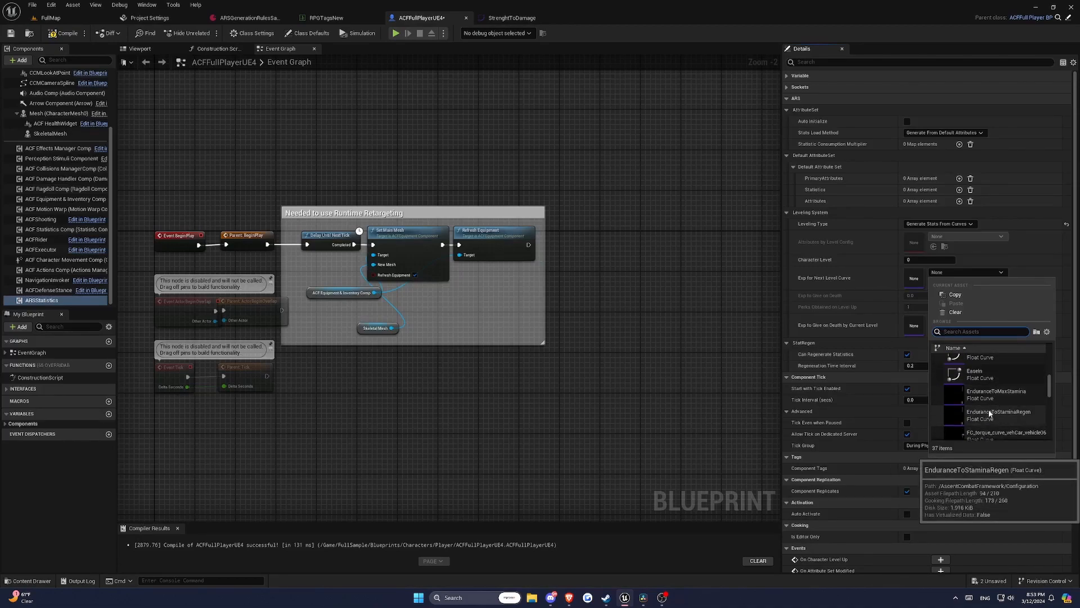
text(ex)
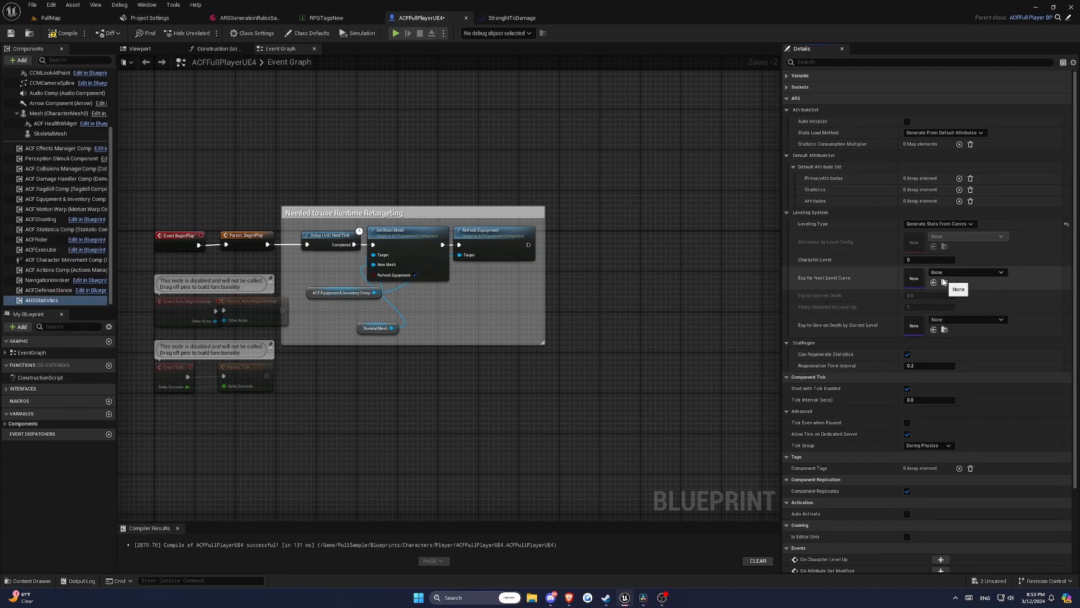
click(939, 223)
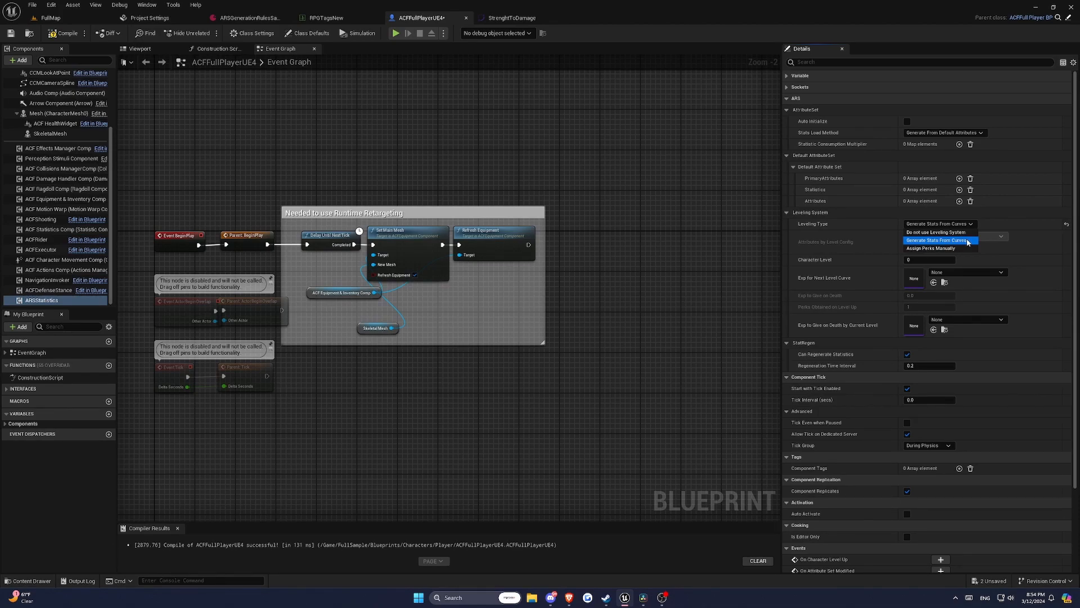
Set Leveling Type to Assign Perks Manually with 1 perk per level up, Character Level 0.
click(931, 248)
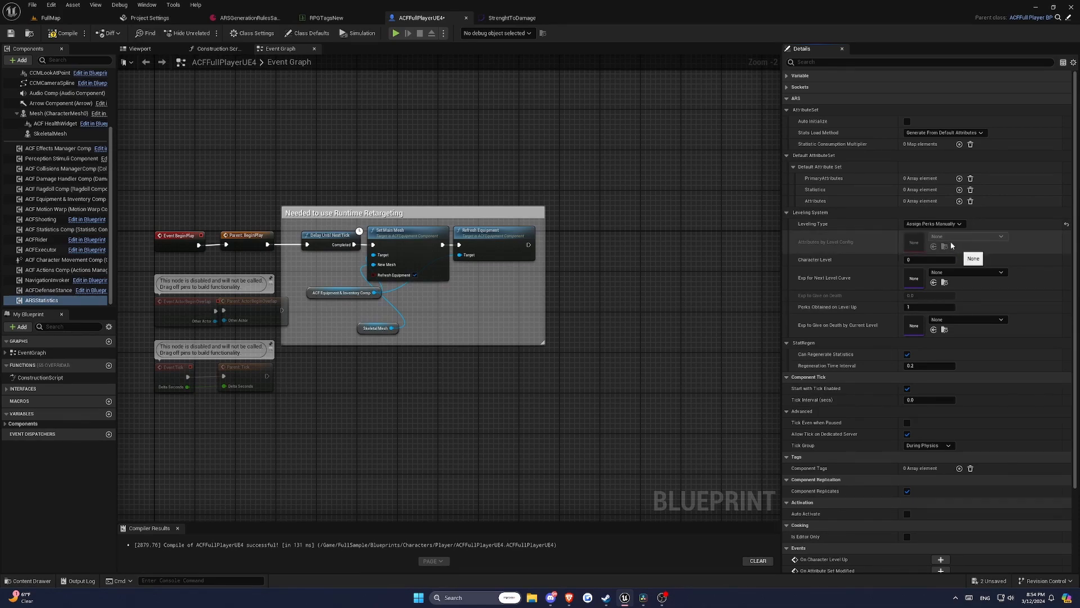
mouse_move(940, 236)
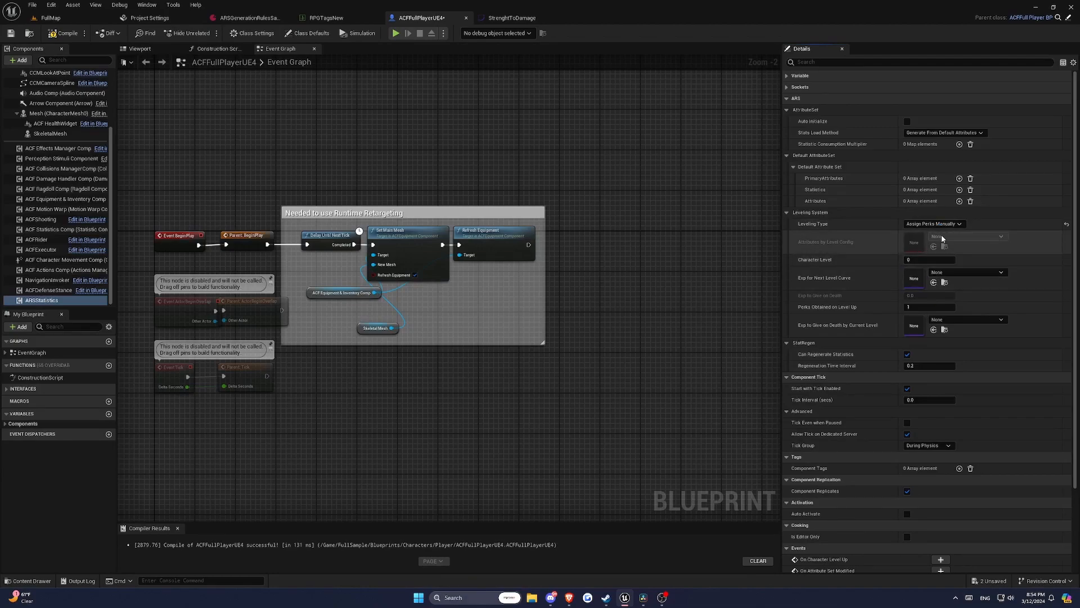
mouse_move(934, 223)
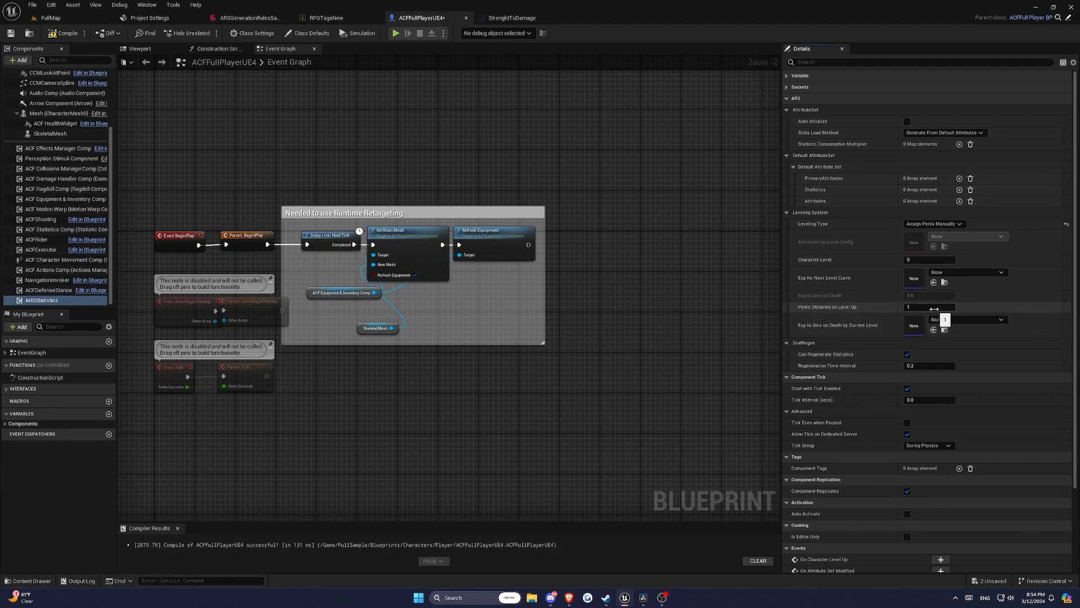
click(934, 223)
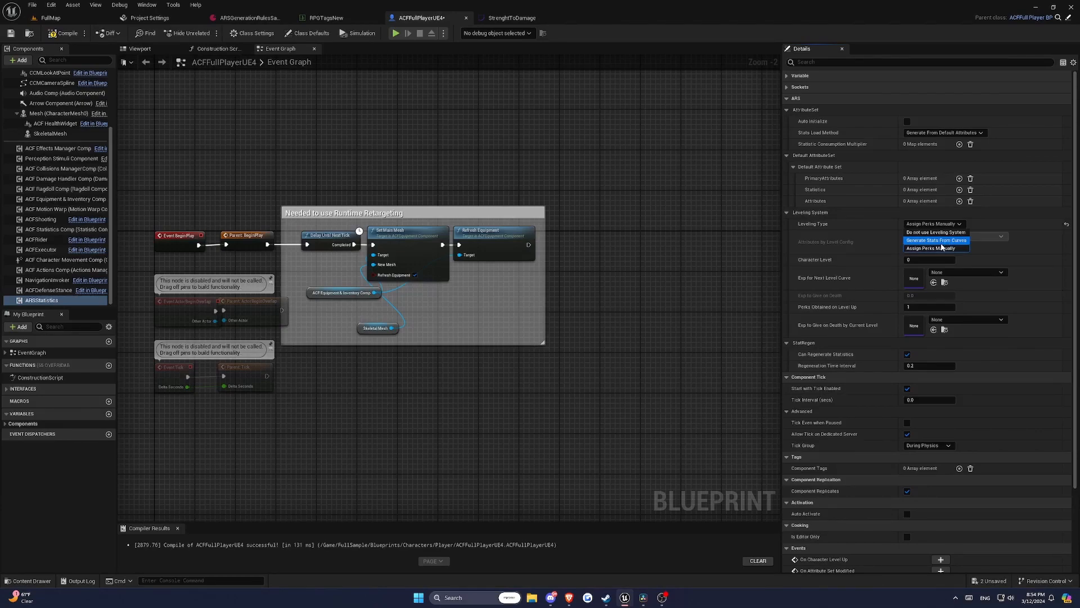
click(930, 247)
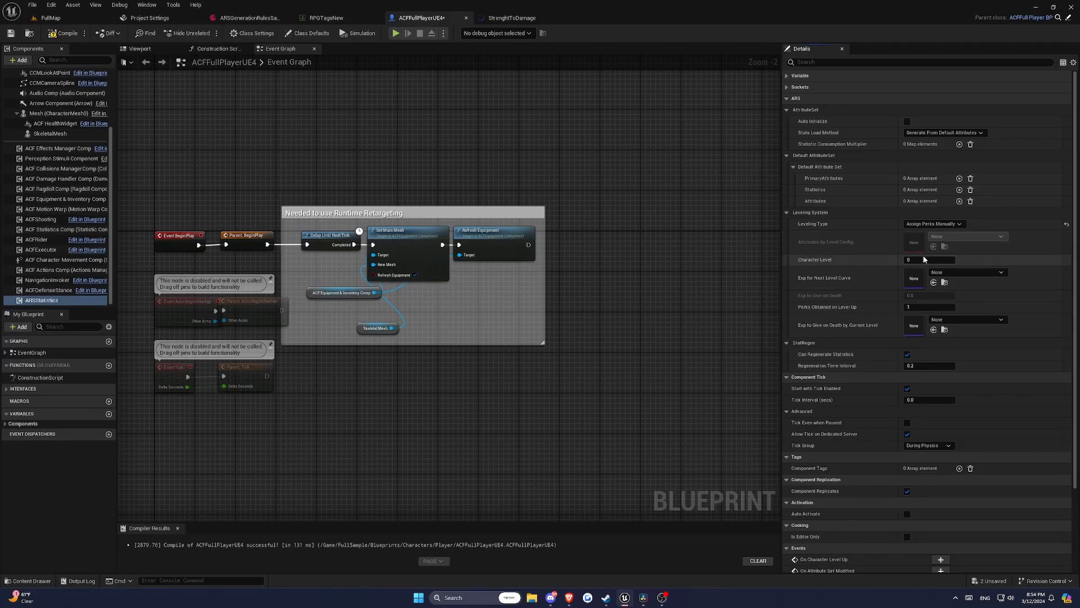
click(932, 259)
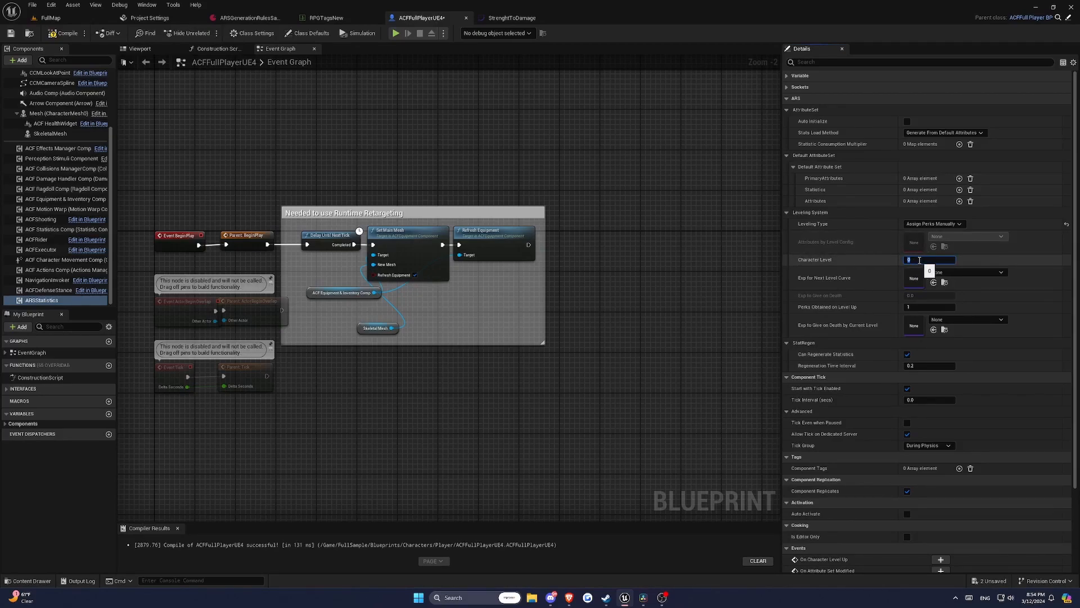